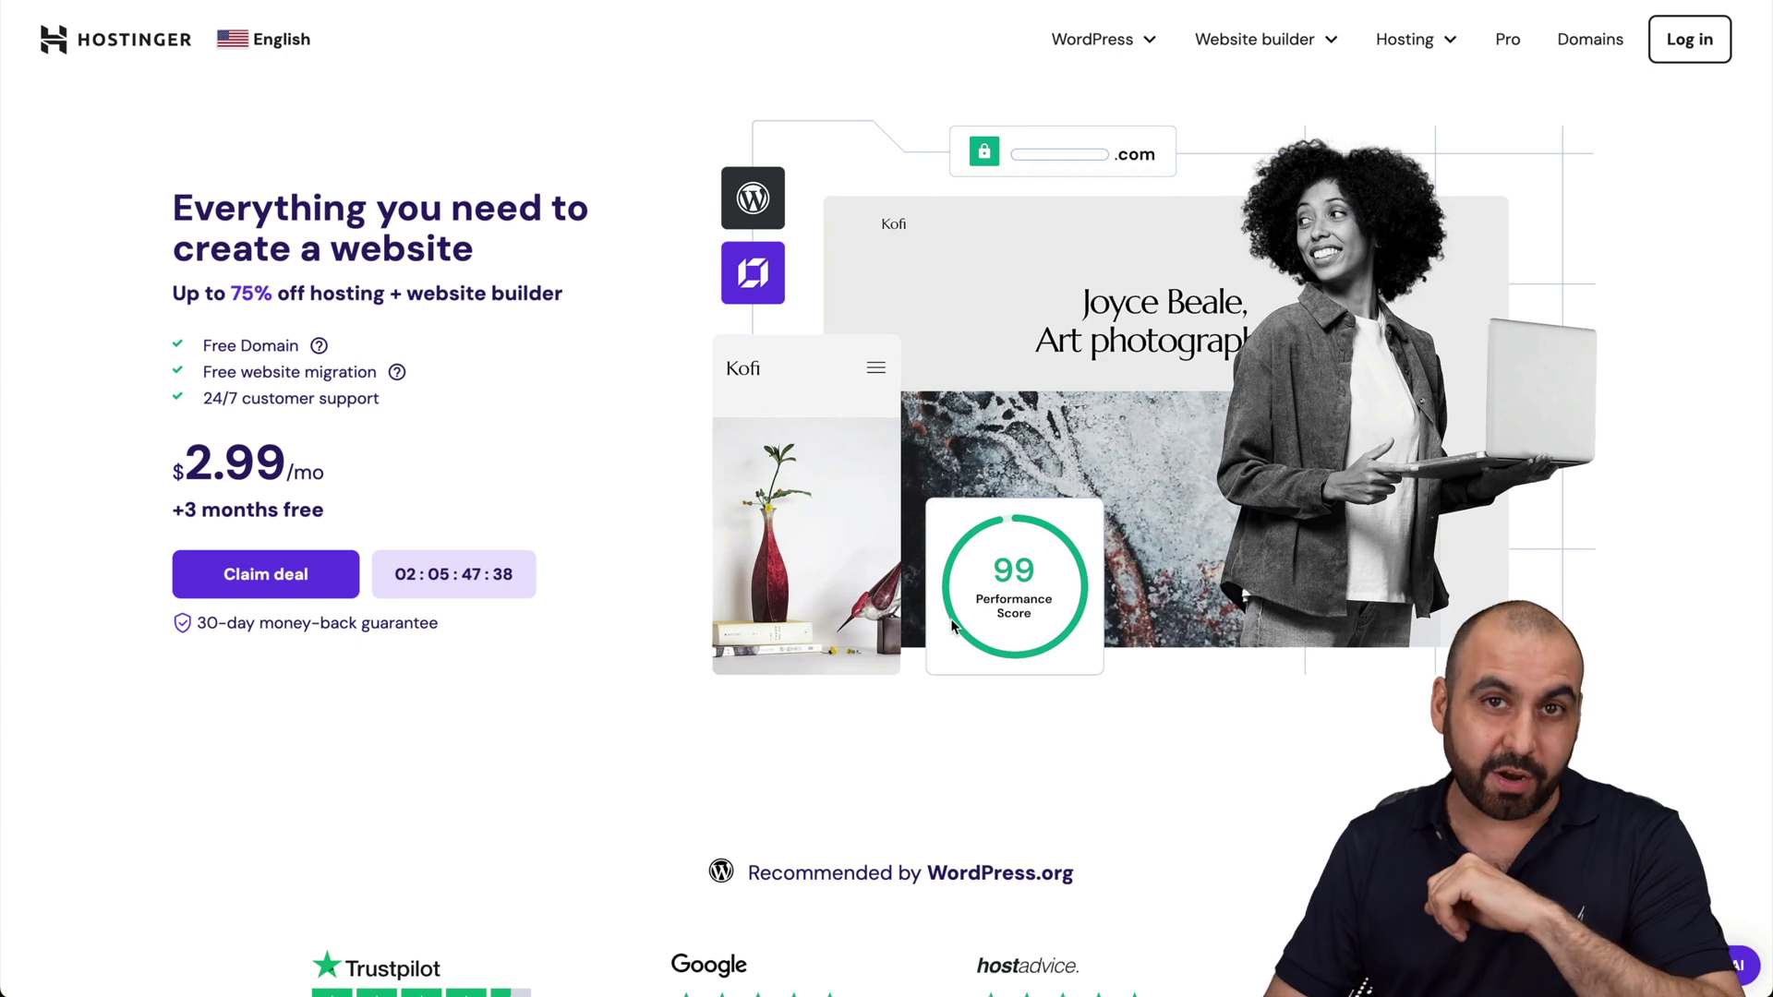
mouse_move(1471, 129)
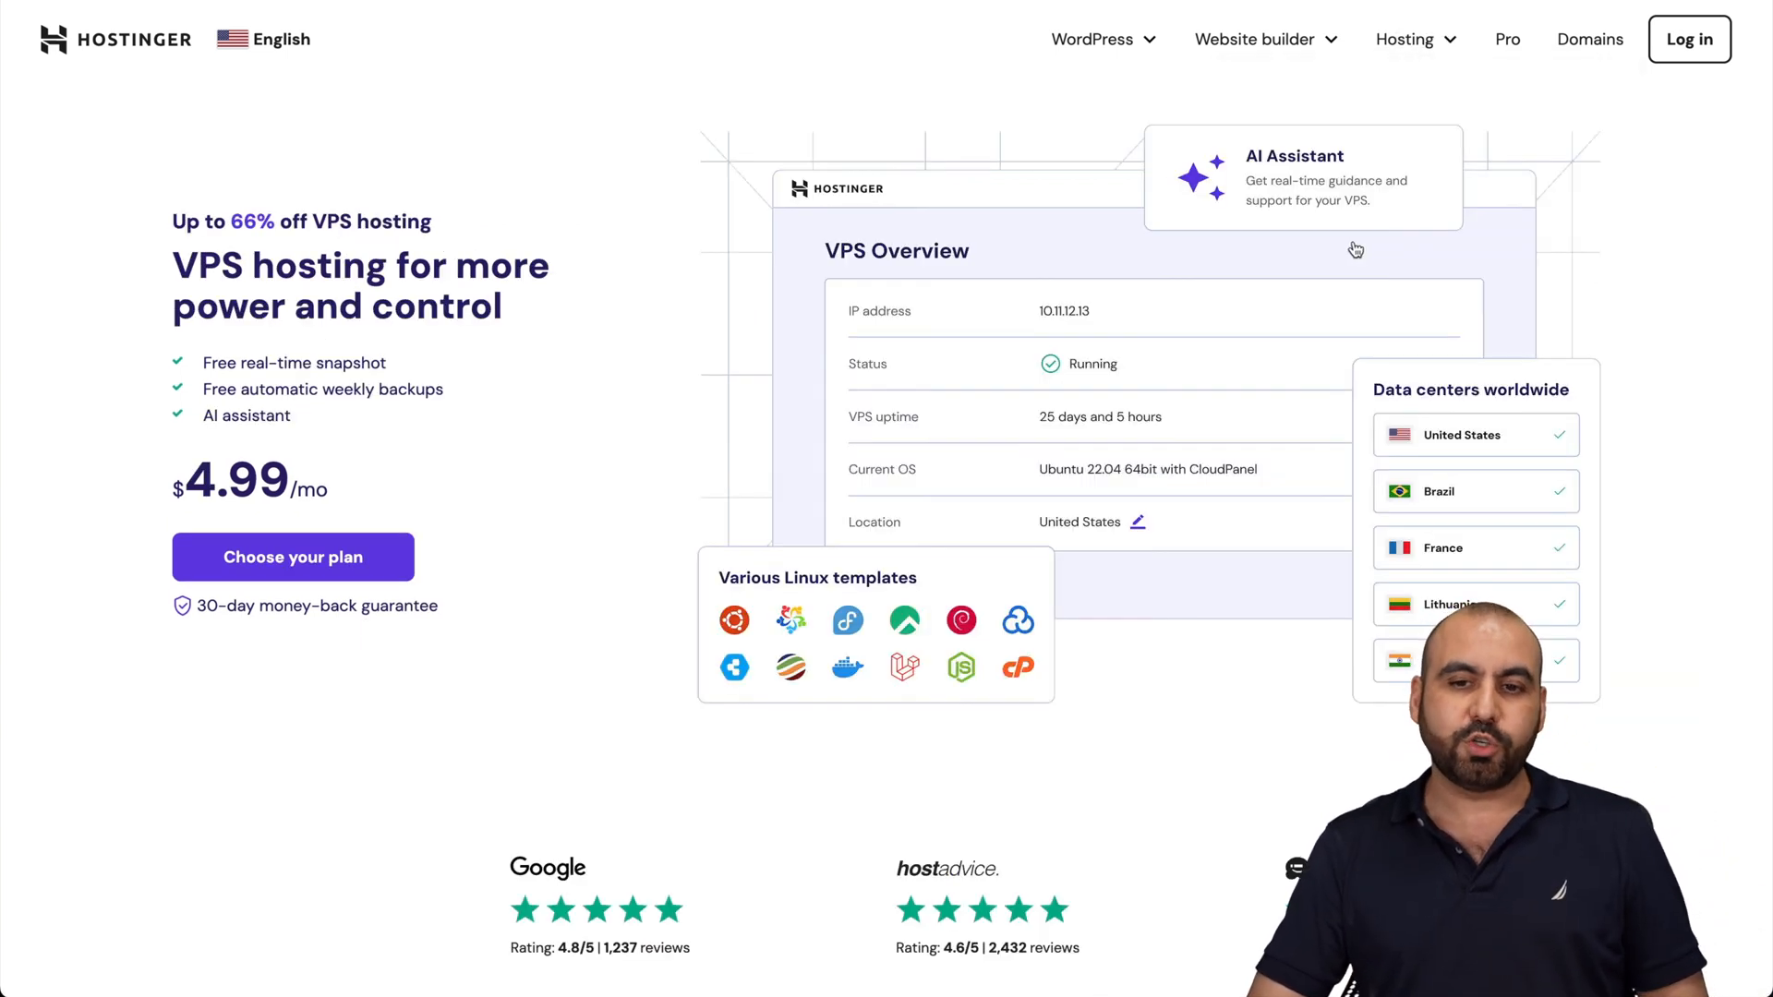
Step: Scroll through Hostinger's VPS plans and choose the KVM 8 plan
scroll(down, 3)
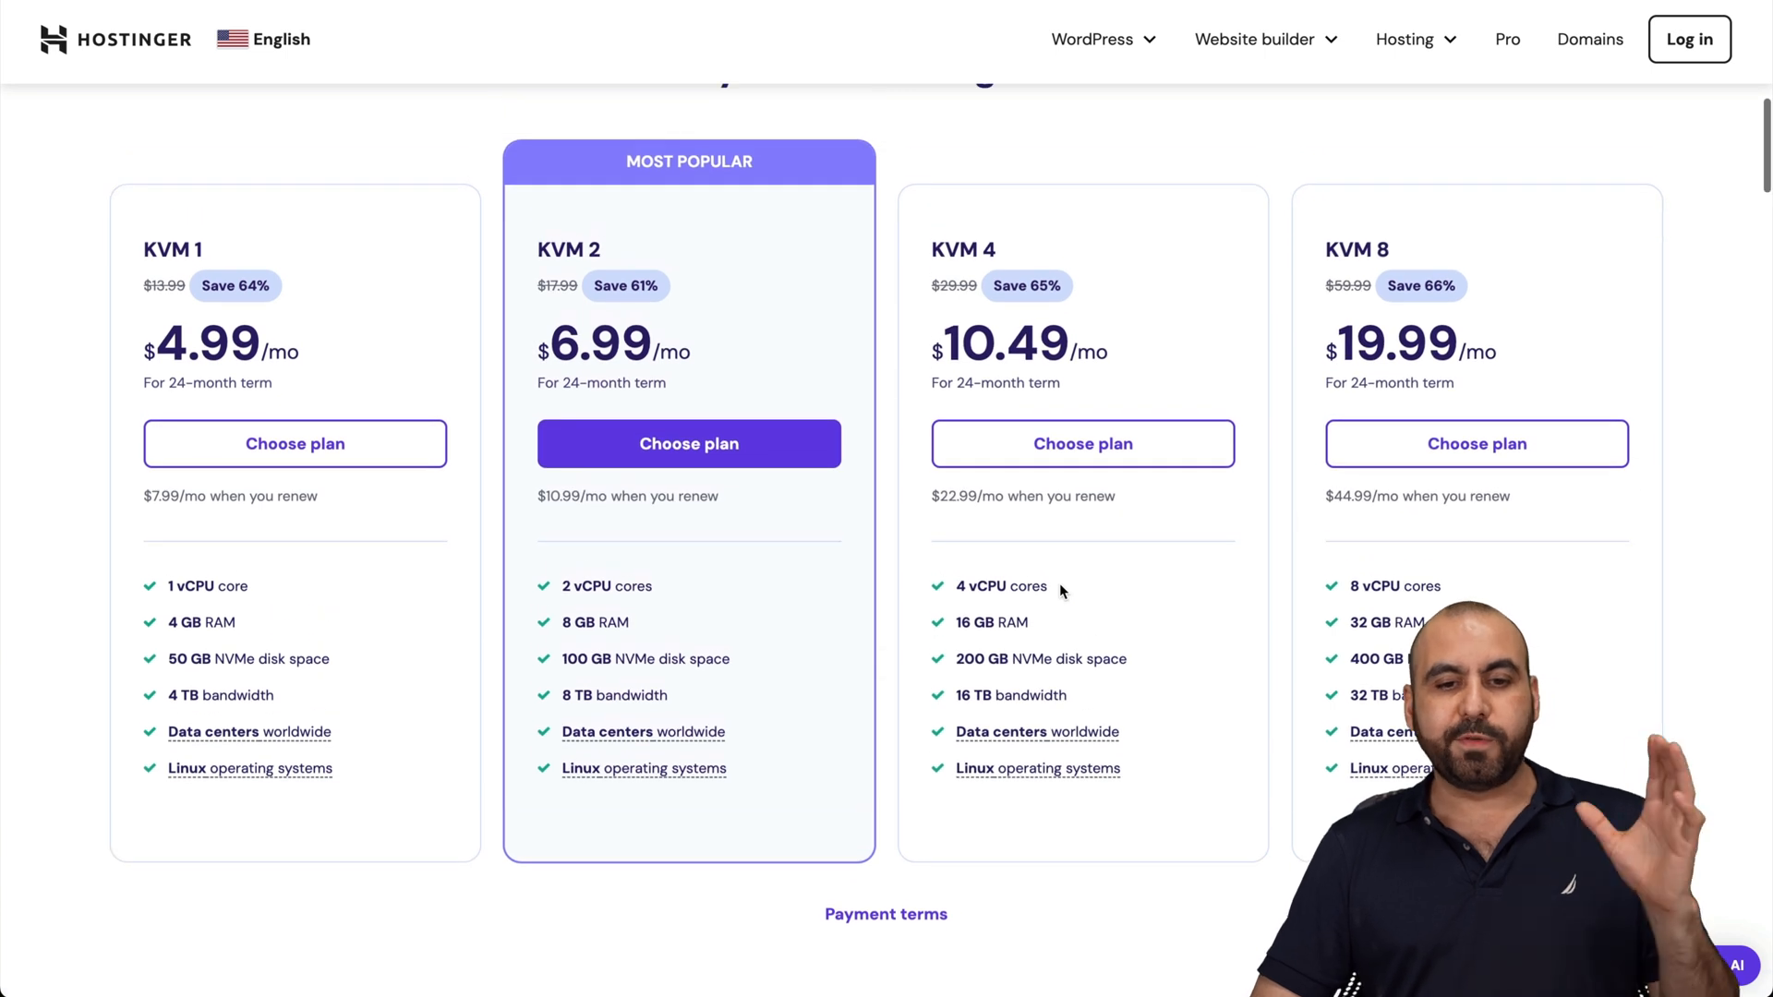
mouse_move(399, 387)
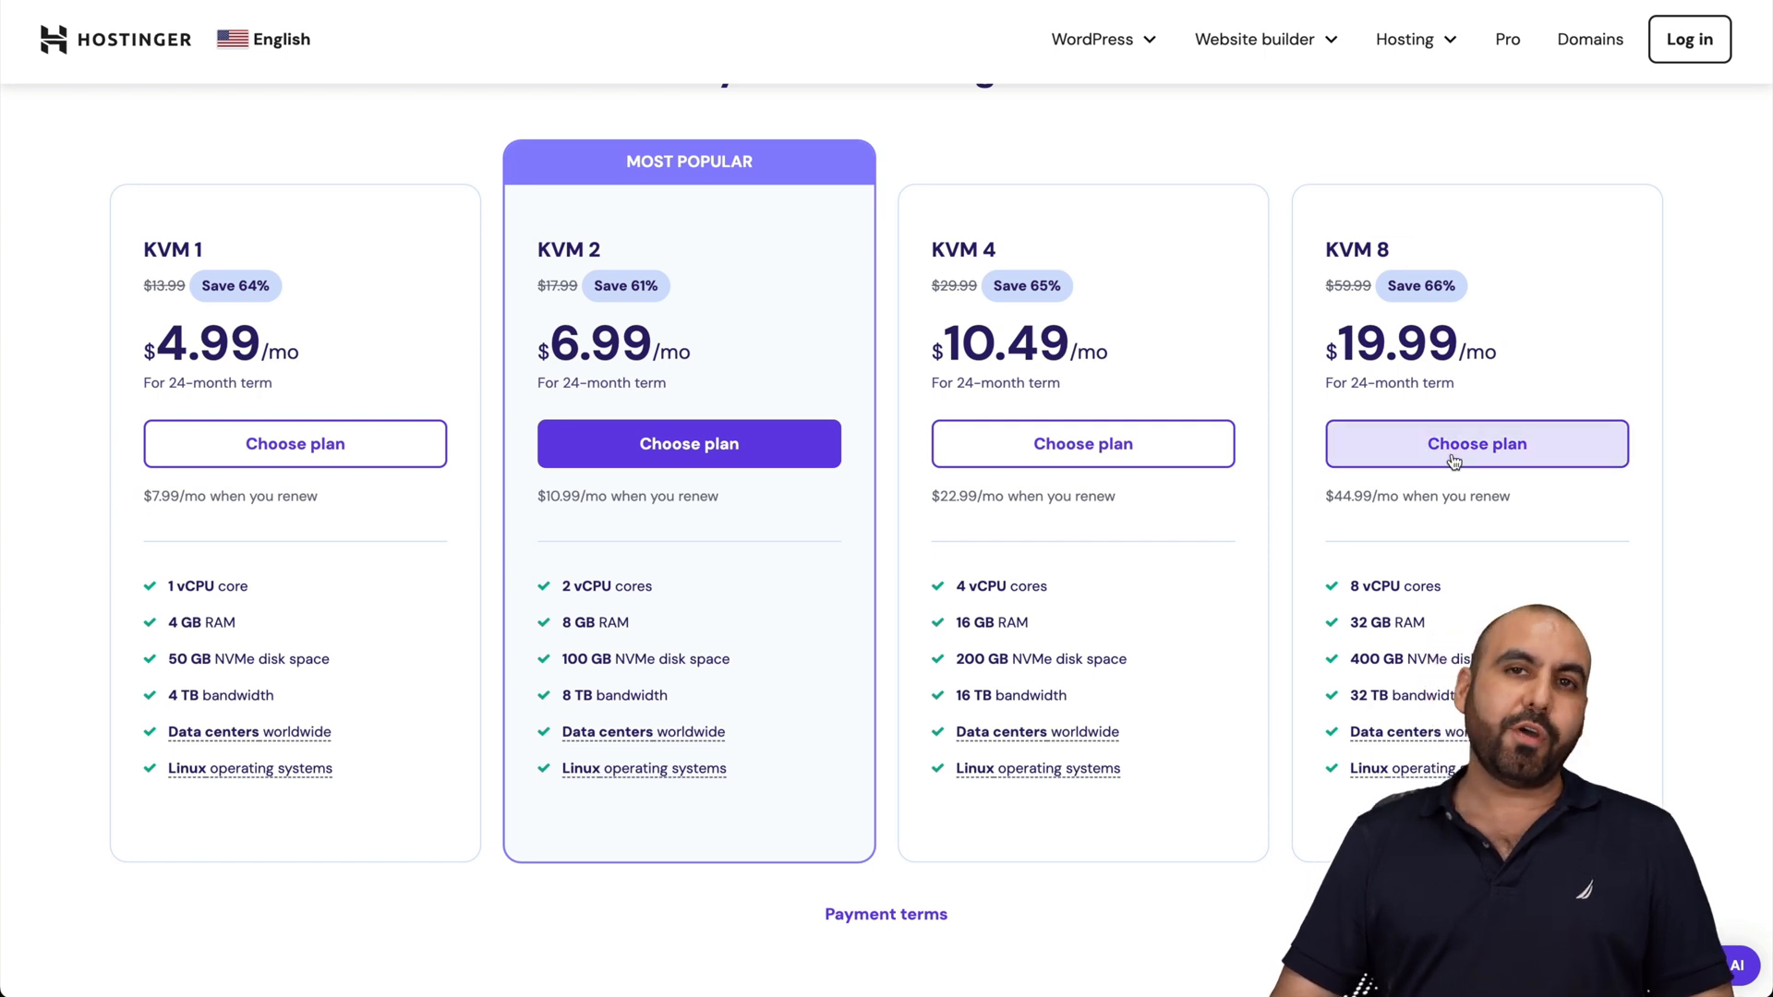
click(1476, 444)
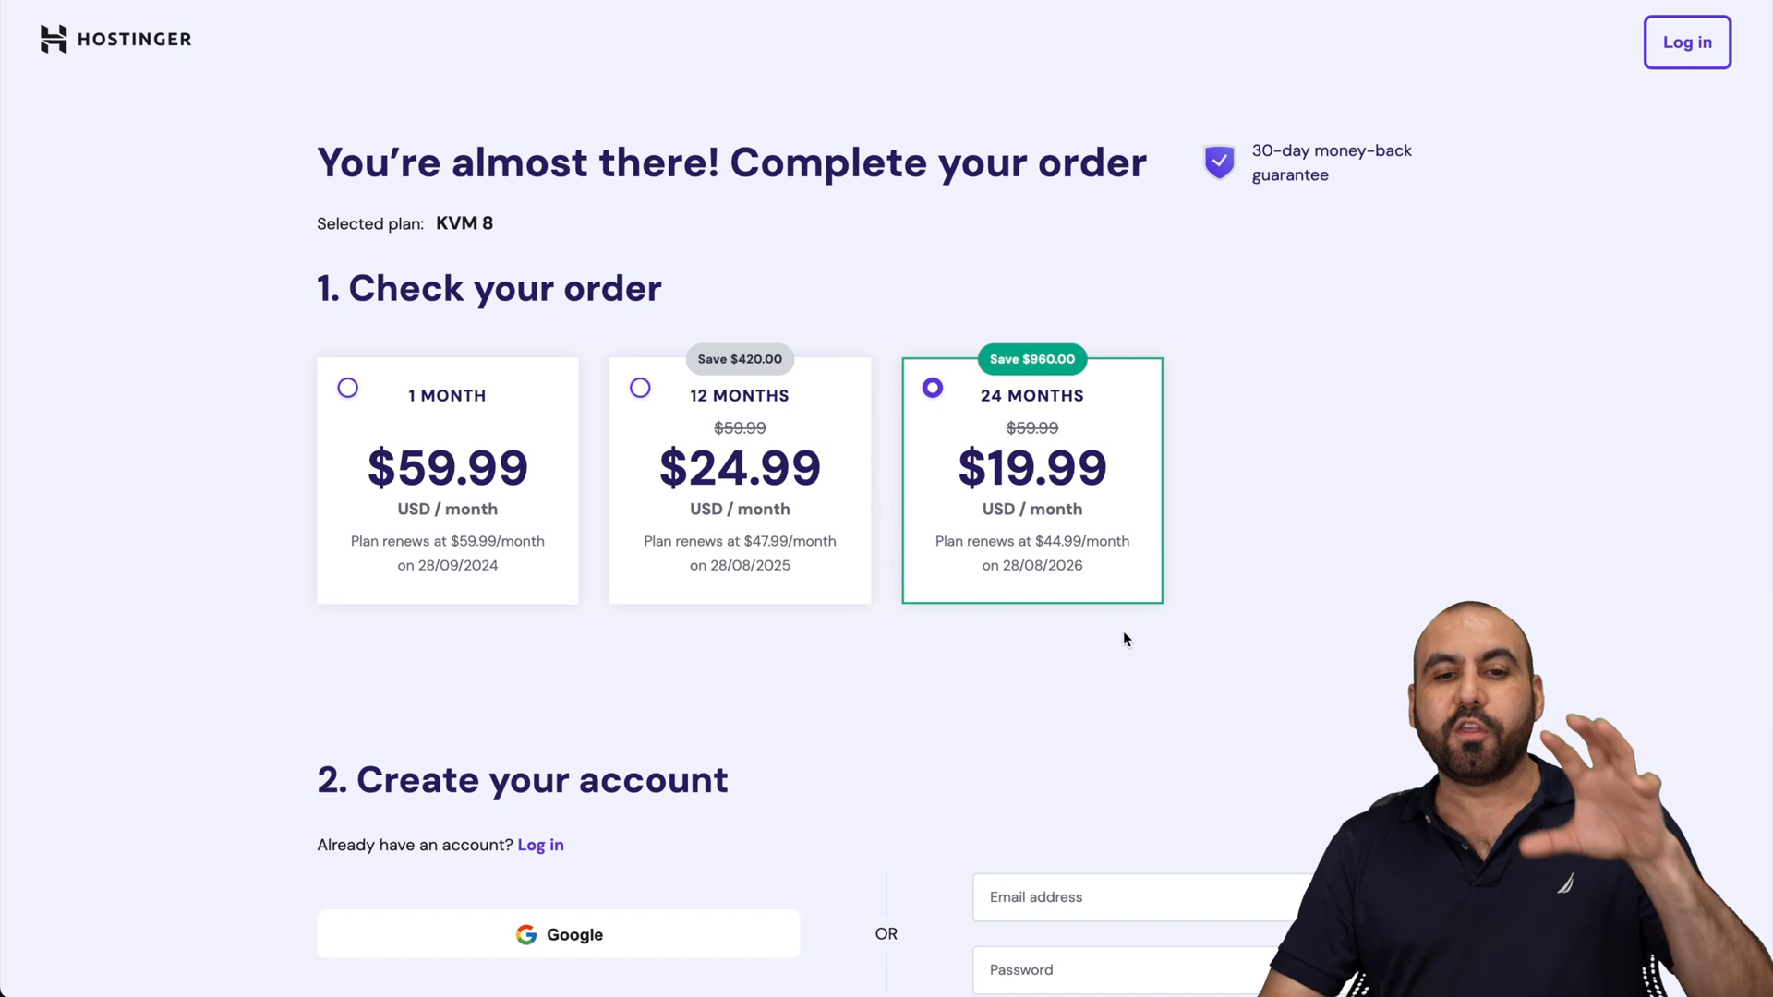
Step: Enter coupon code SAASMASTER at Hostinger checkout and apply it to the KVM 8 order
scroll(up, 3)
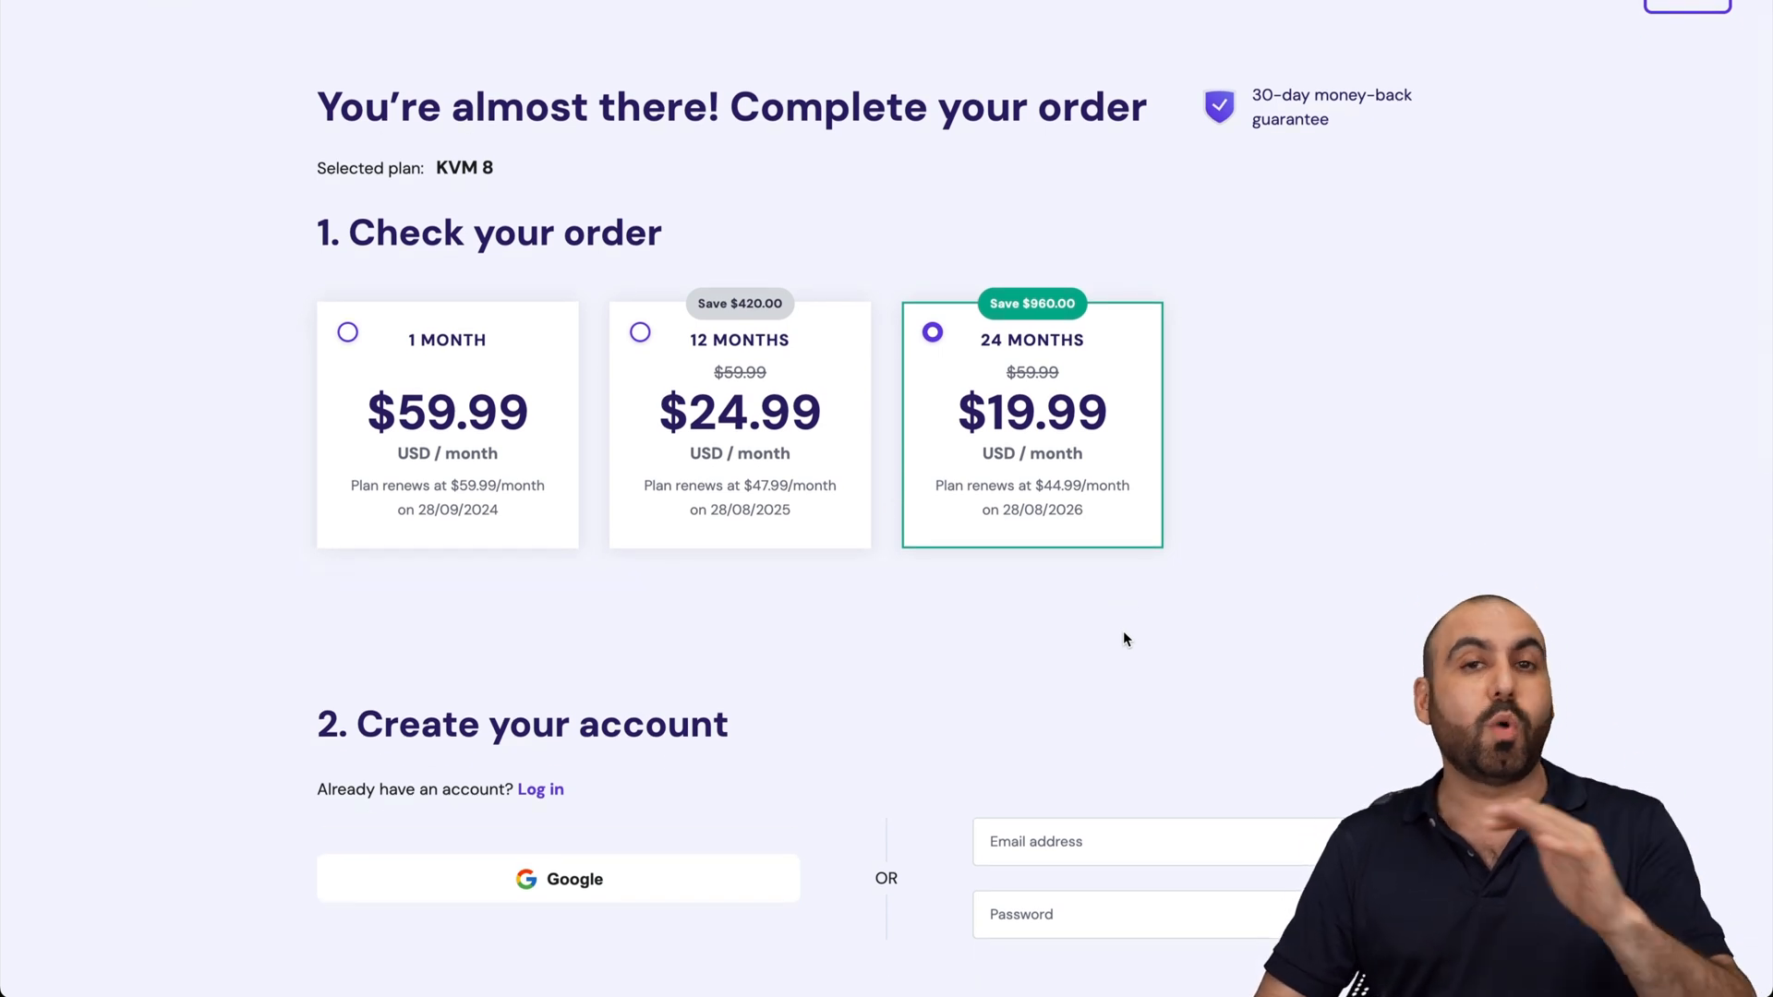
scroll(down, 3)
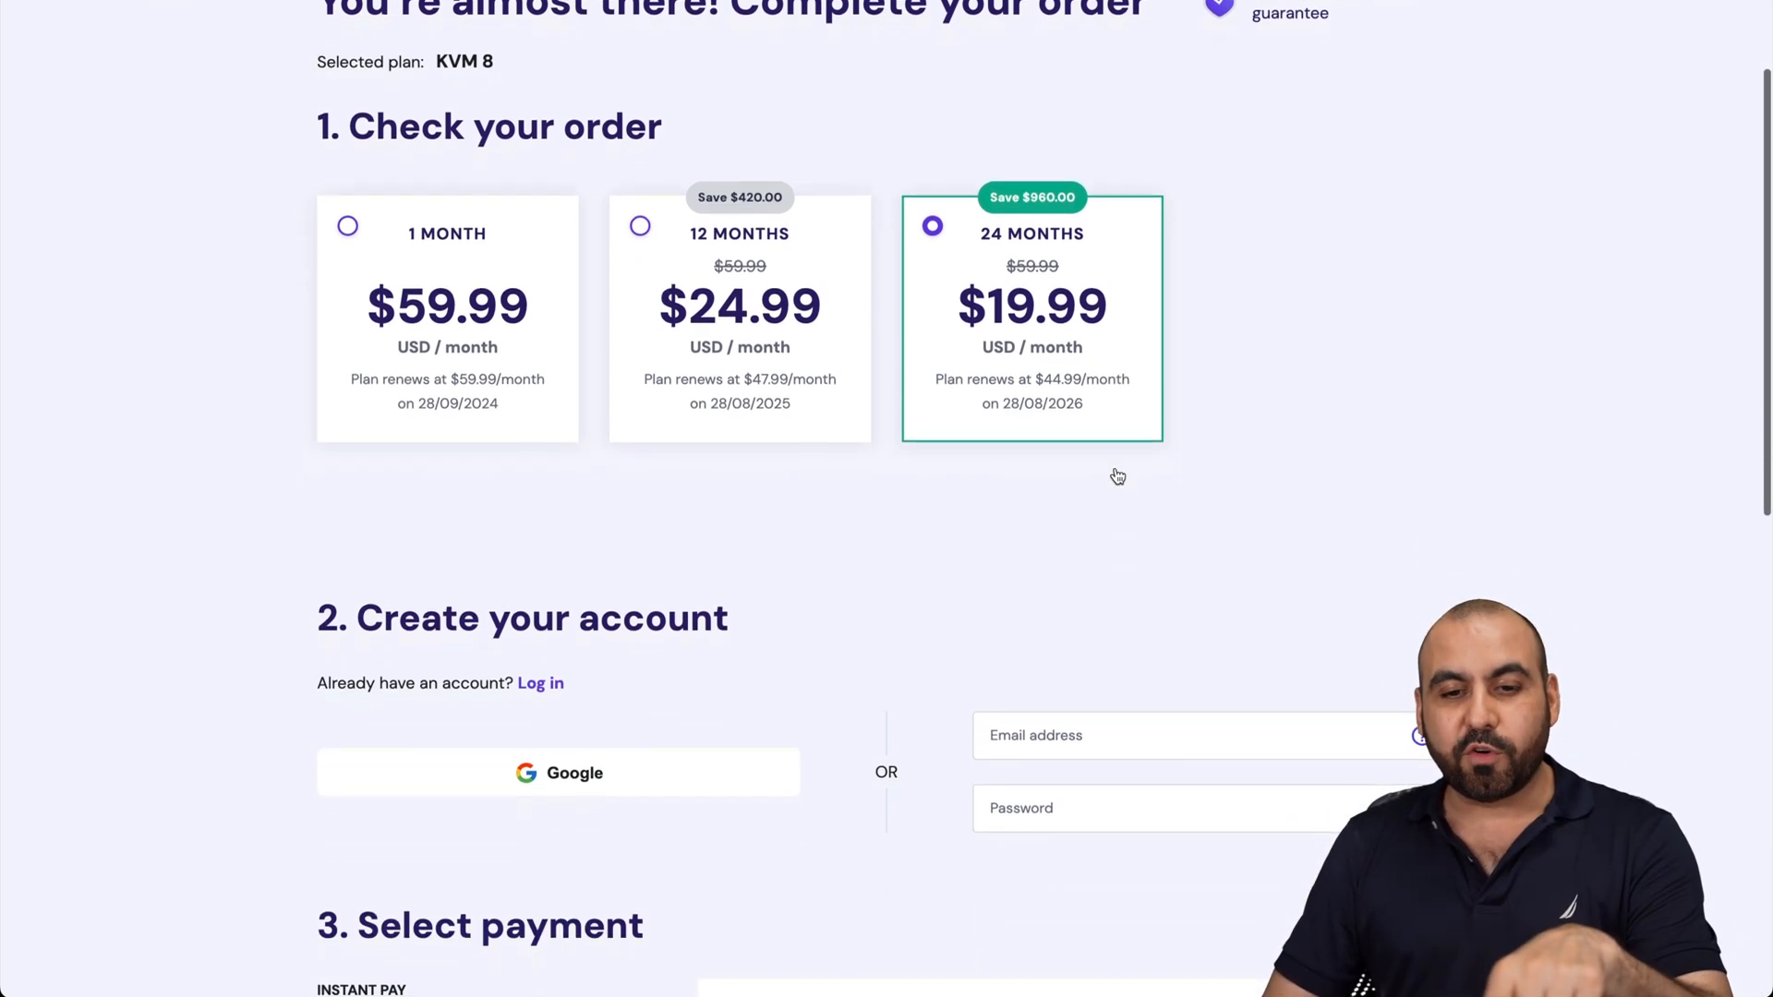
mouse_move(992, 472)
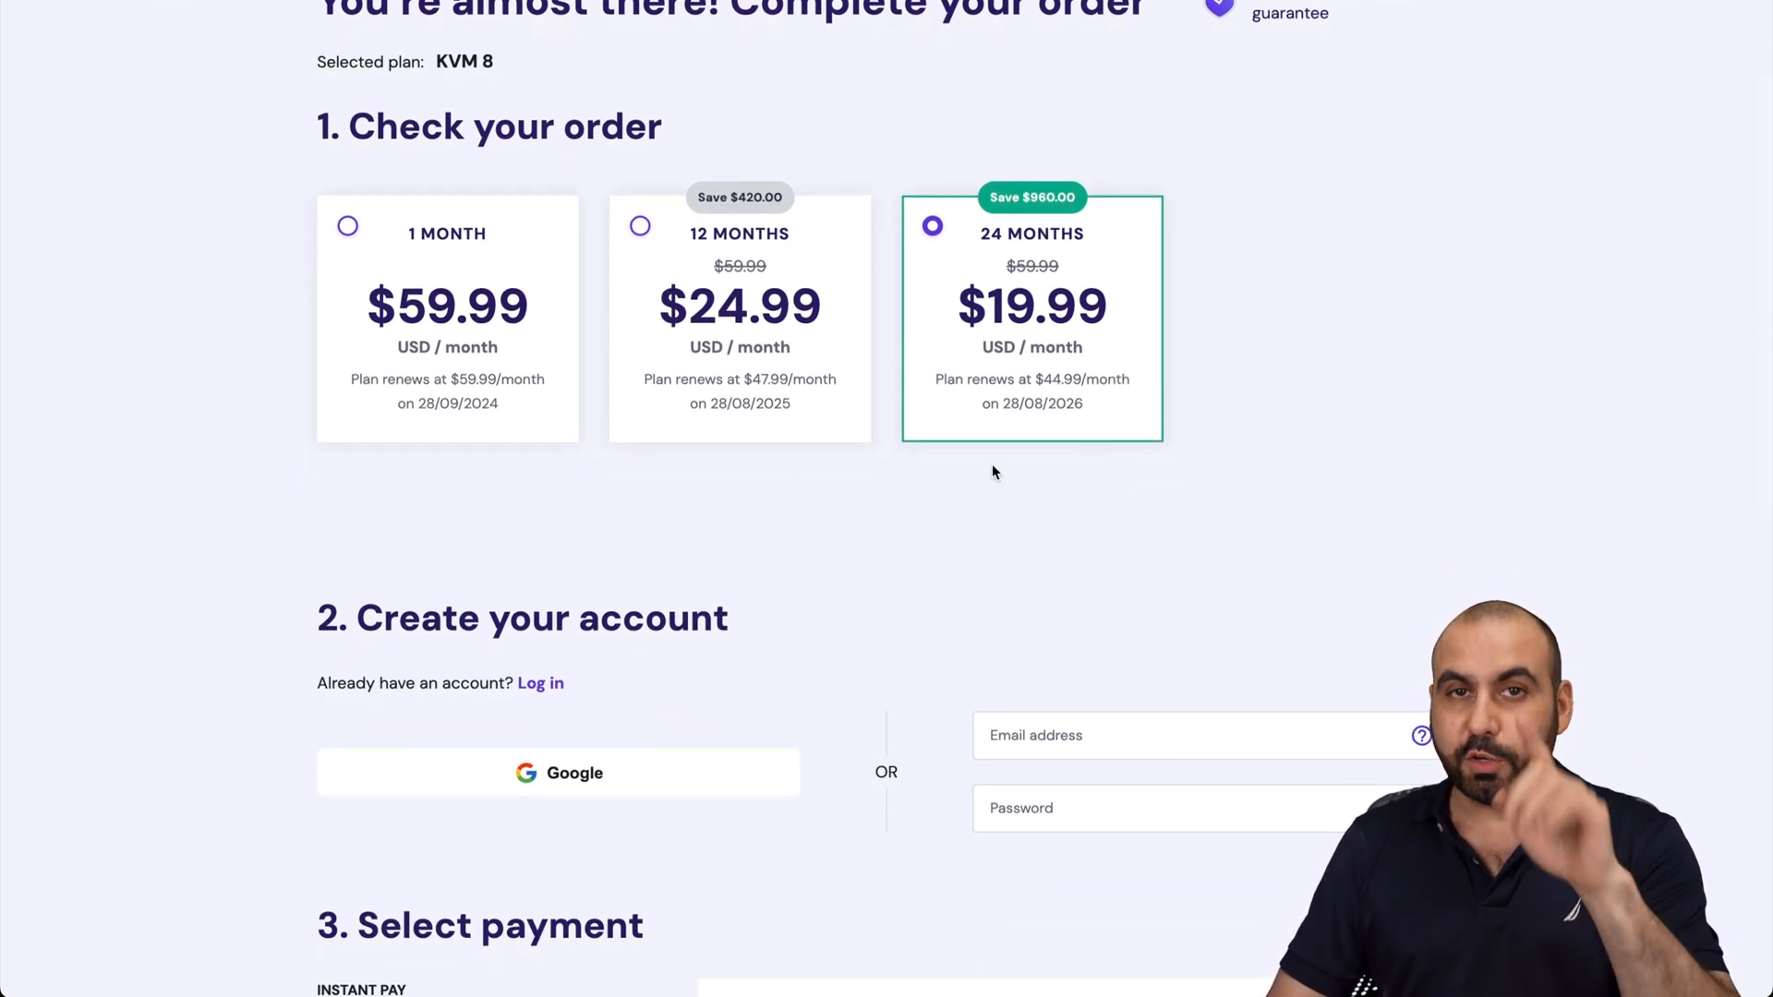
scroll(down, 3)
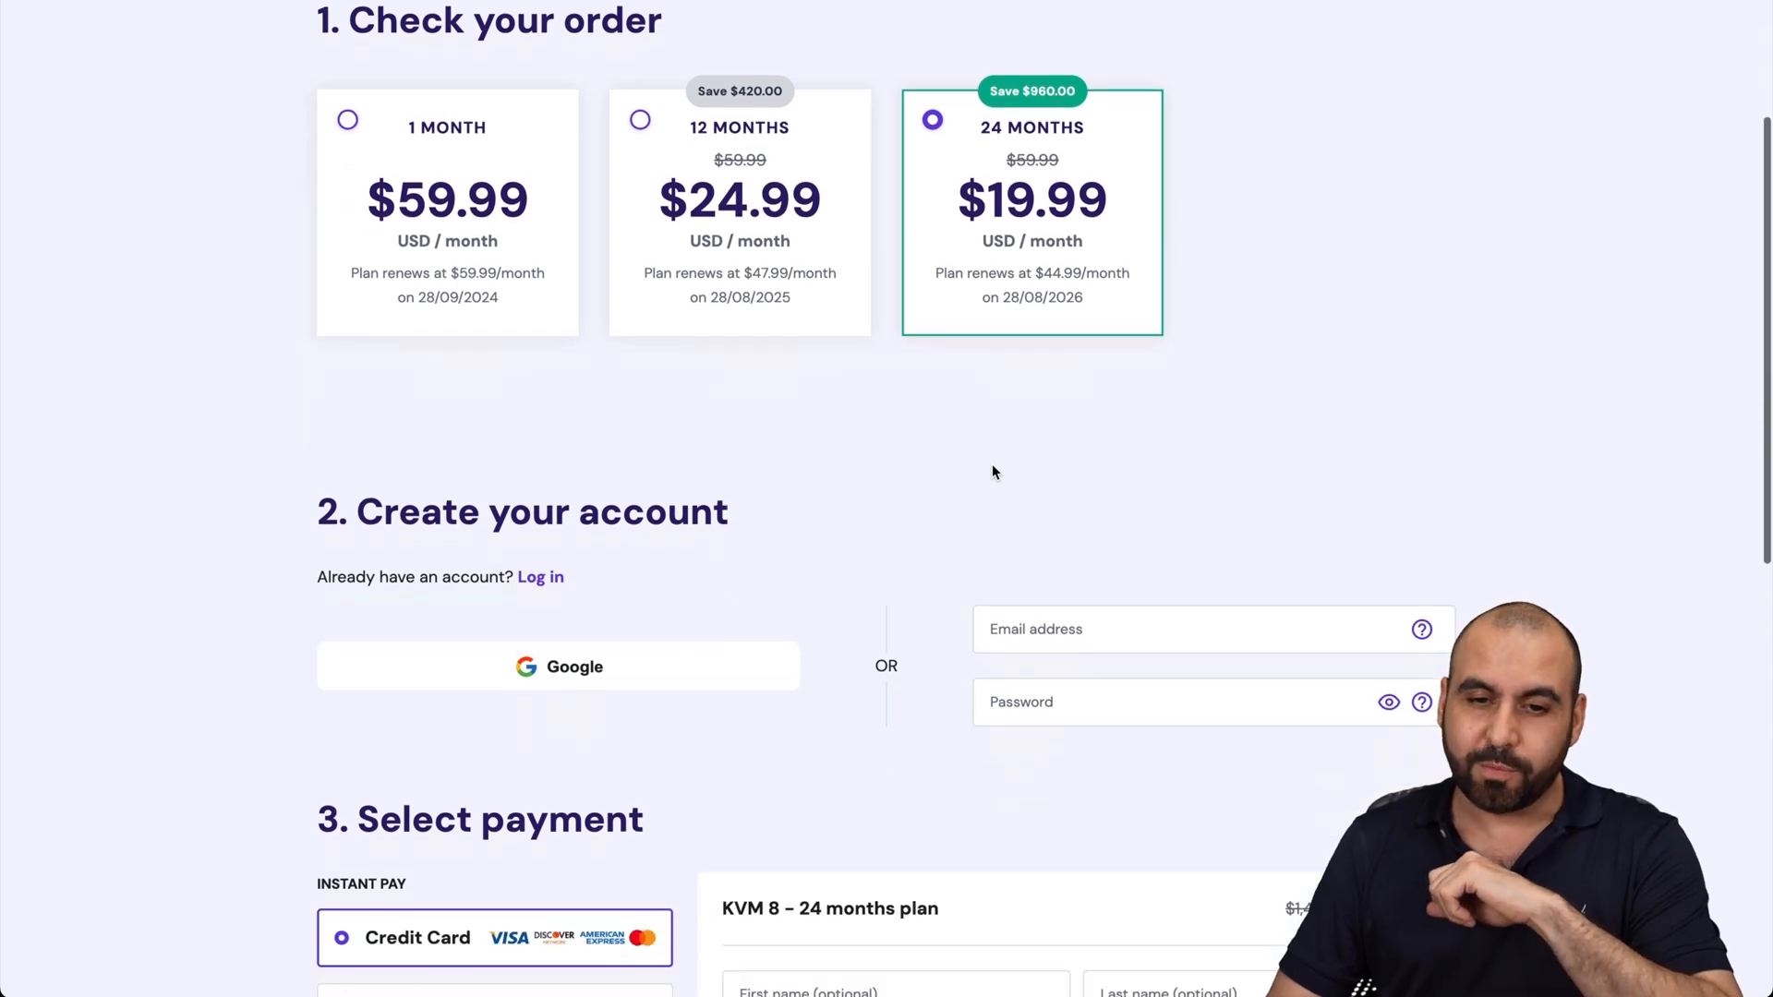
scroll(down, 3)
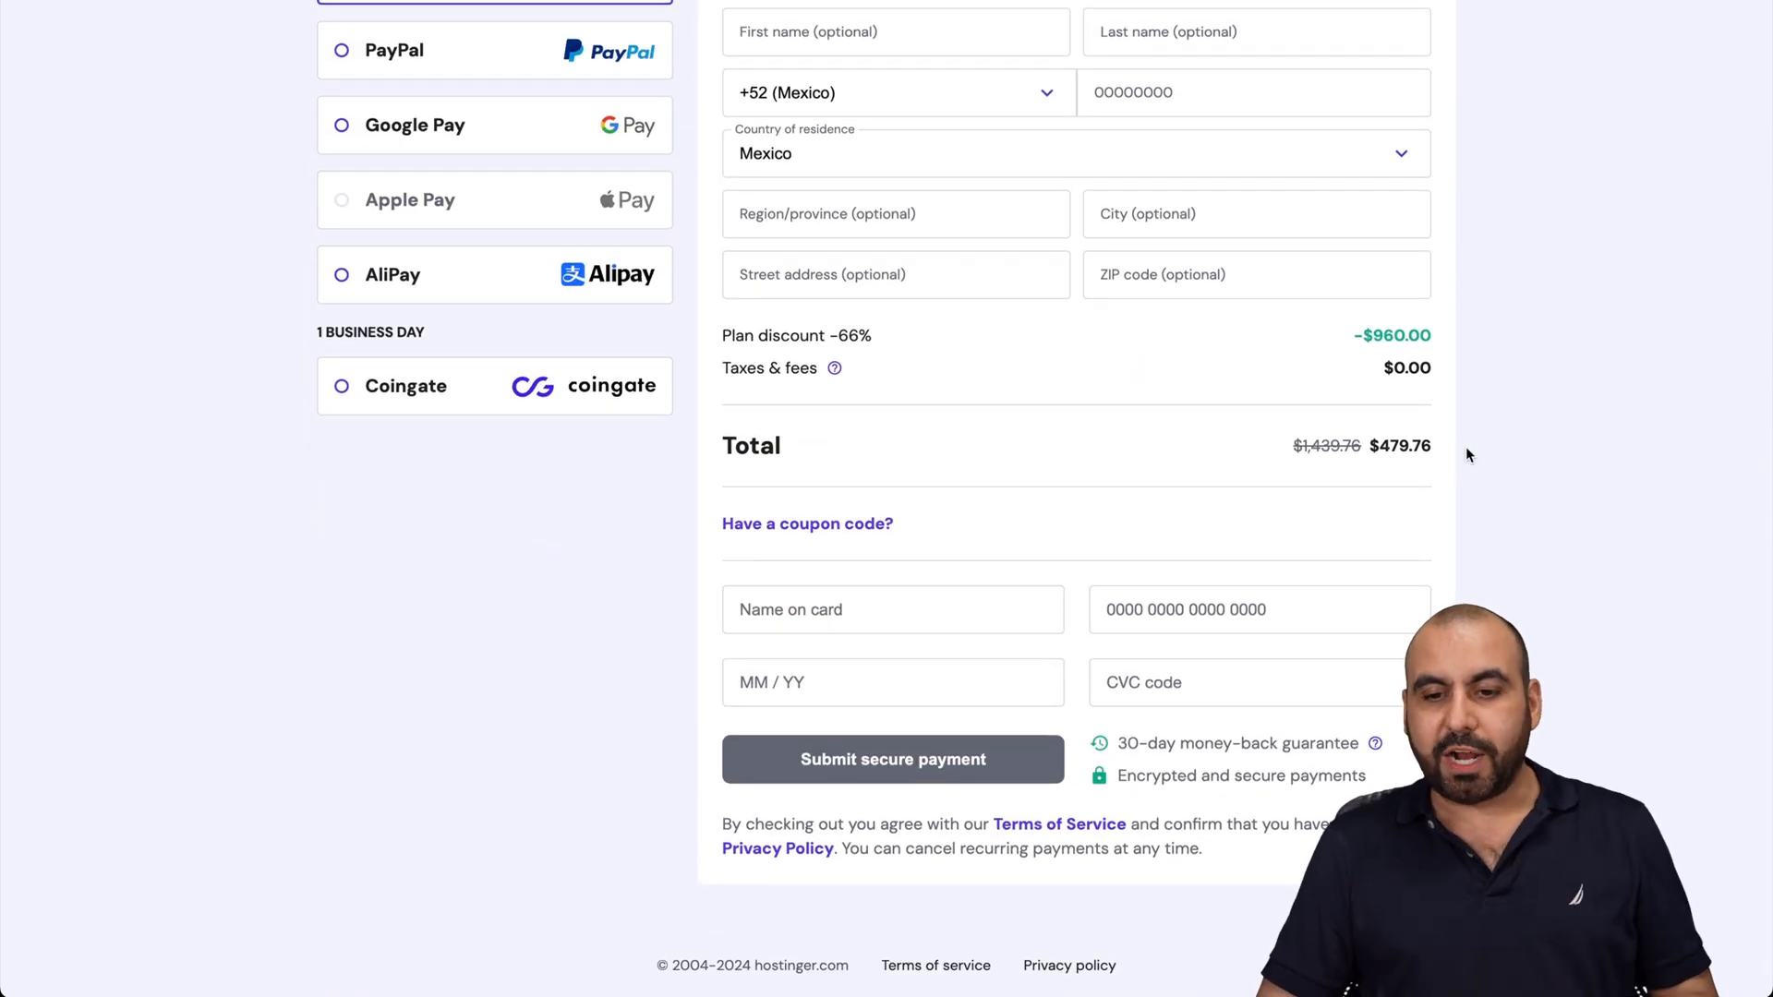
click(807, 524)
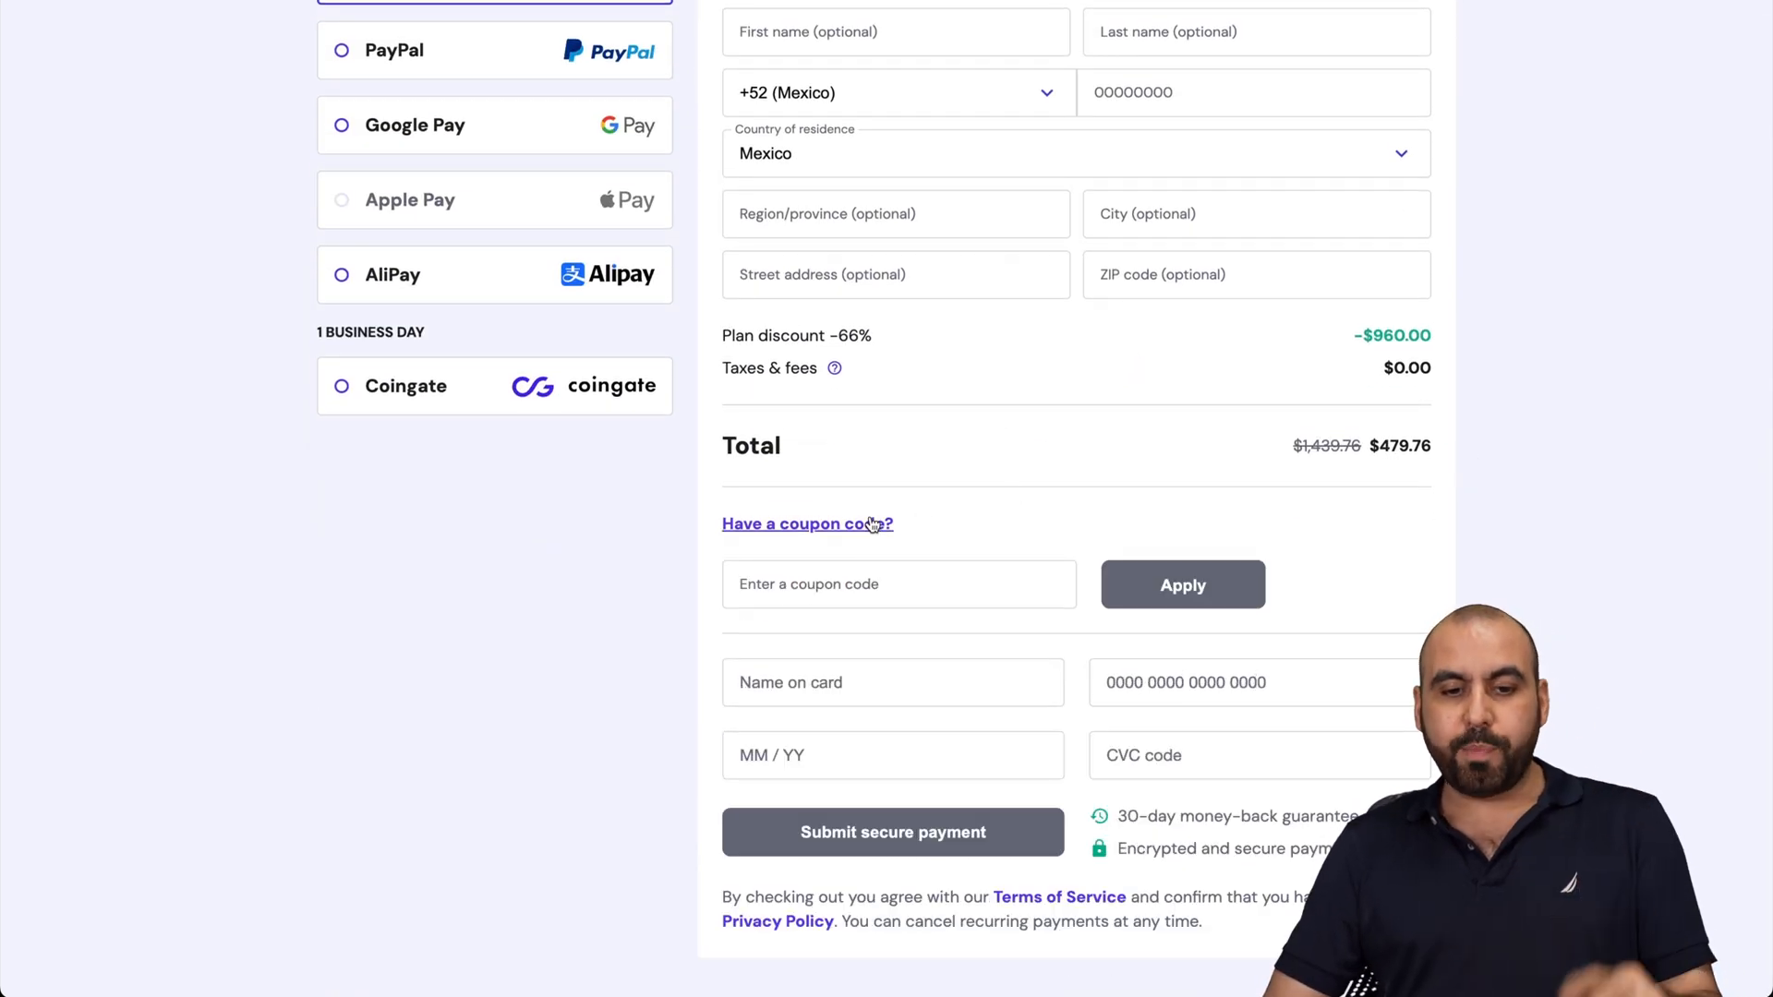
text(SAASMAST)
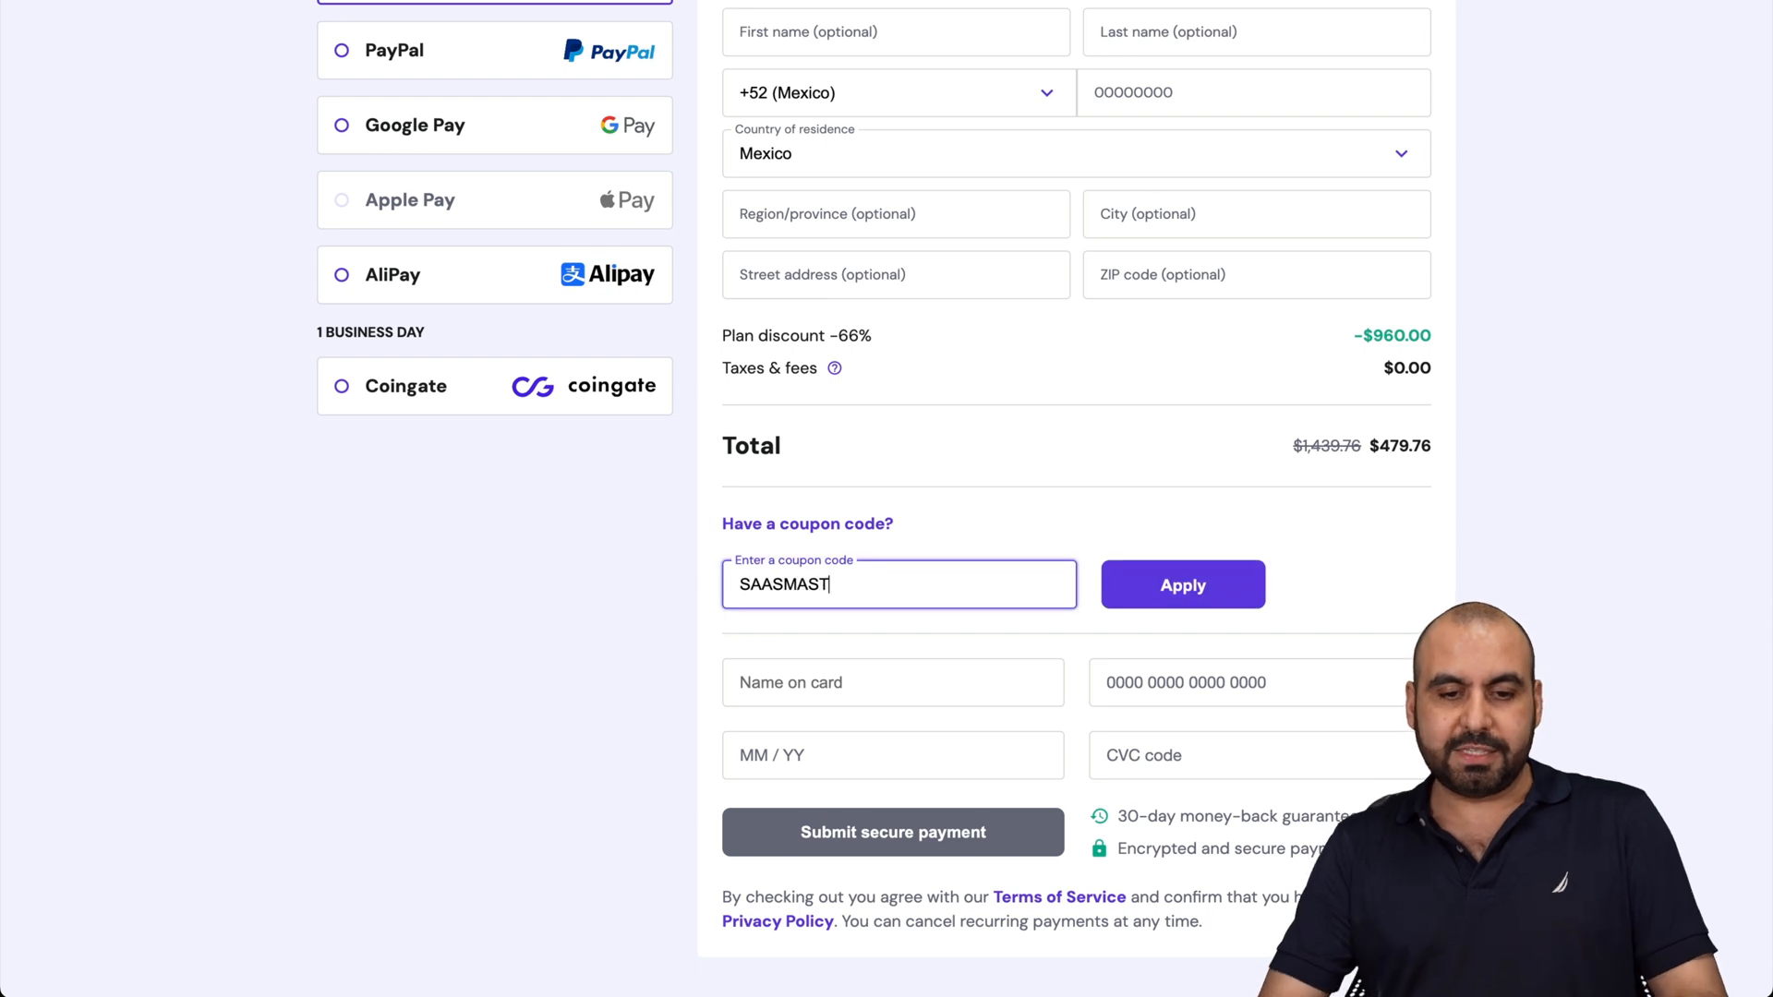
click(1181, 585)
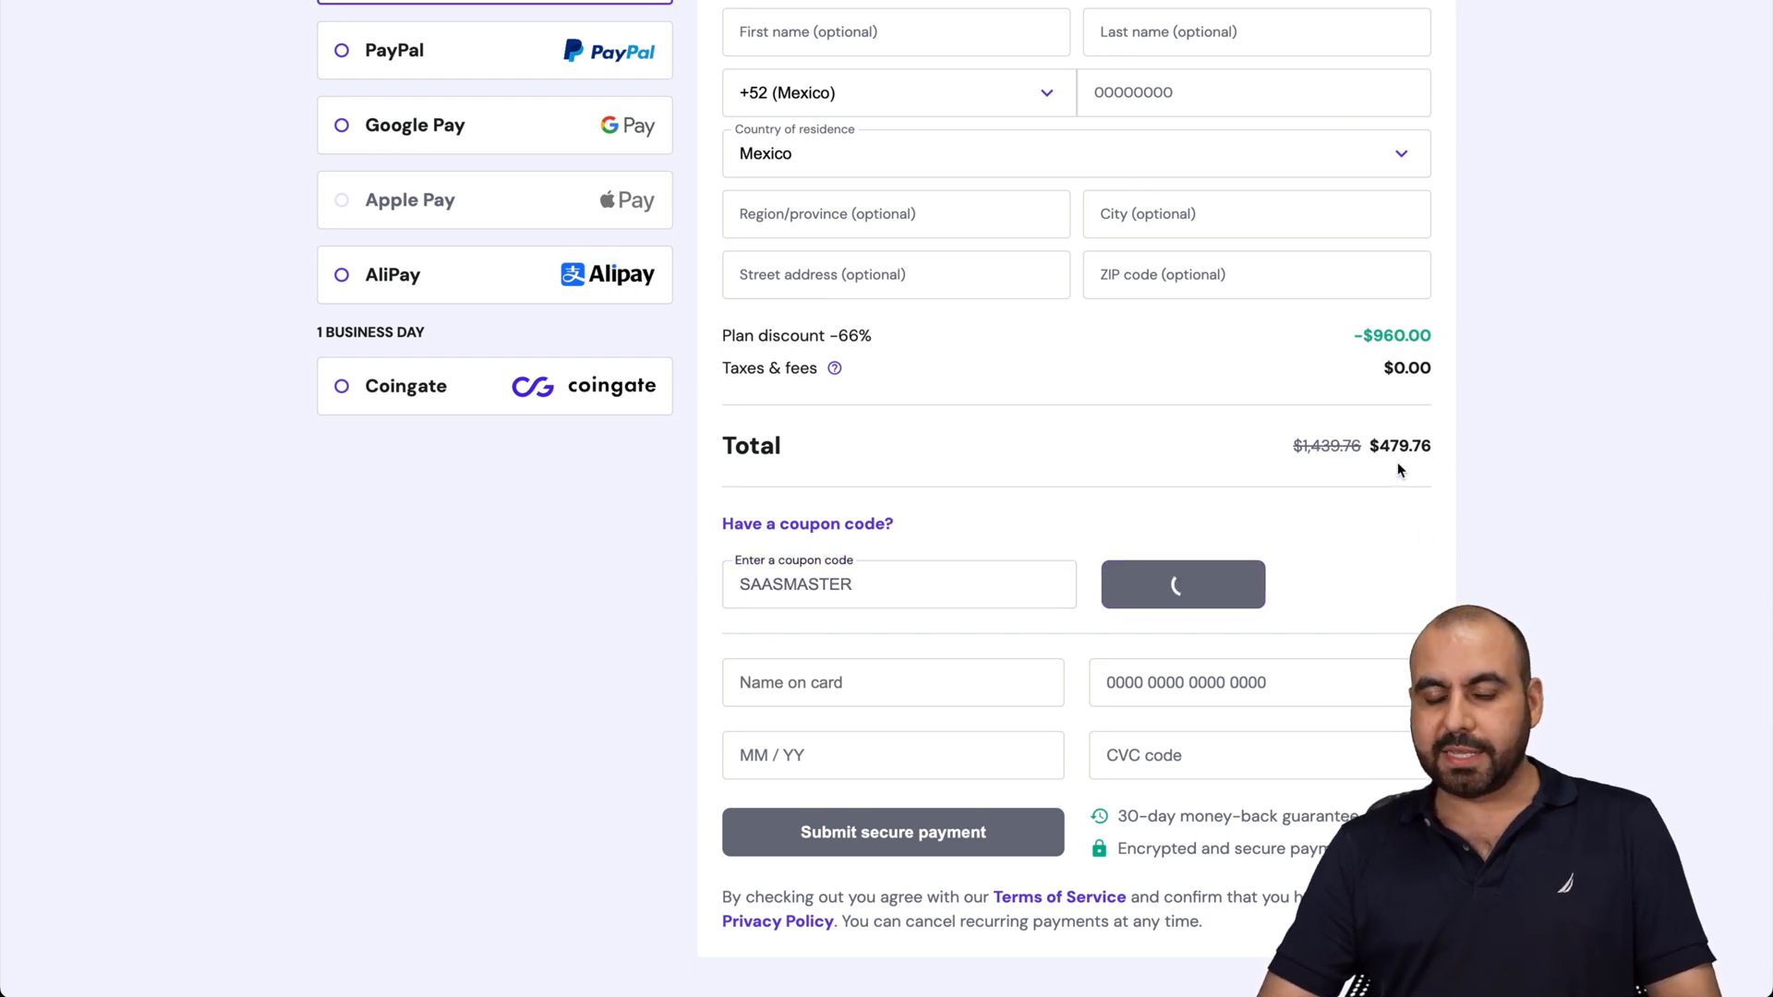
click(1182, 584)
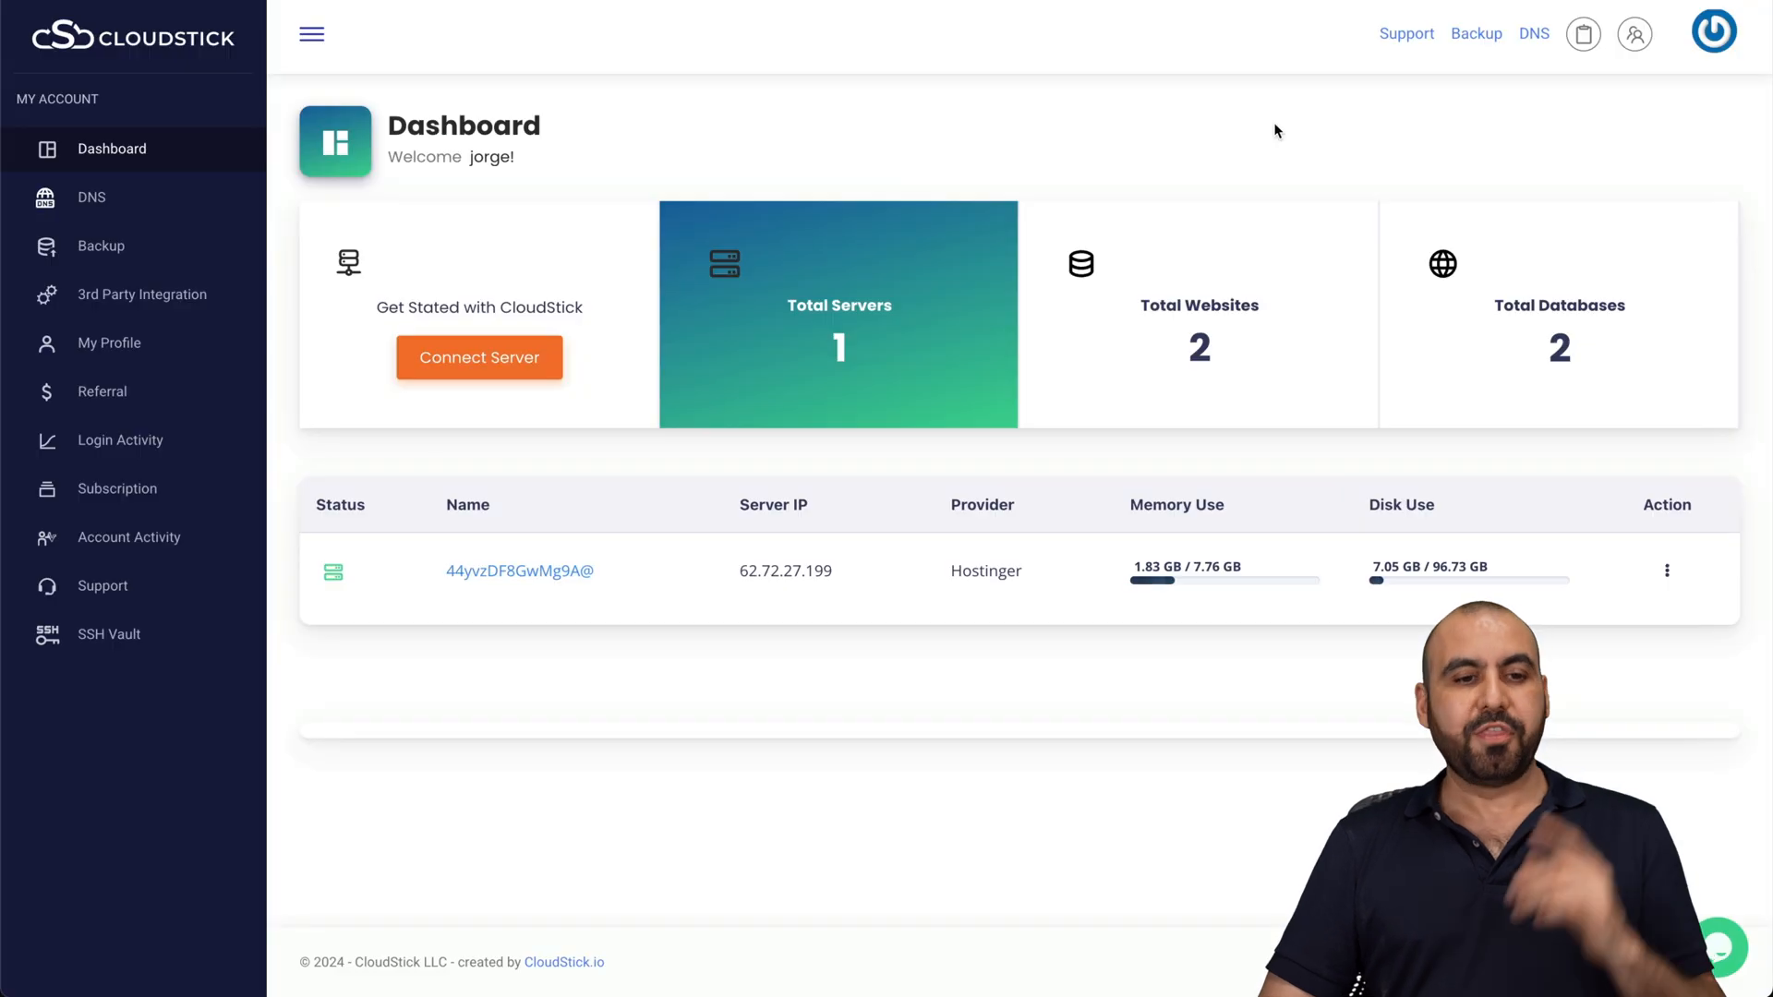
mouse_move(868, 785)
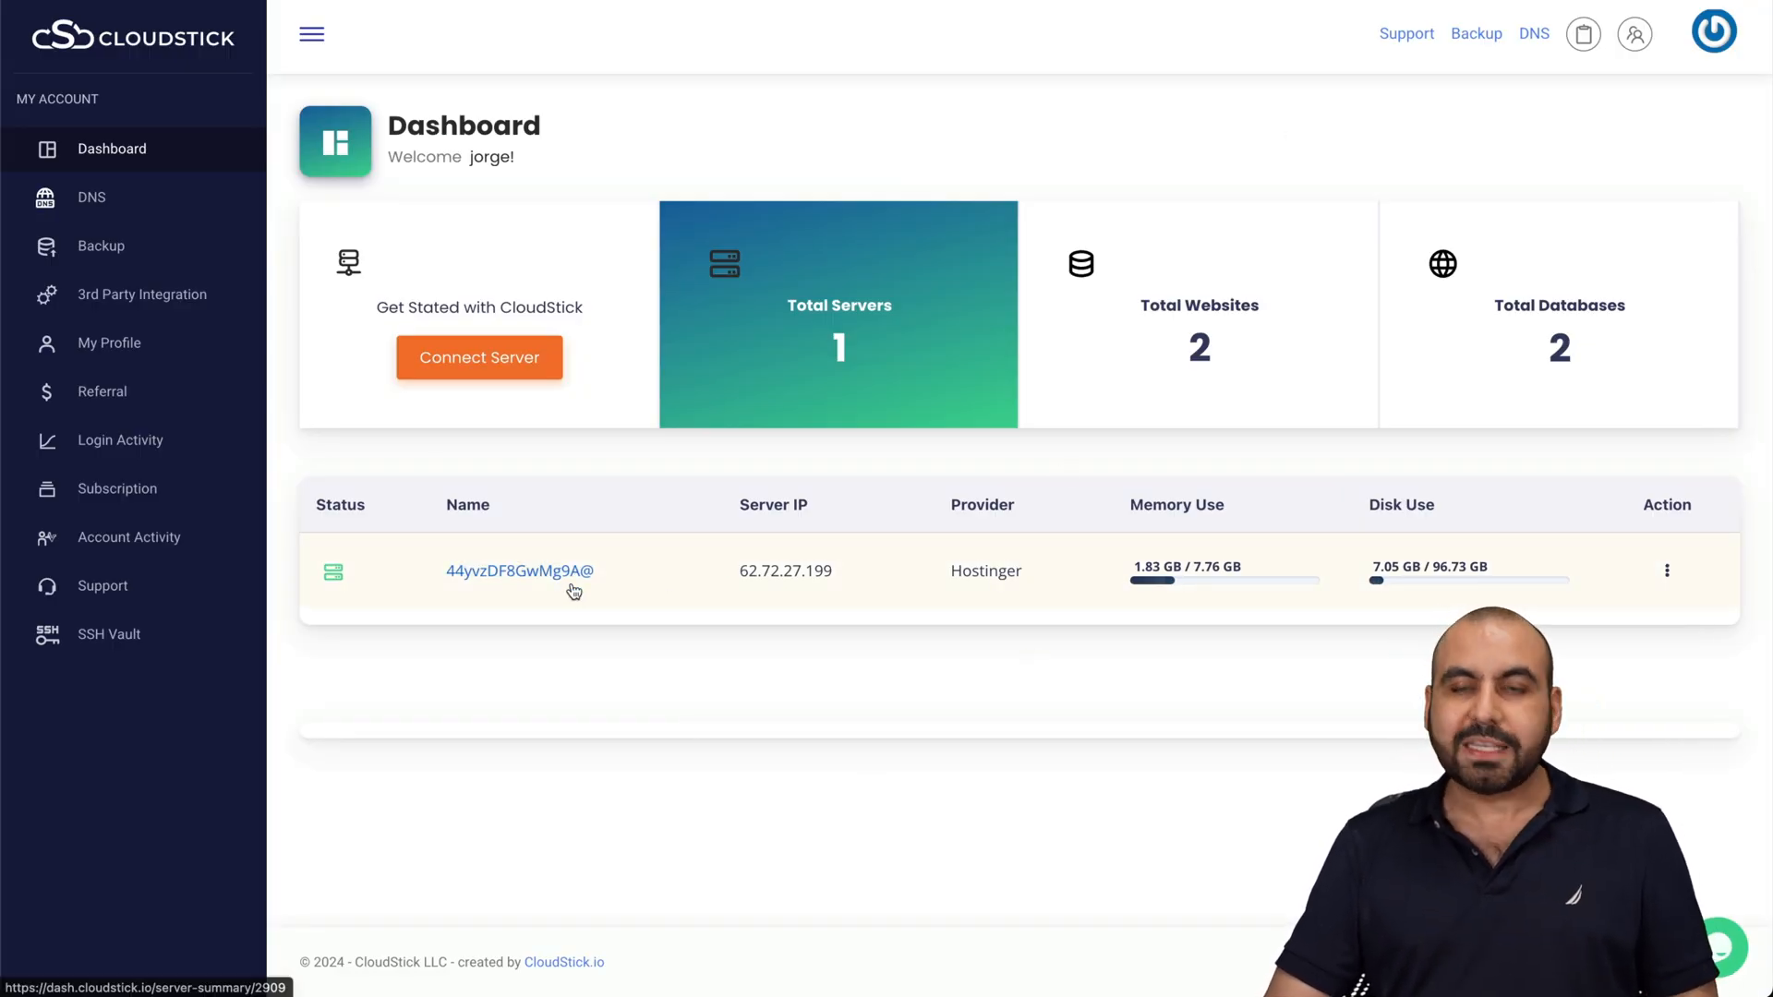
mouse_move(653, 620)
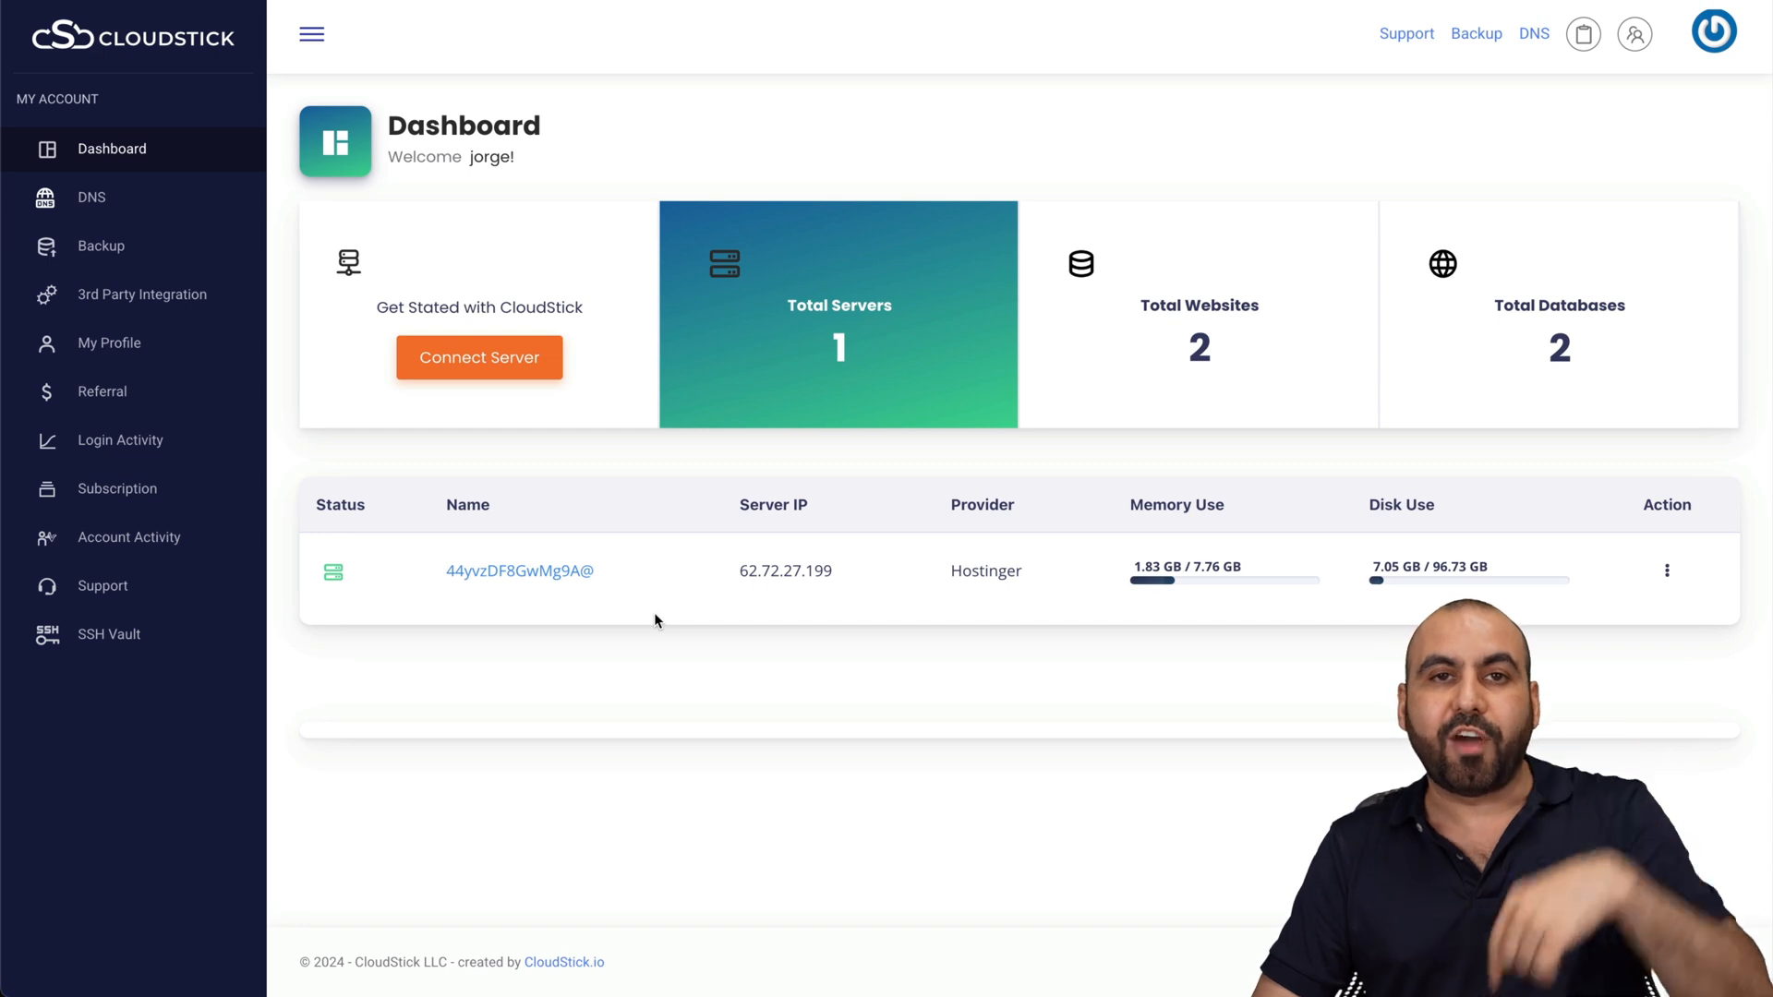
mouse_move(519, 569)
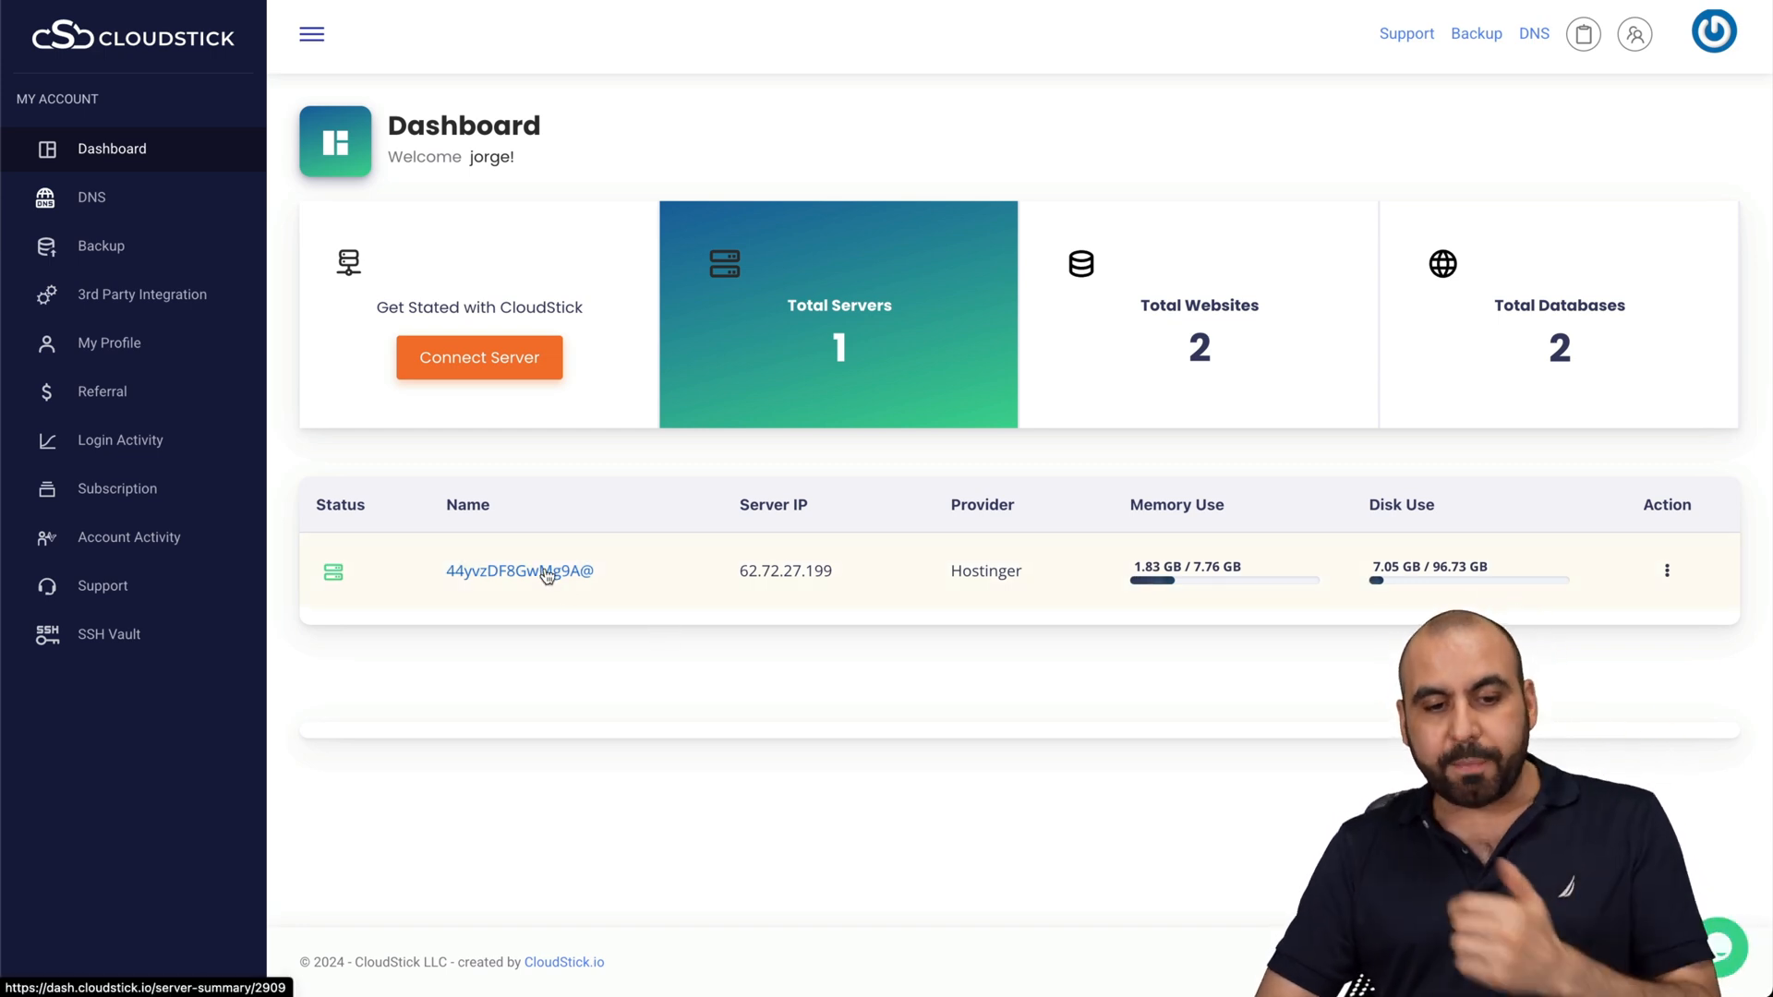
click(519, 570)
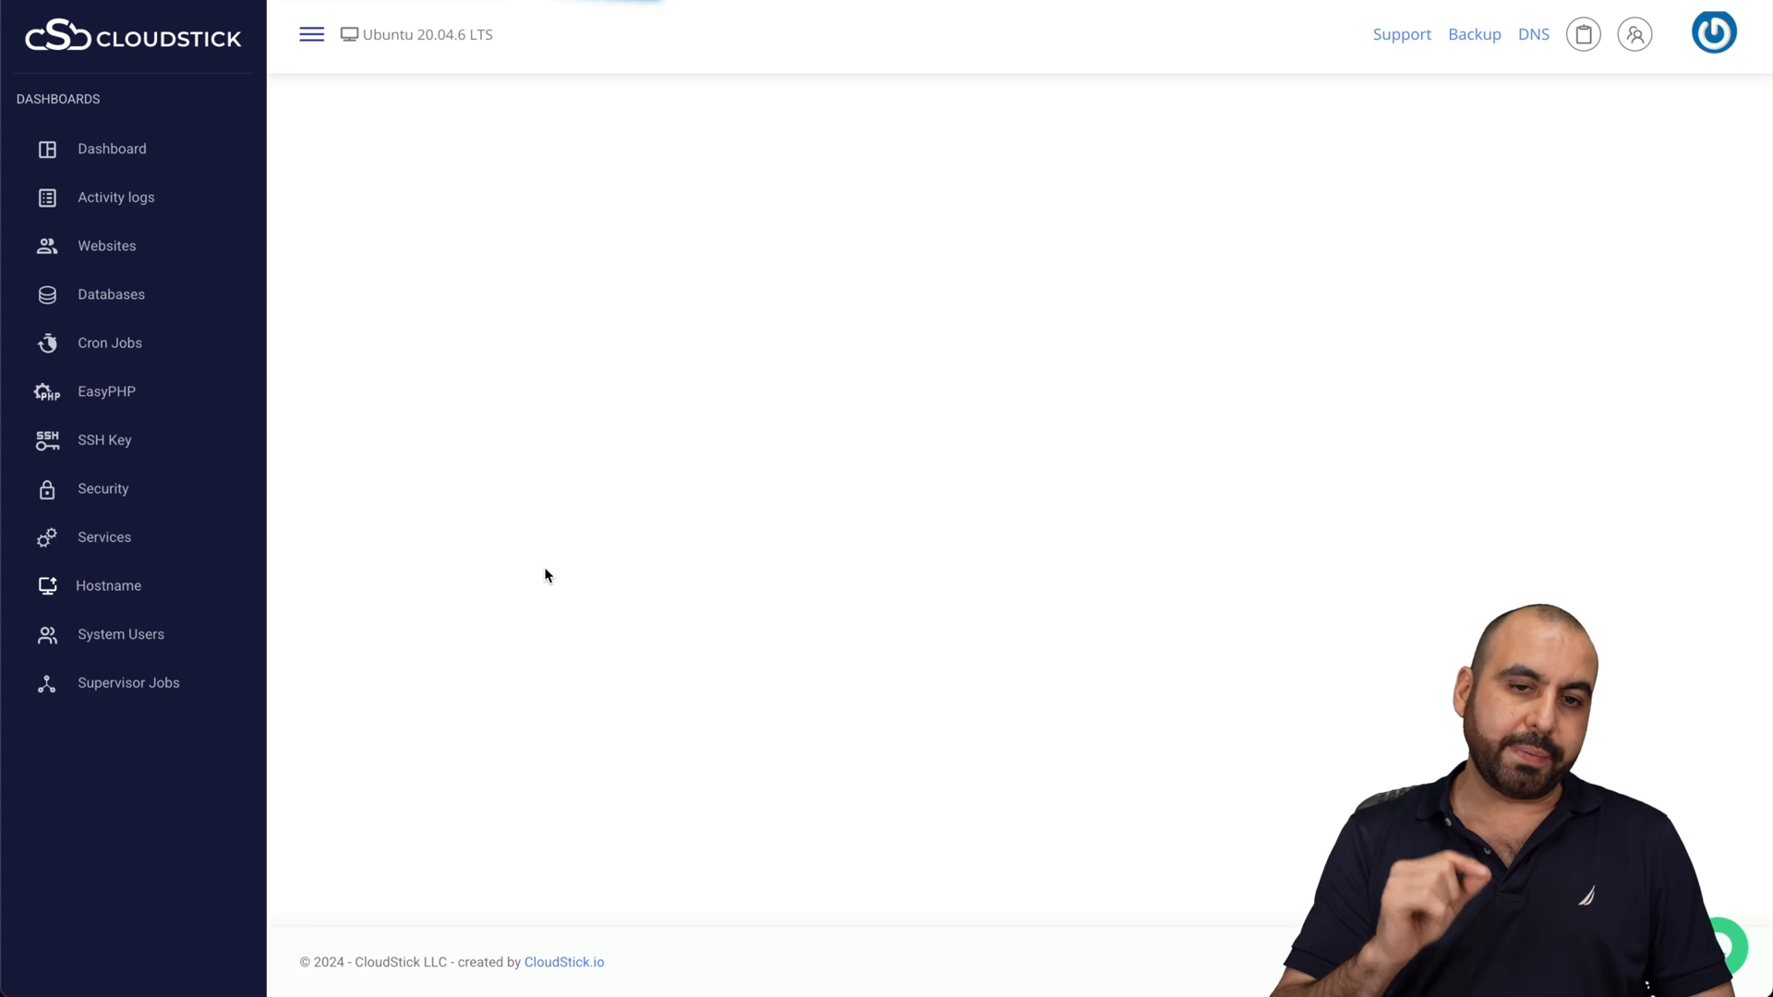
Step: View the server's website list, then choose Create Website to reach one-click app deployment
click(111, 148)
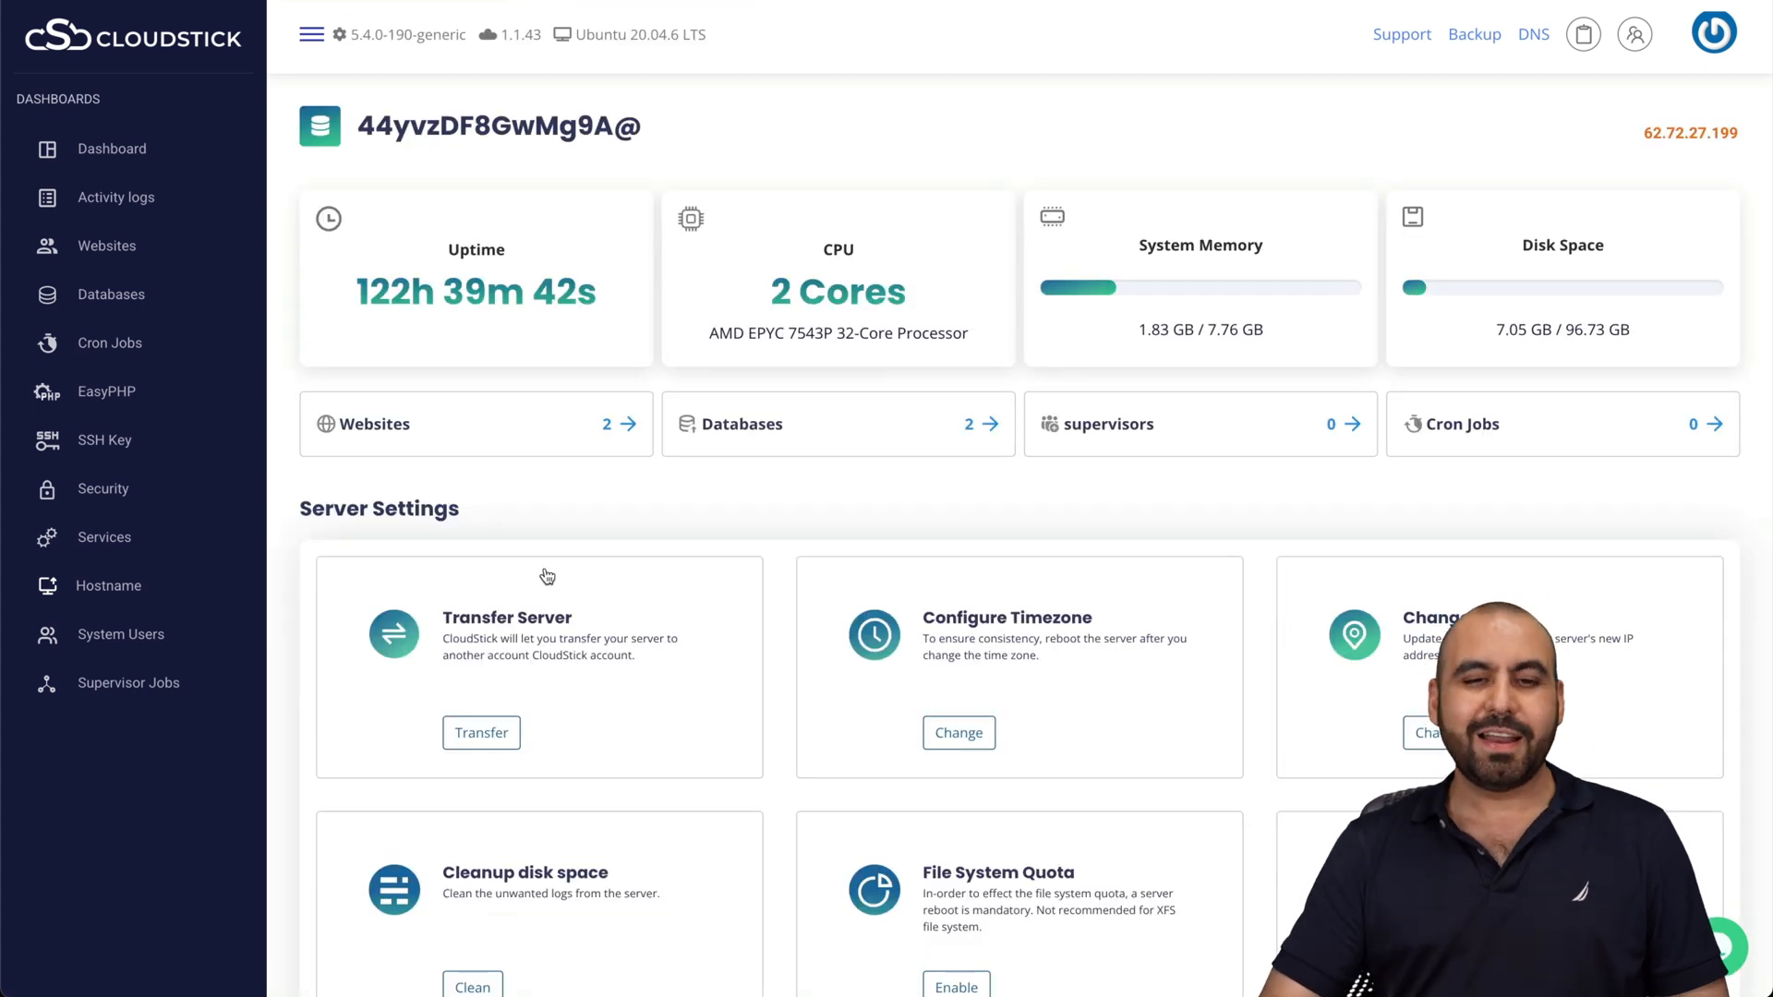
mouse_move(699, 658)
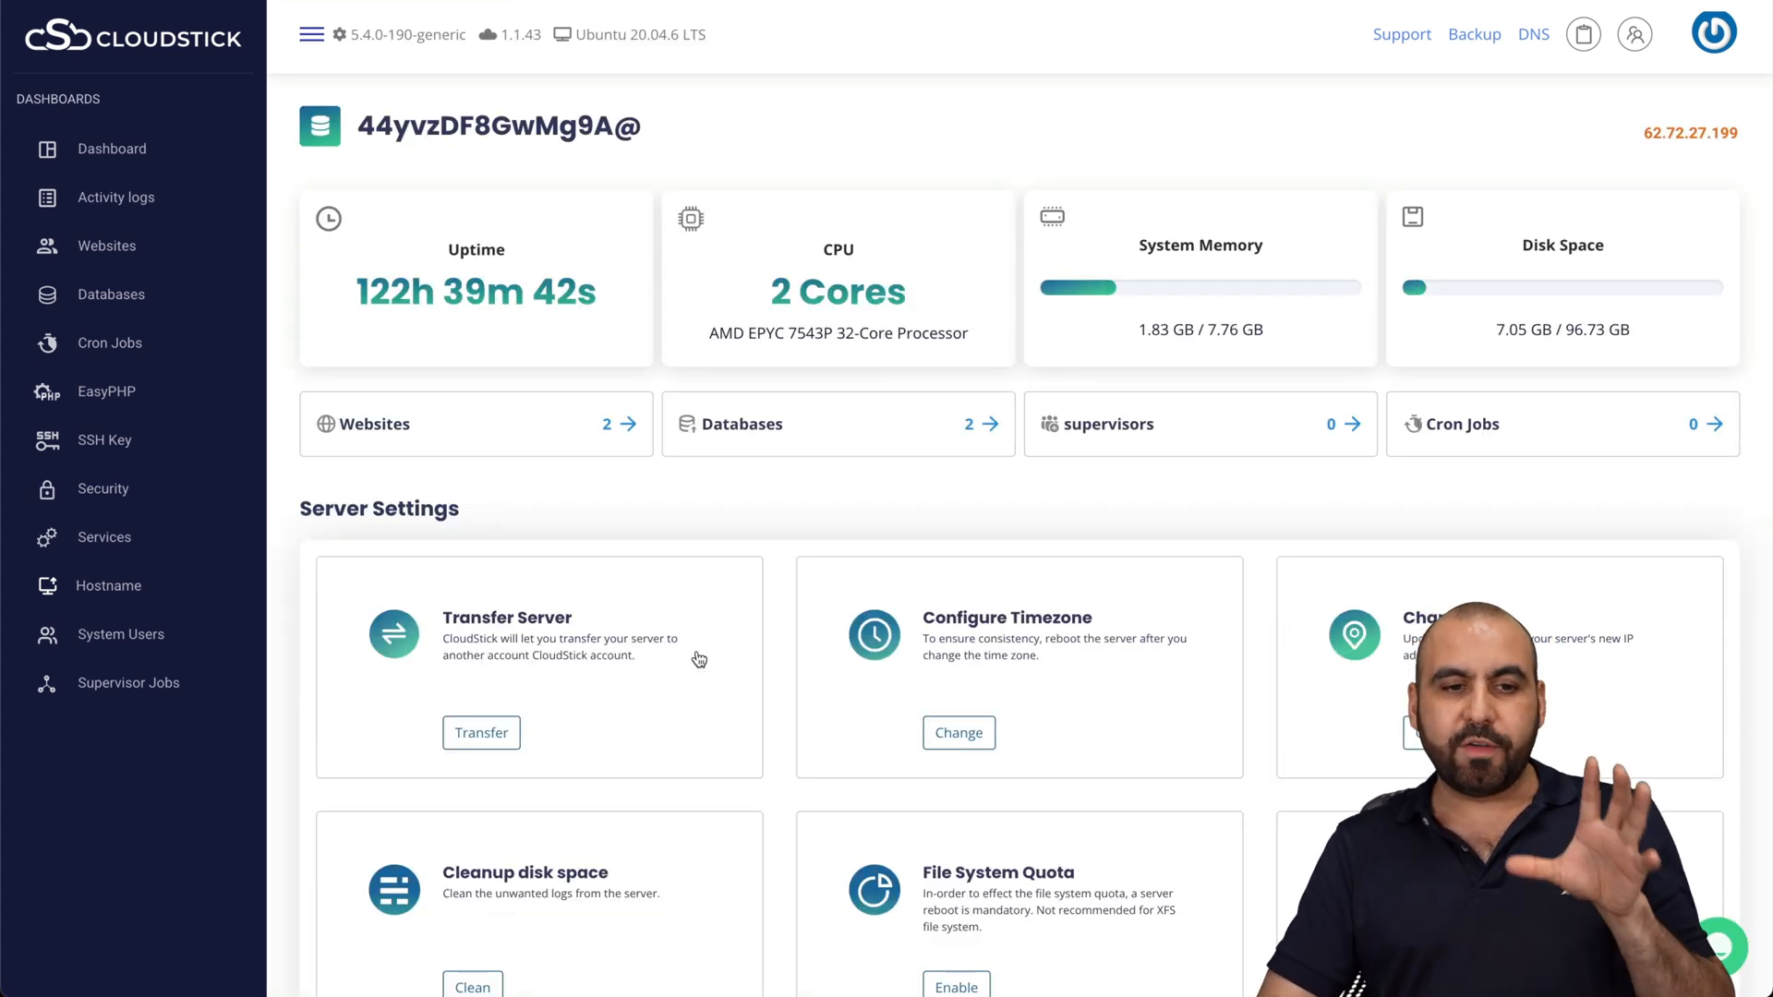
scroll(down, 3)
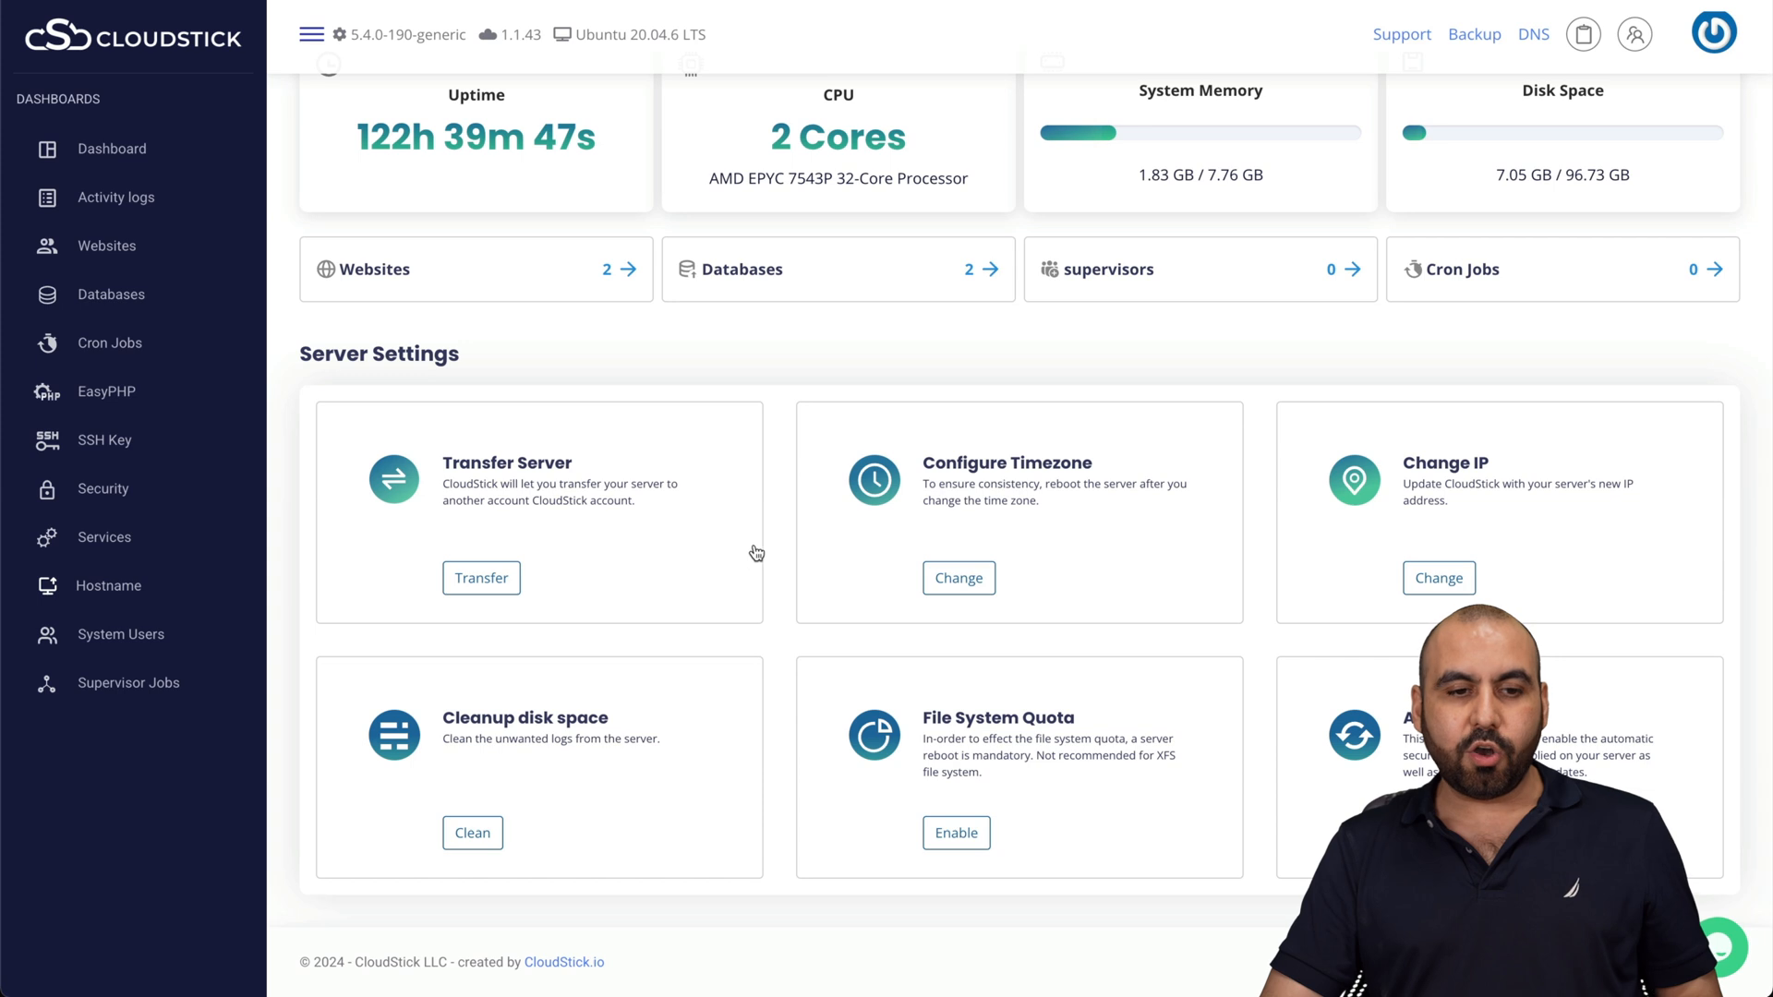
click(107, 245)
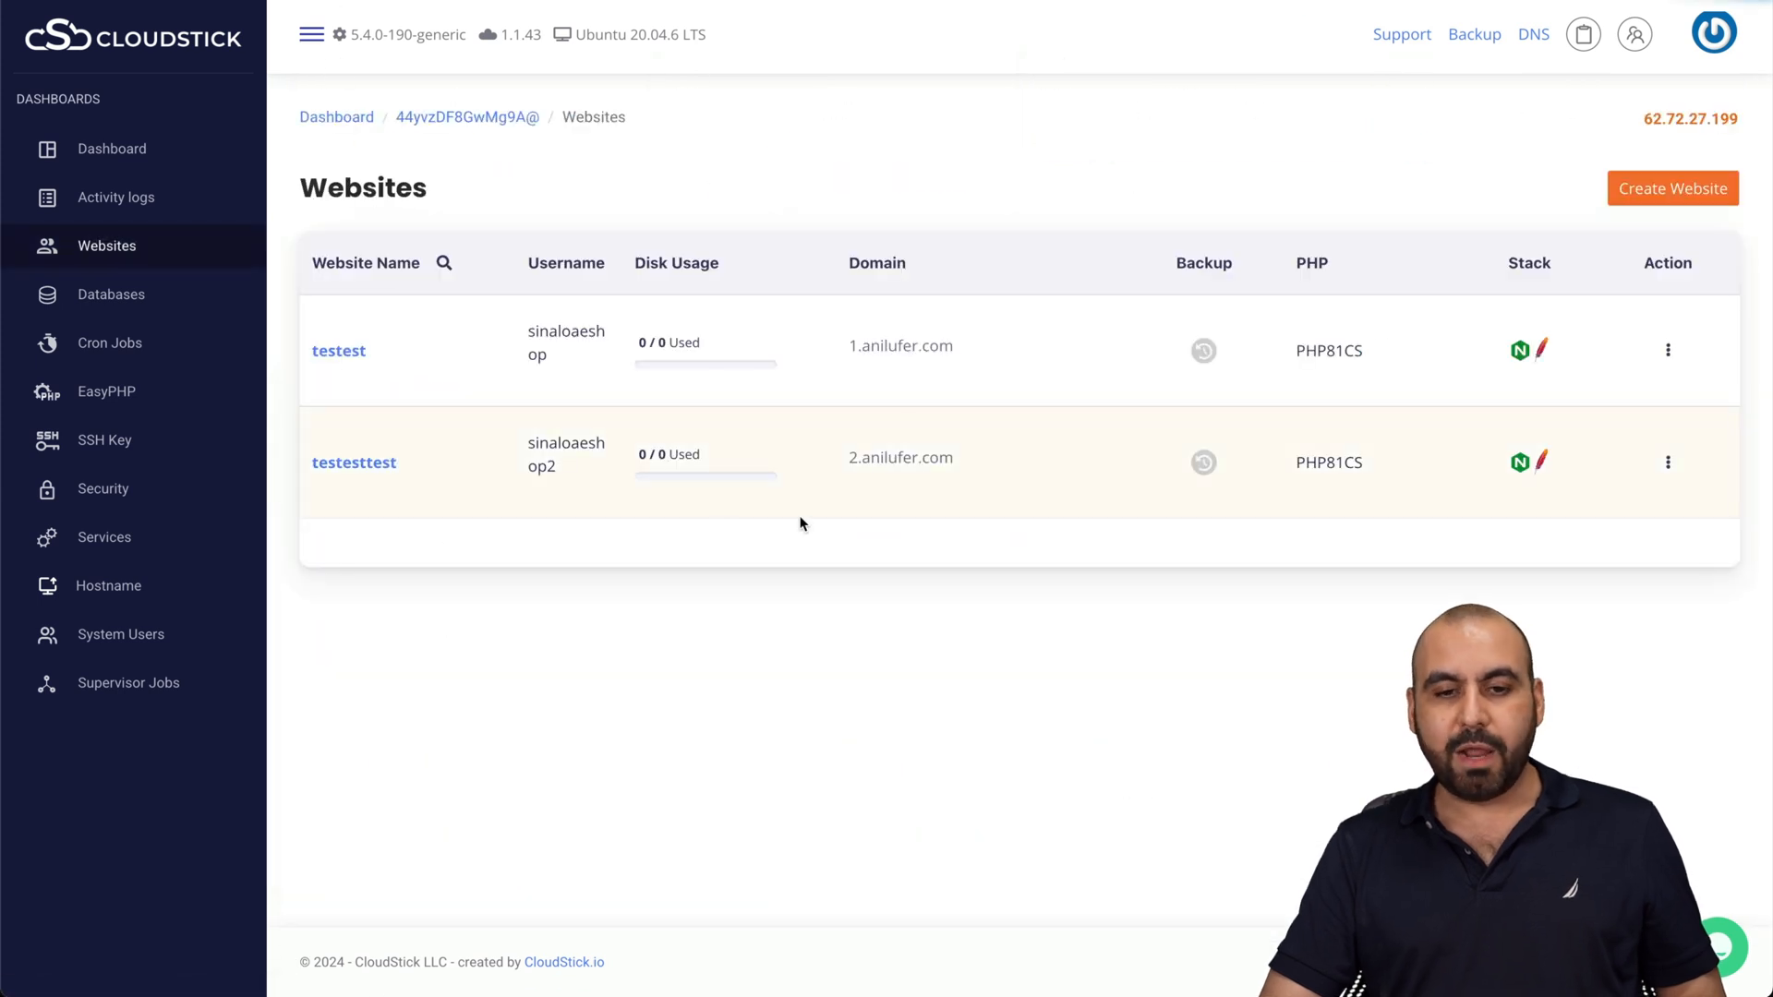
click(1670, 187)
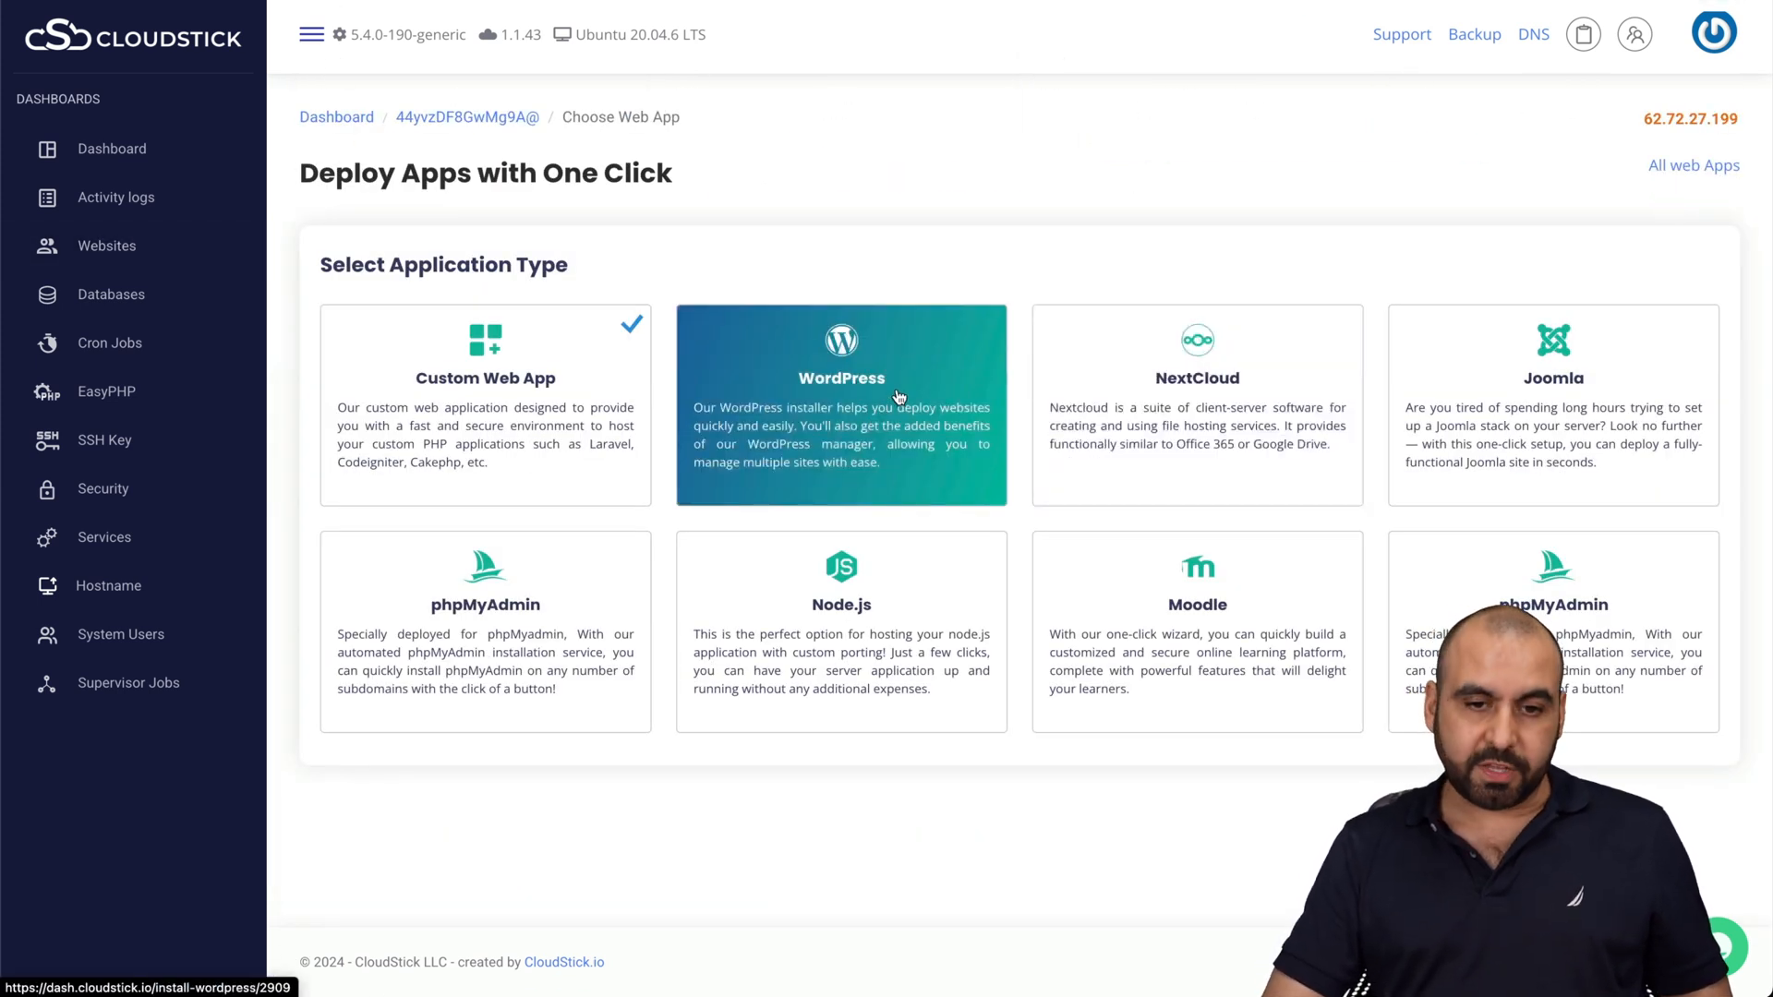
click(840, 404)
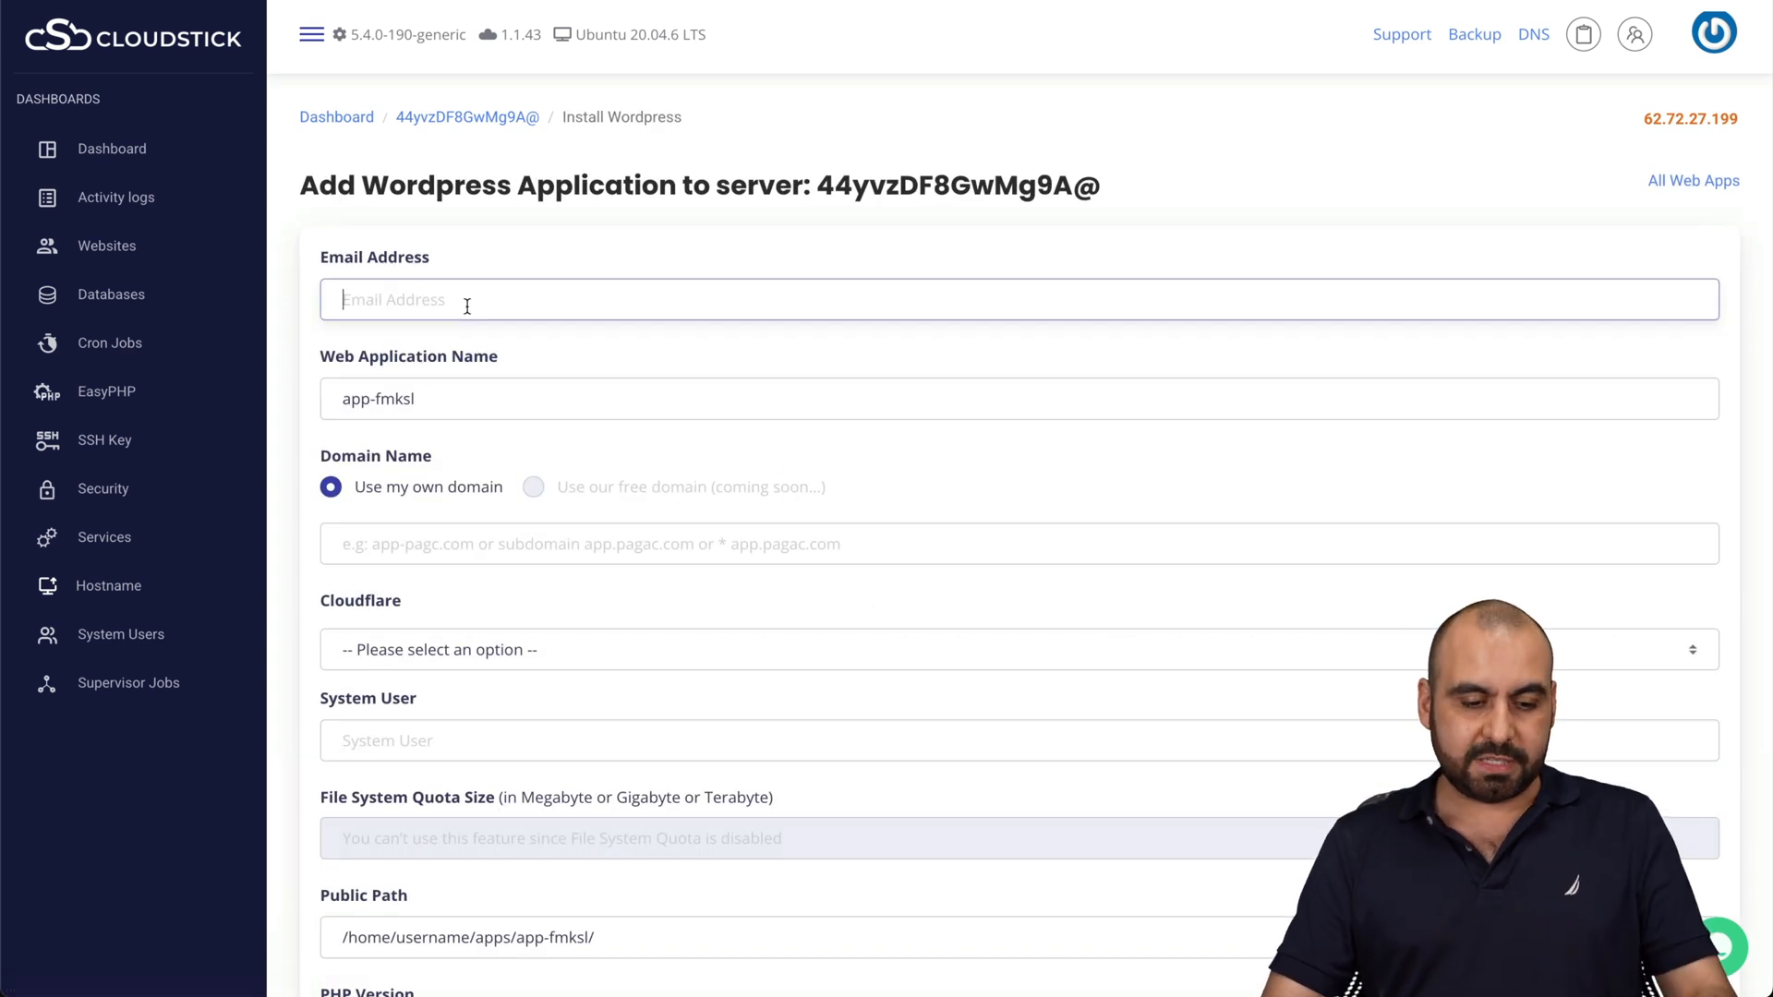
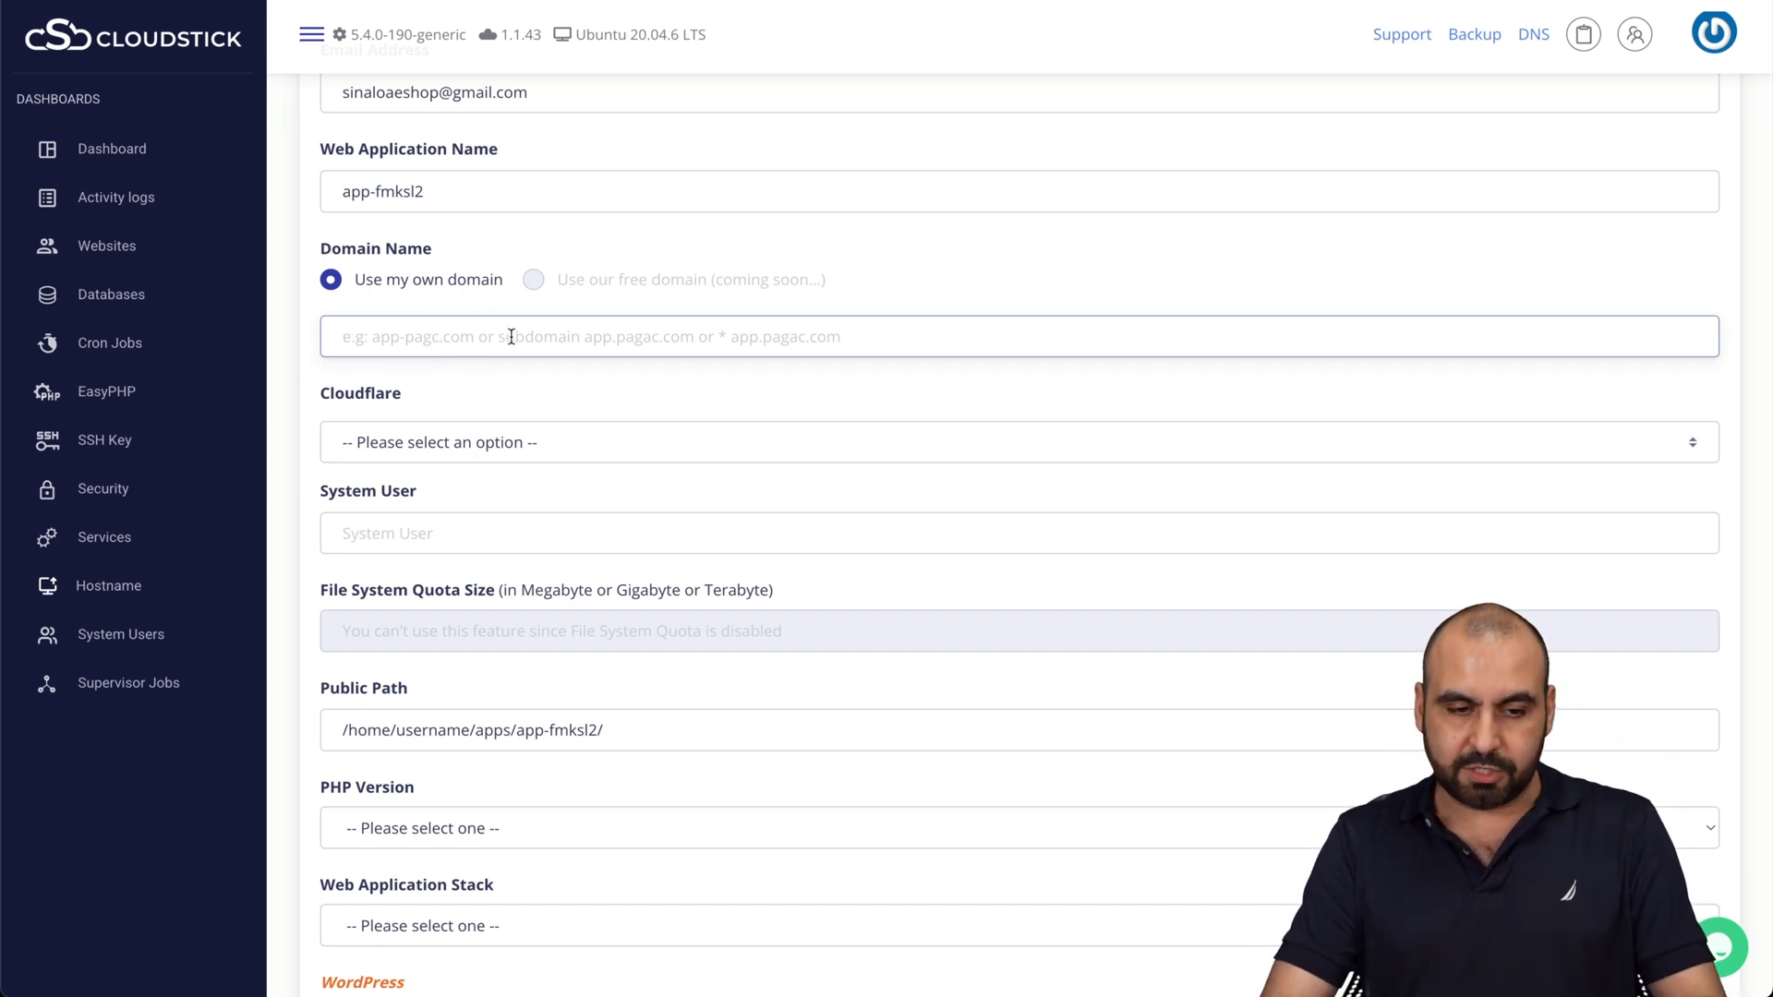
text(3.anilufer.)
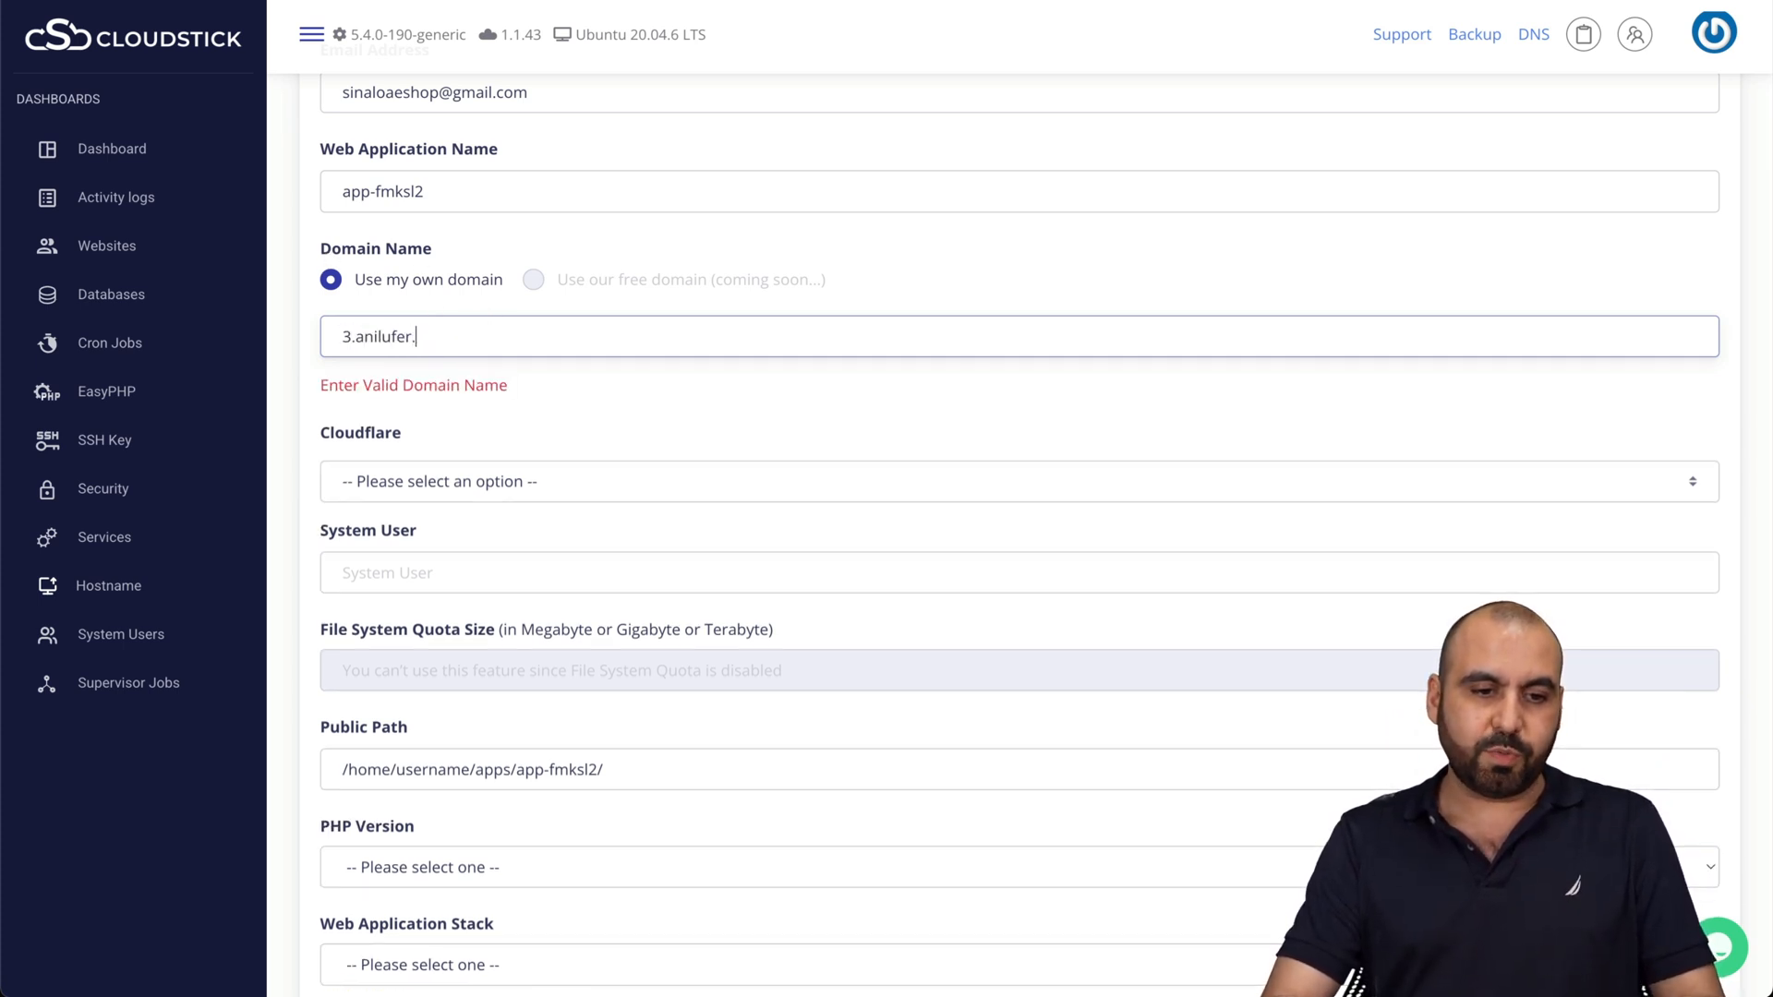
text(com)
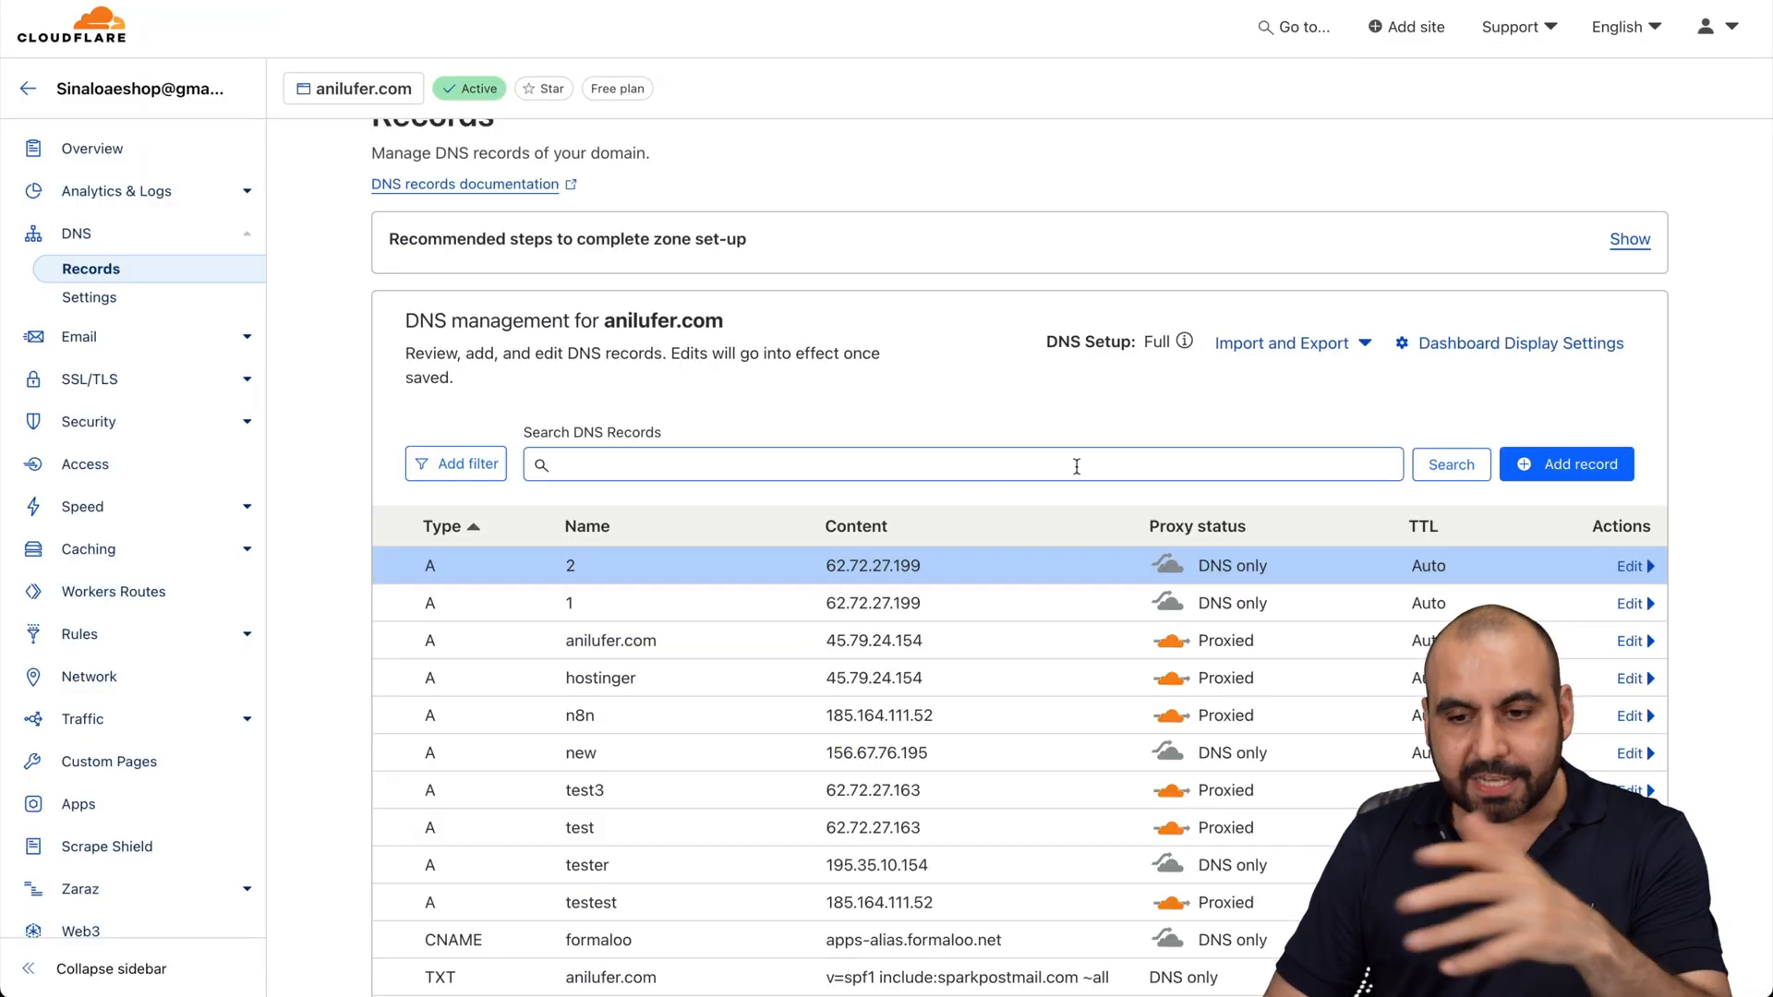
Step: Save a DNS-only Cloudflare A record named 3 pointing to 62.72.27.199
click(1566, 464)
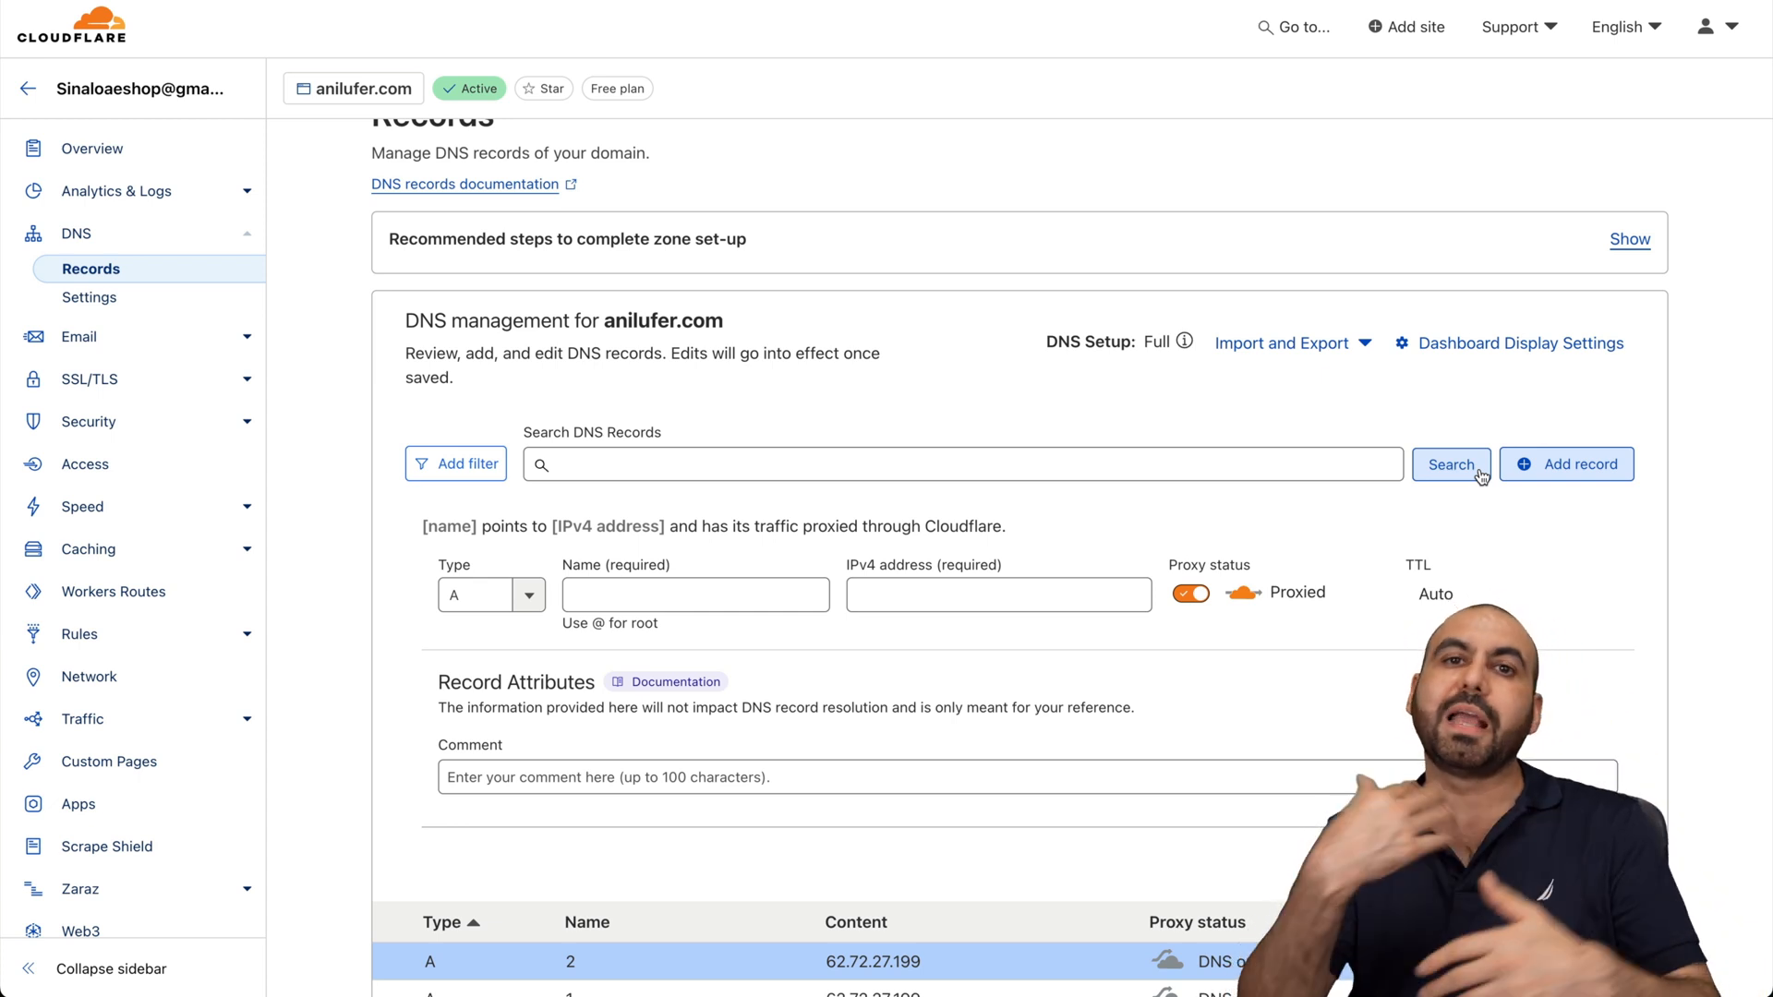
scroll(down, 3)
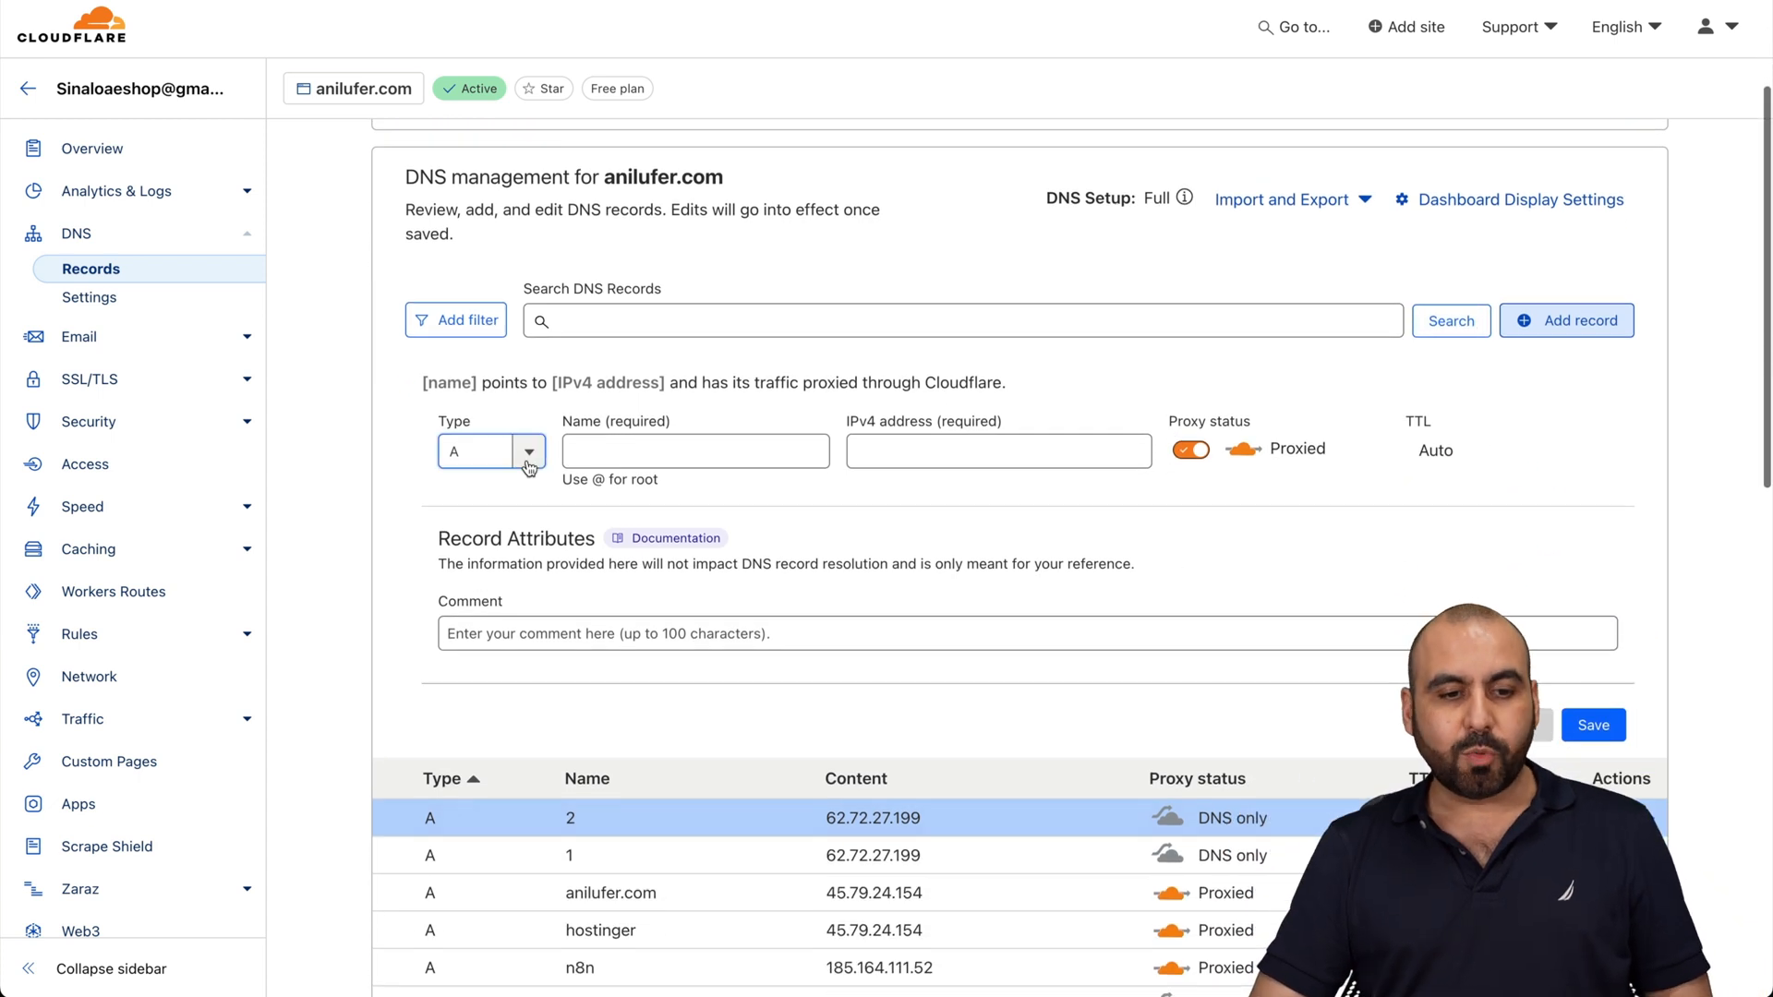
click(696, 450)
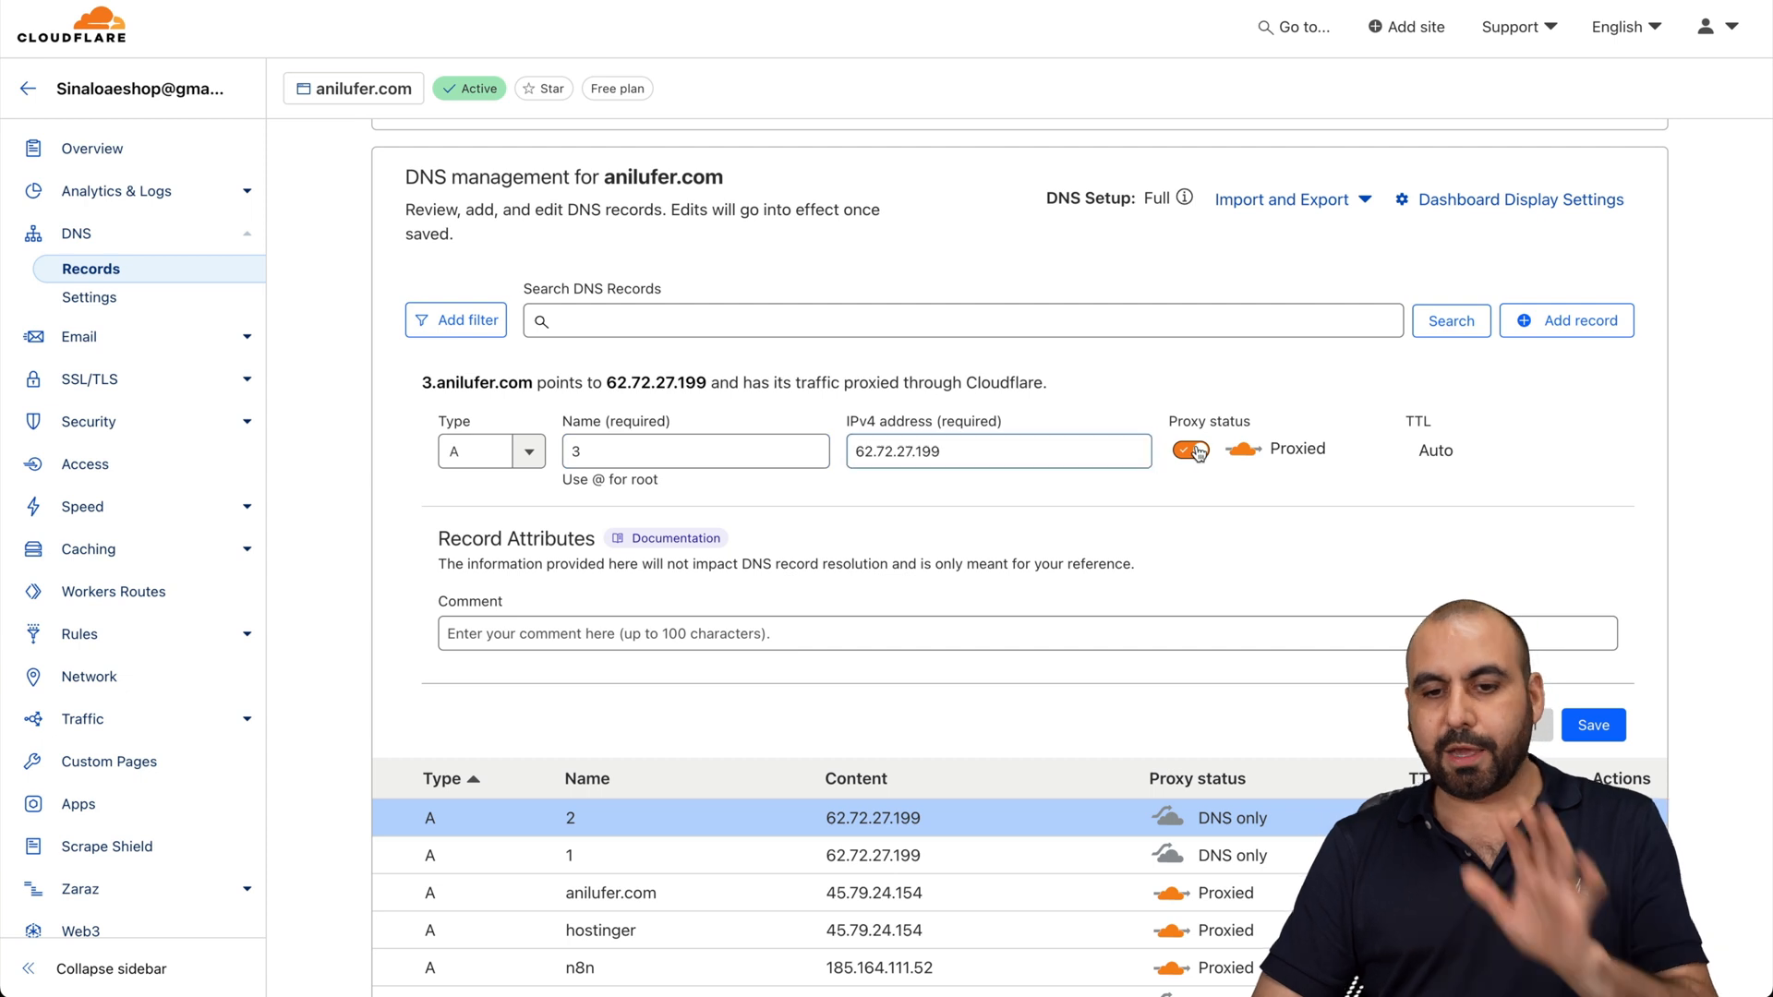
click(1188, 449)
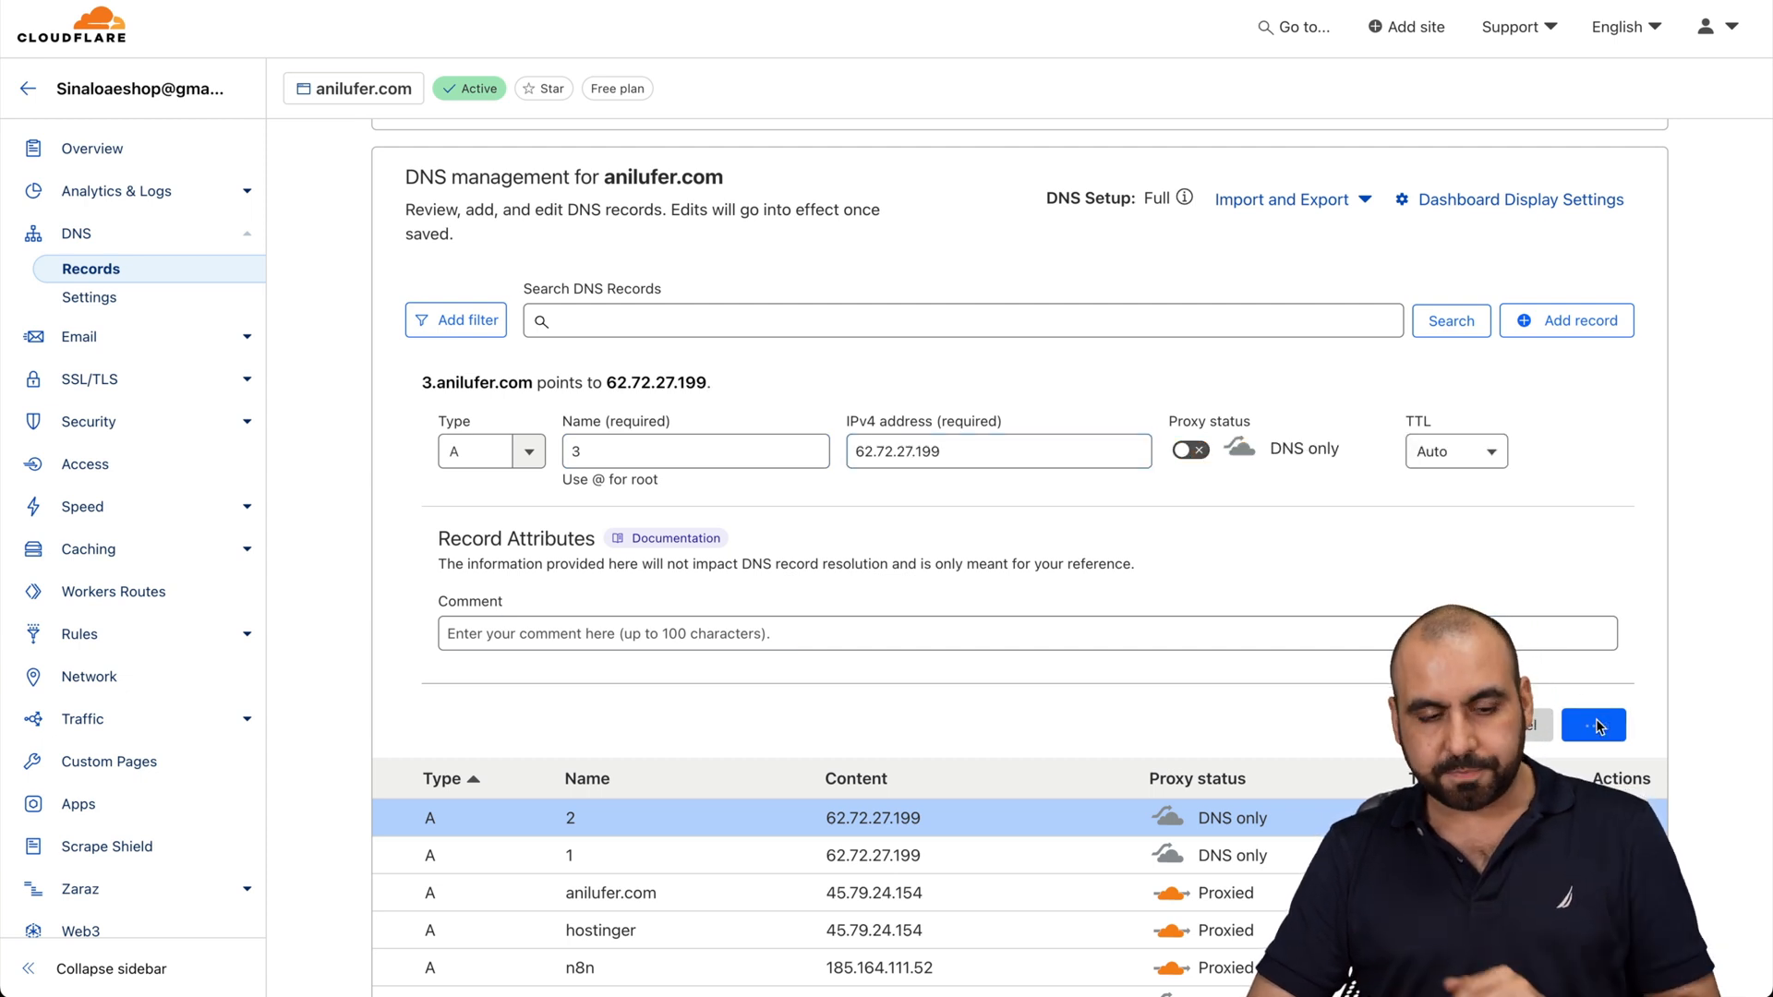
click(1592, 725)
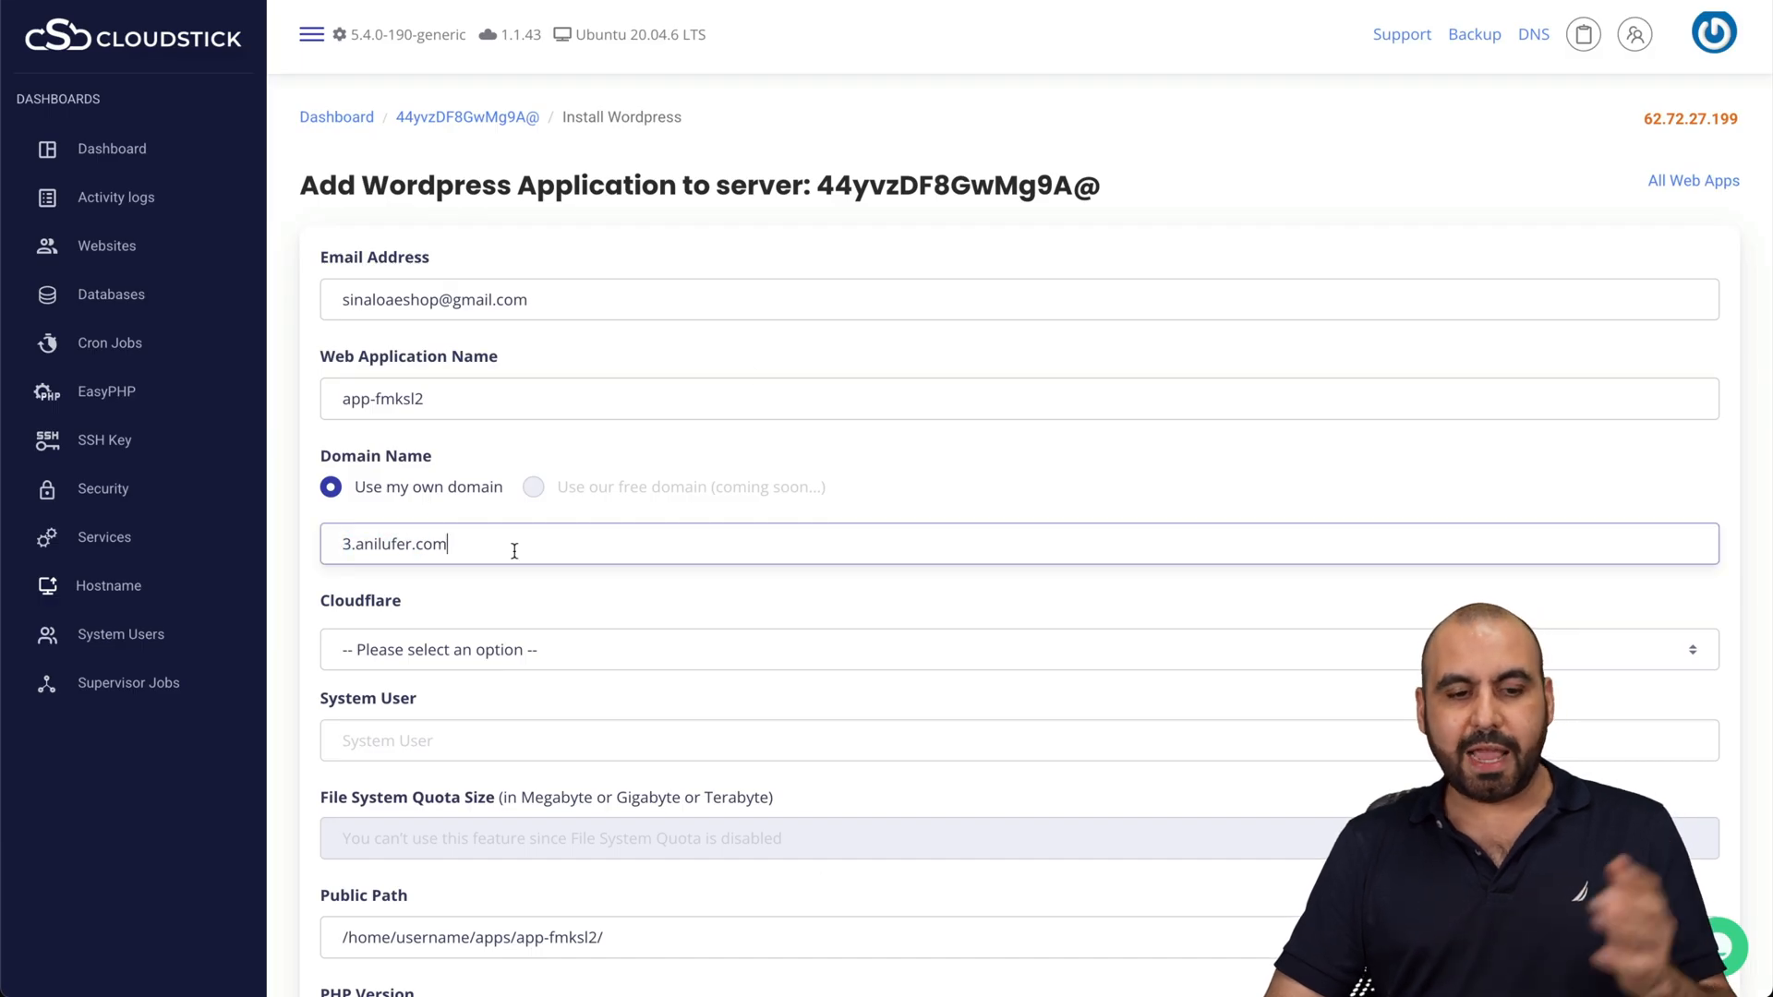
scroll(down, 3)
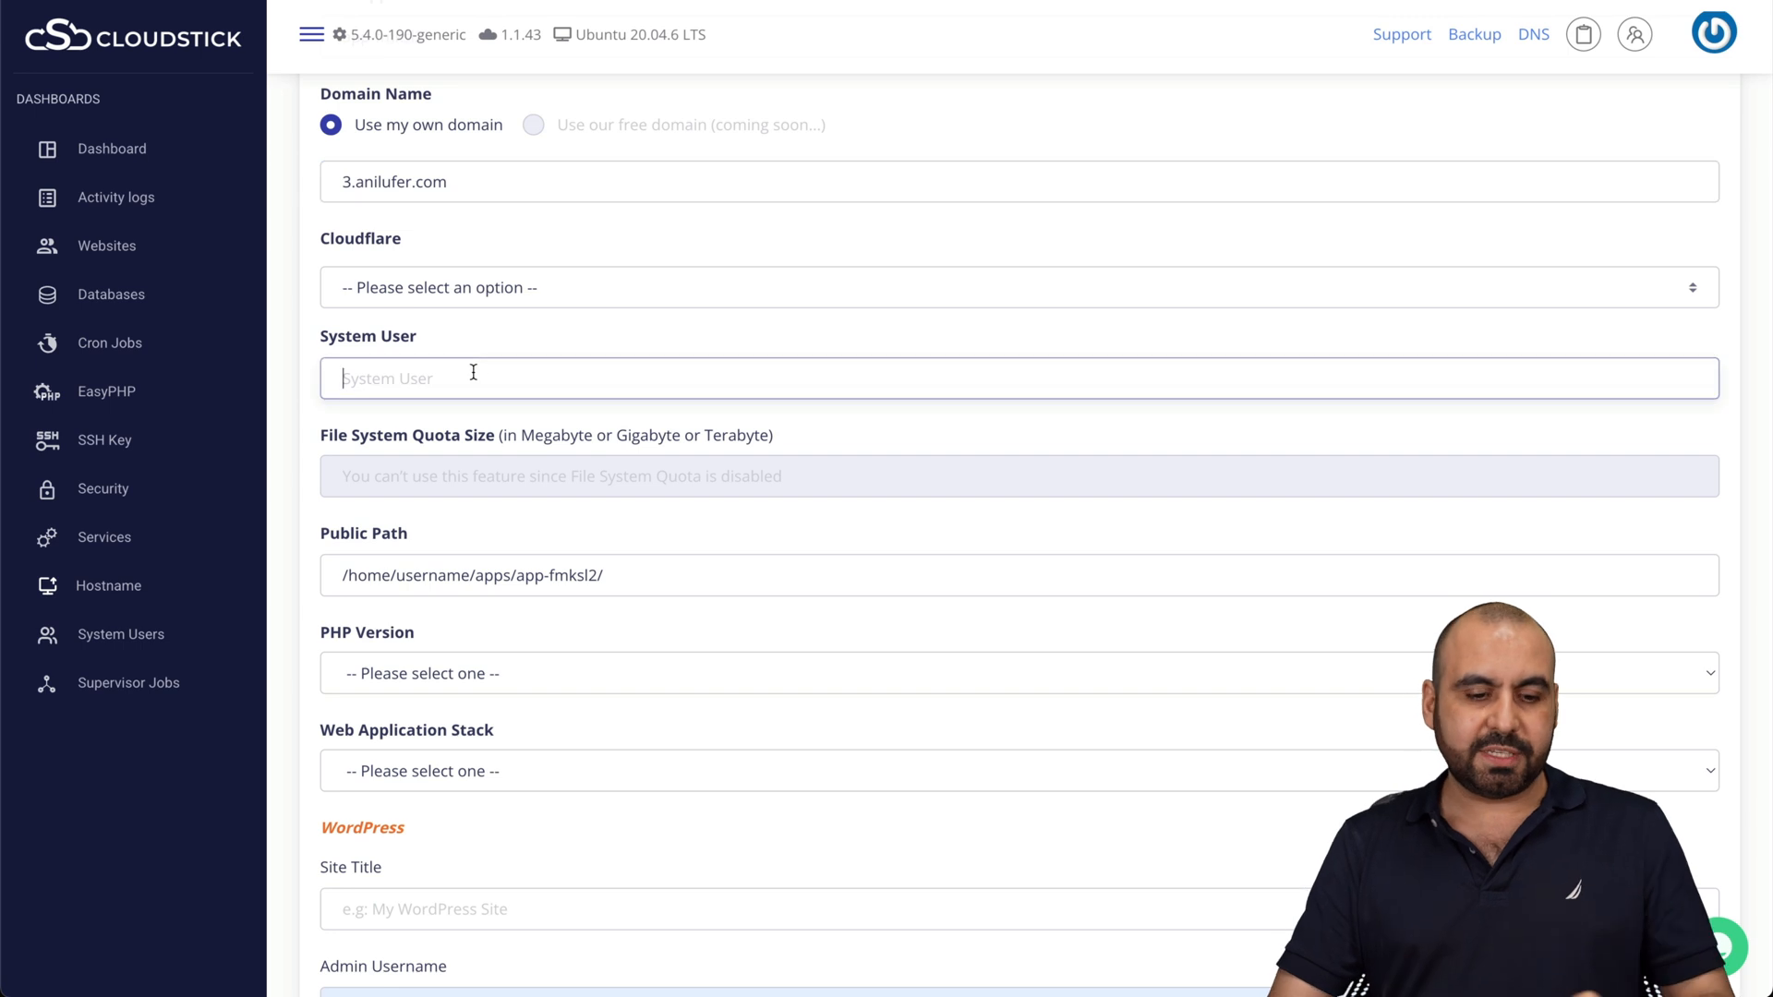
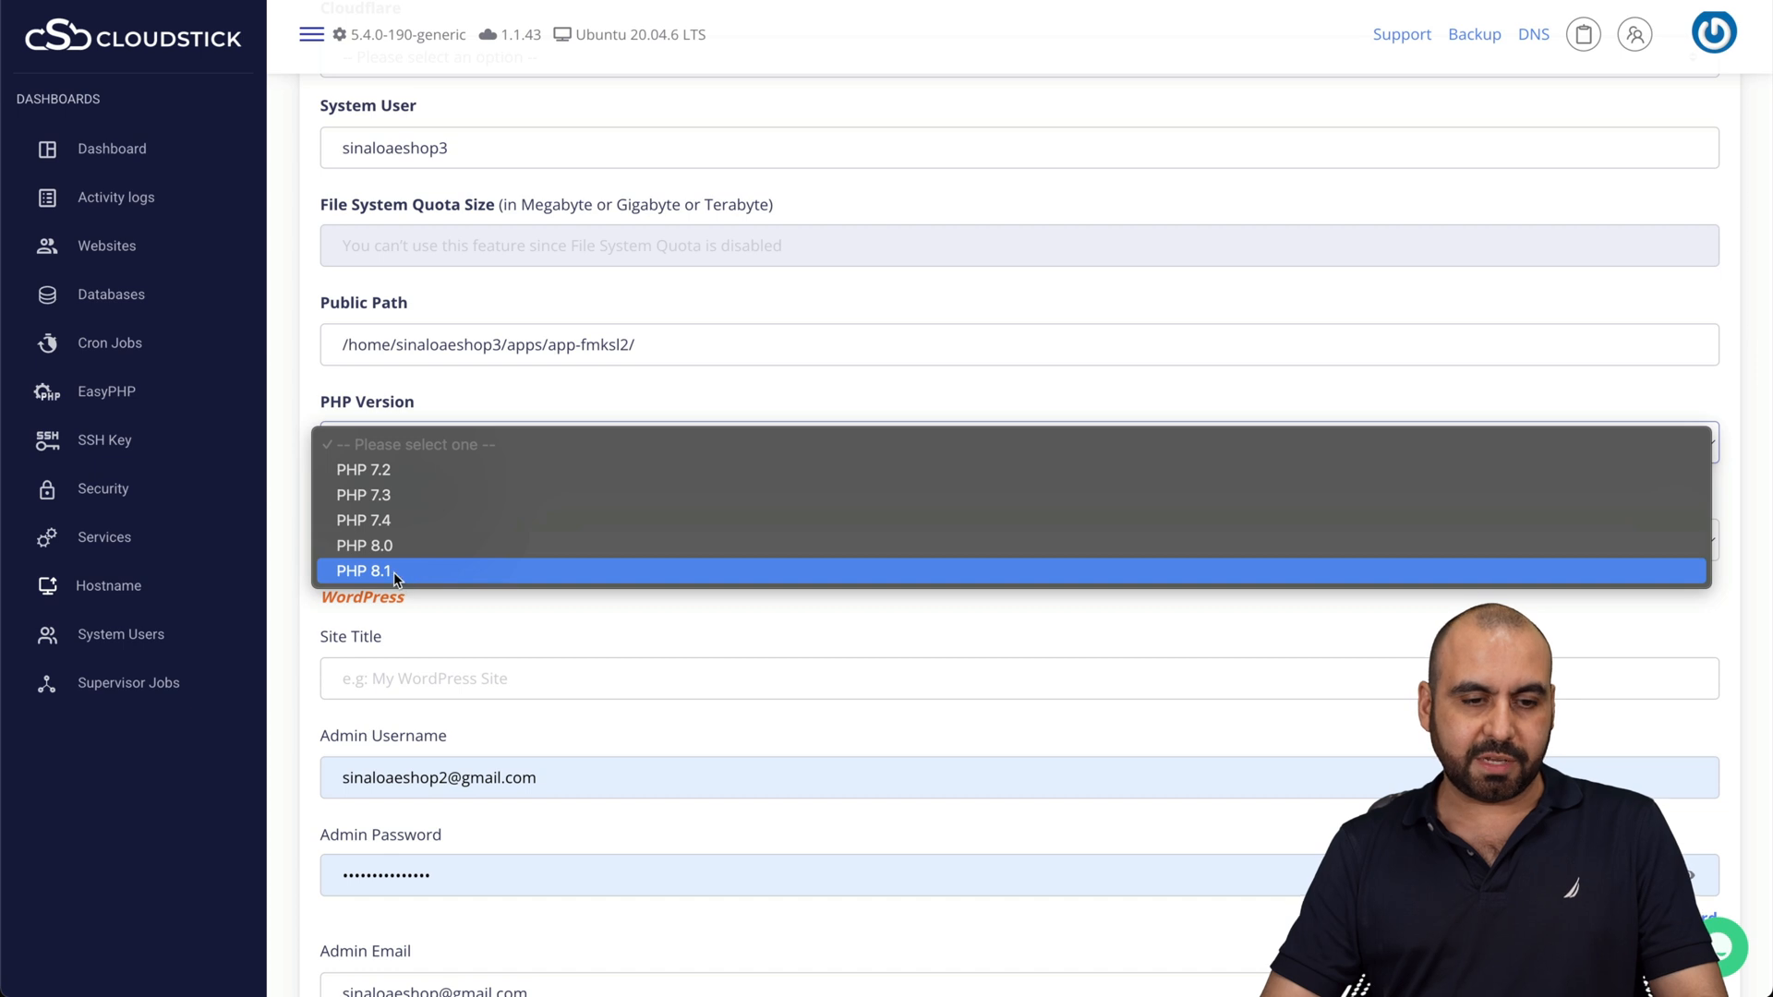
click(362, 570)
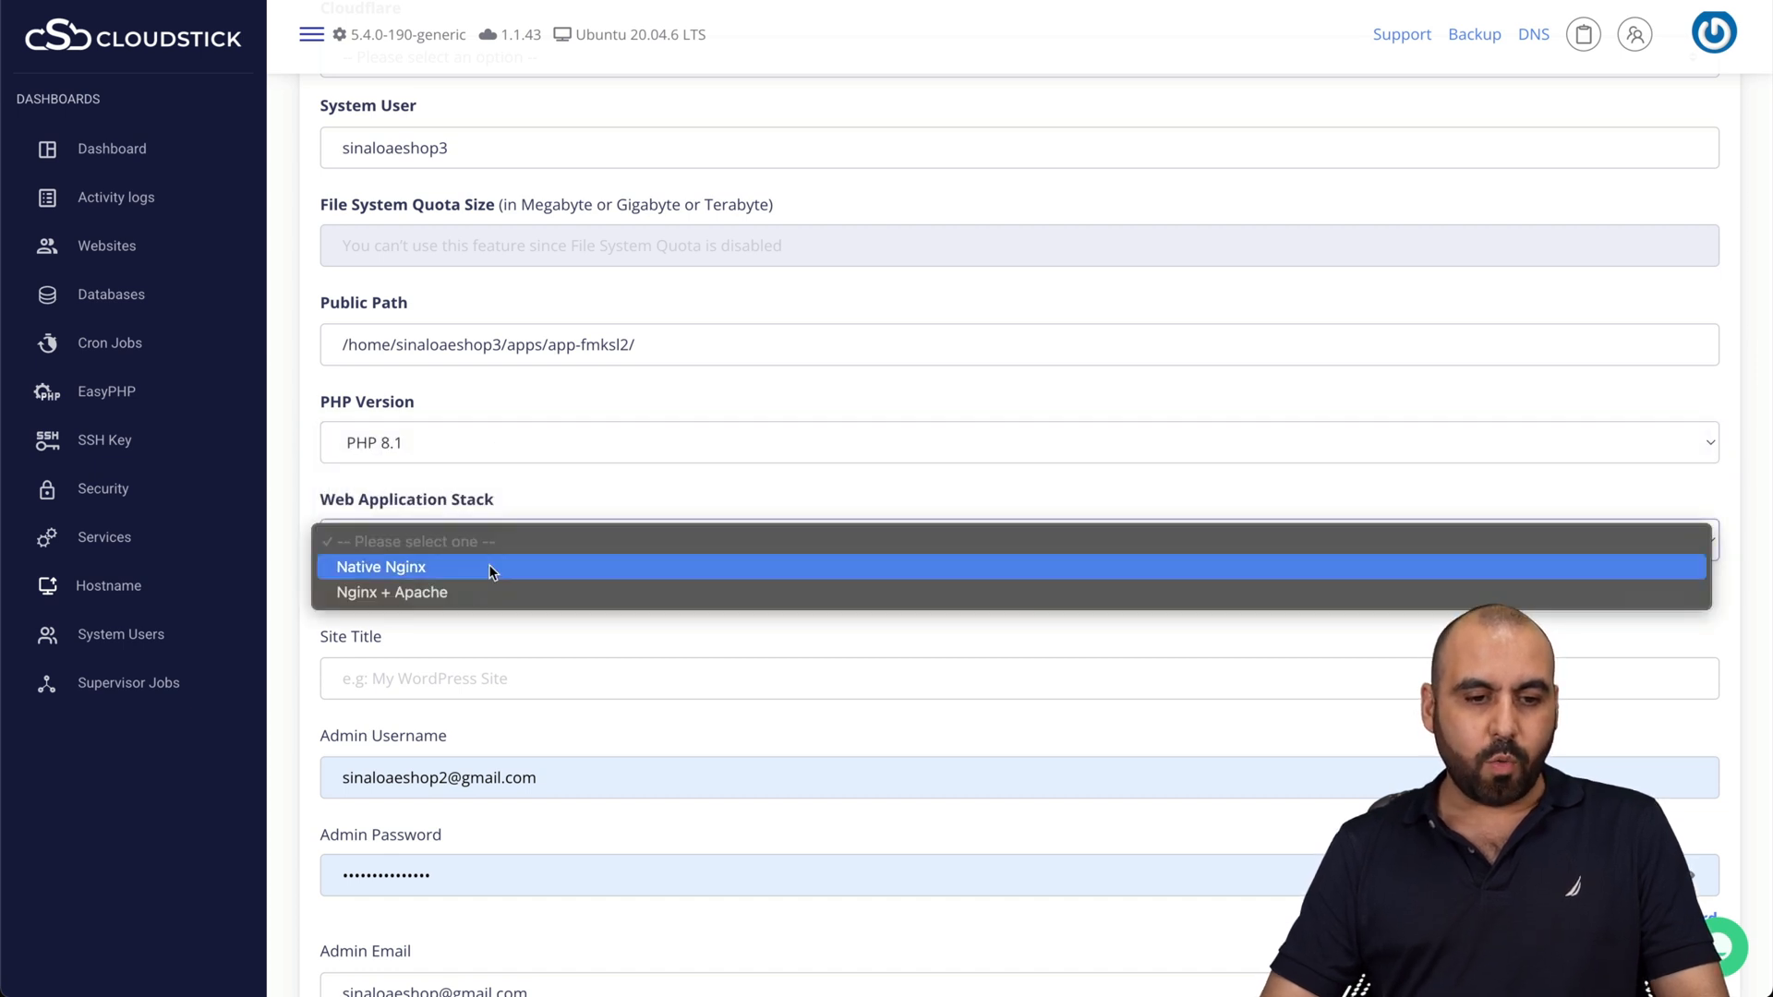
click(391, 591)
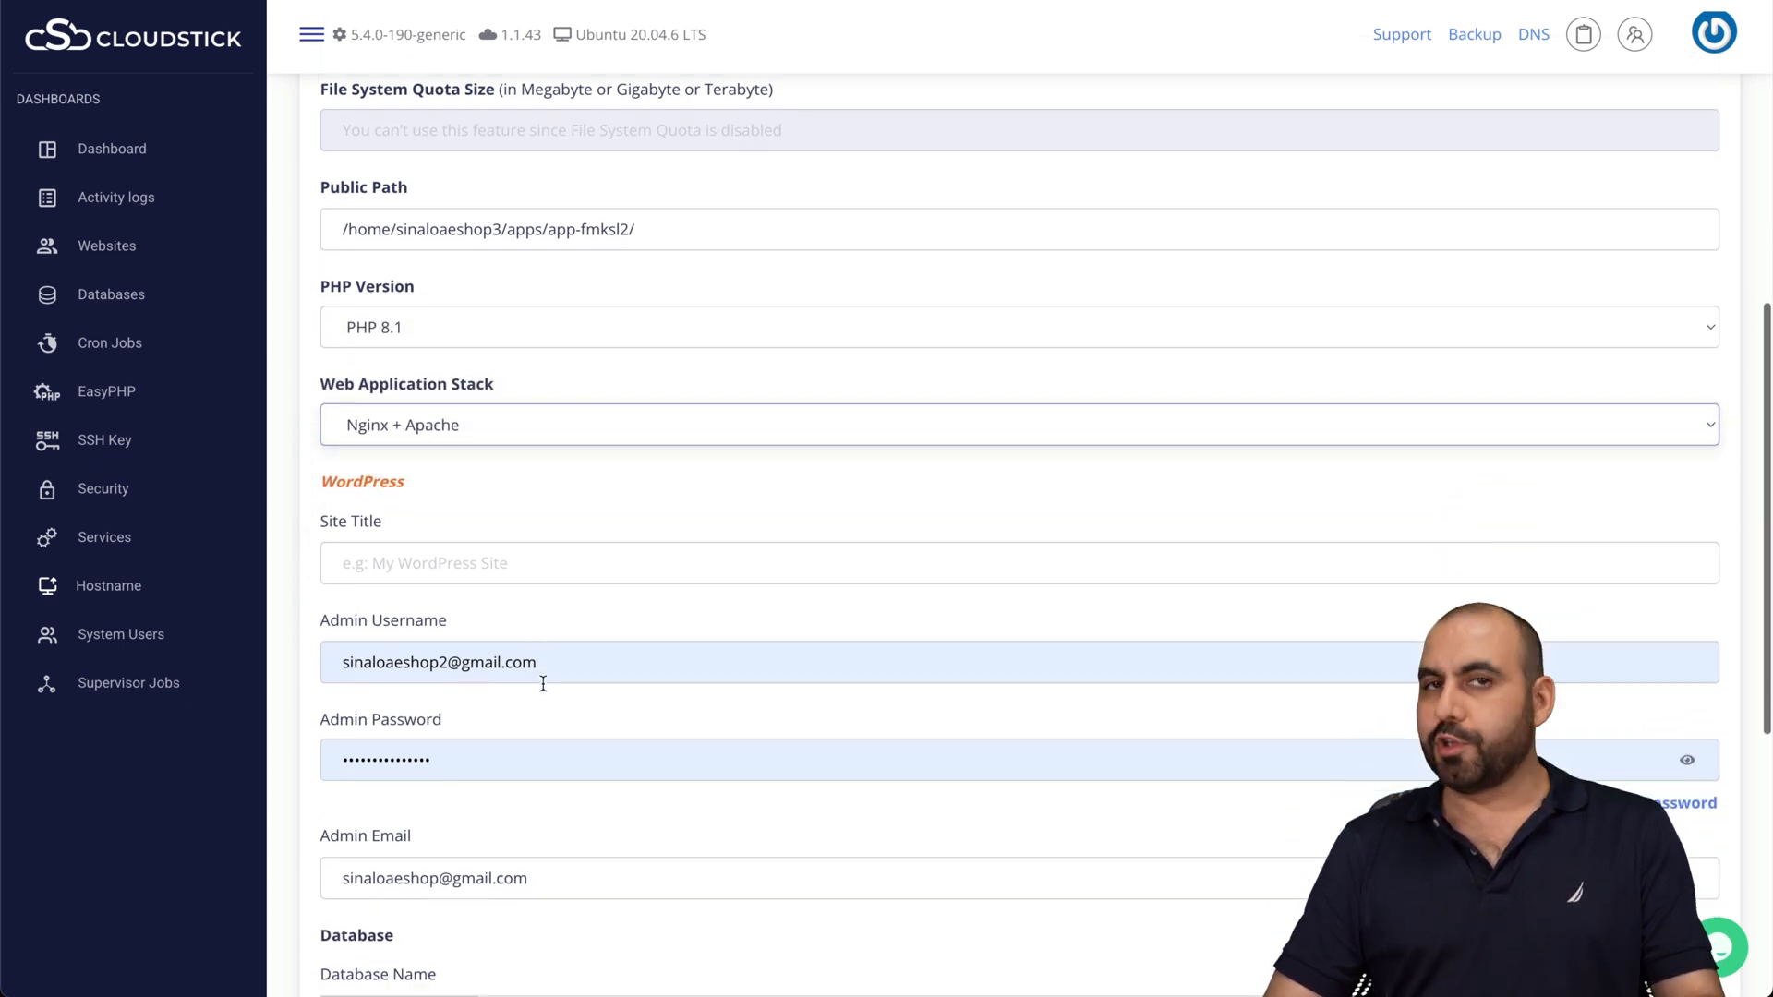
Step: Fill in the database name, password, user and table prefix fields
scroll(down, 3)
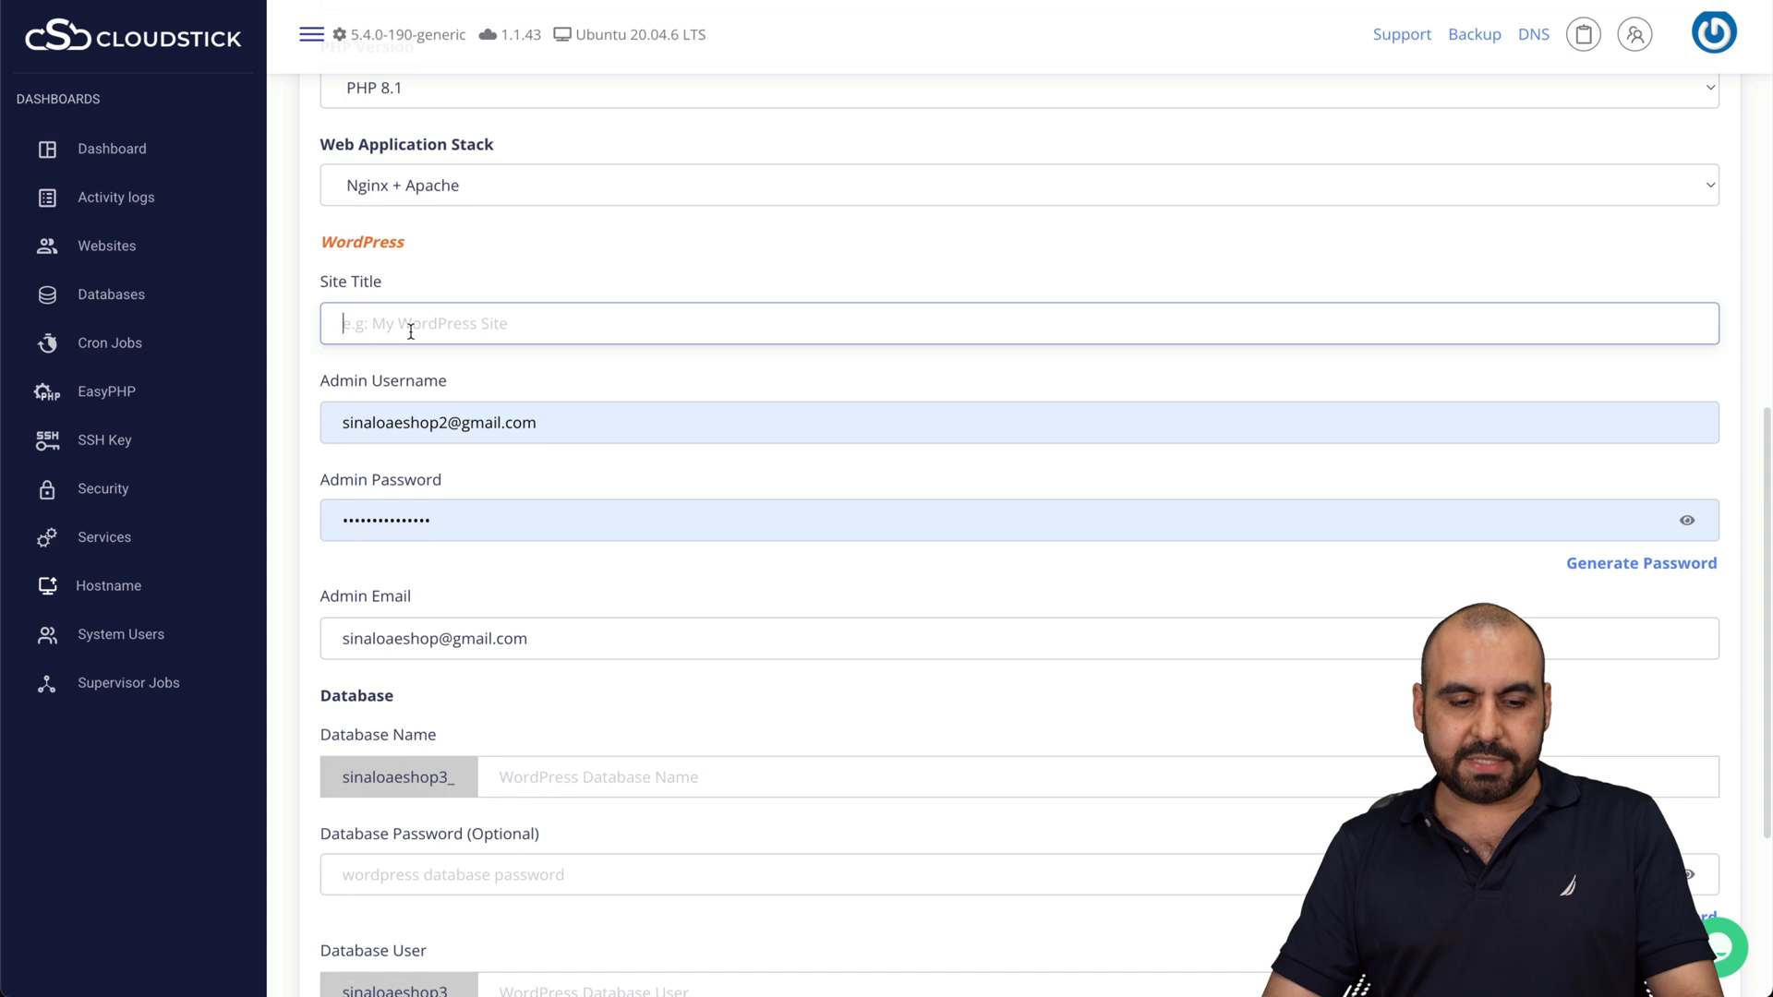
scroll(down, 3)
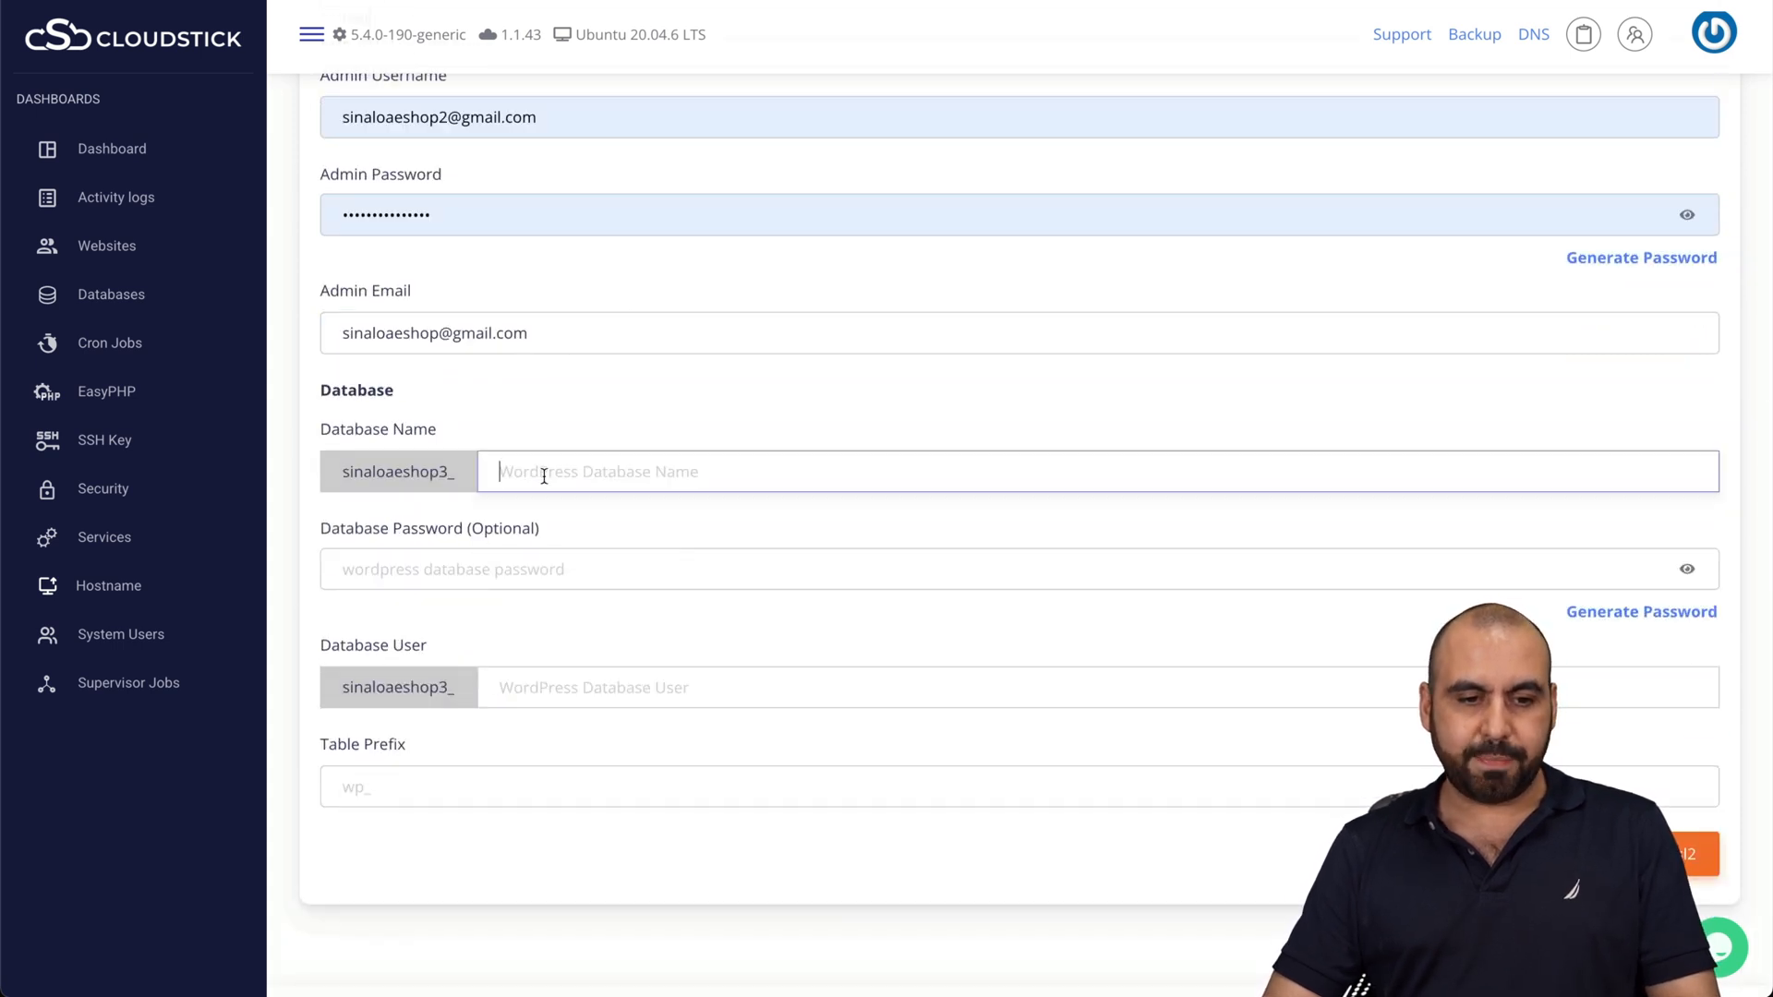
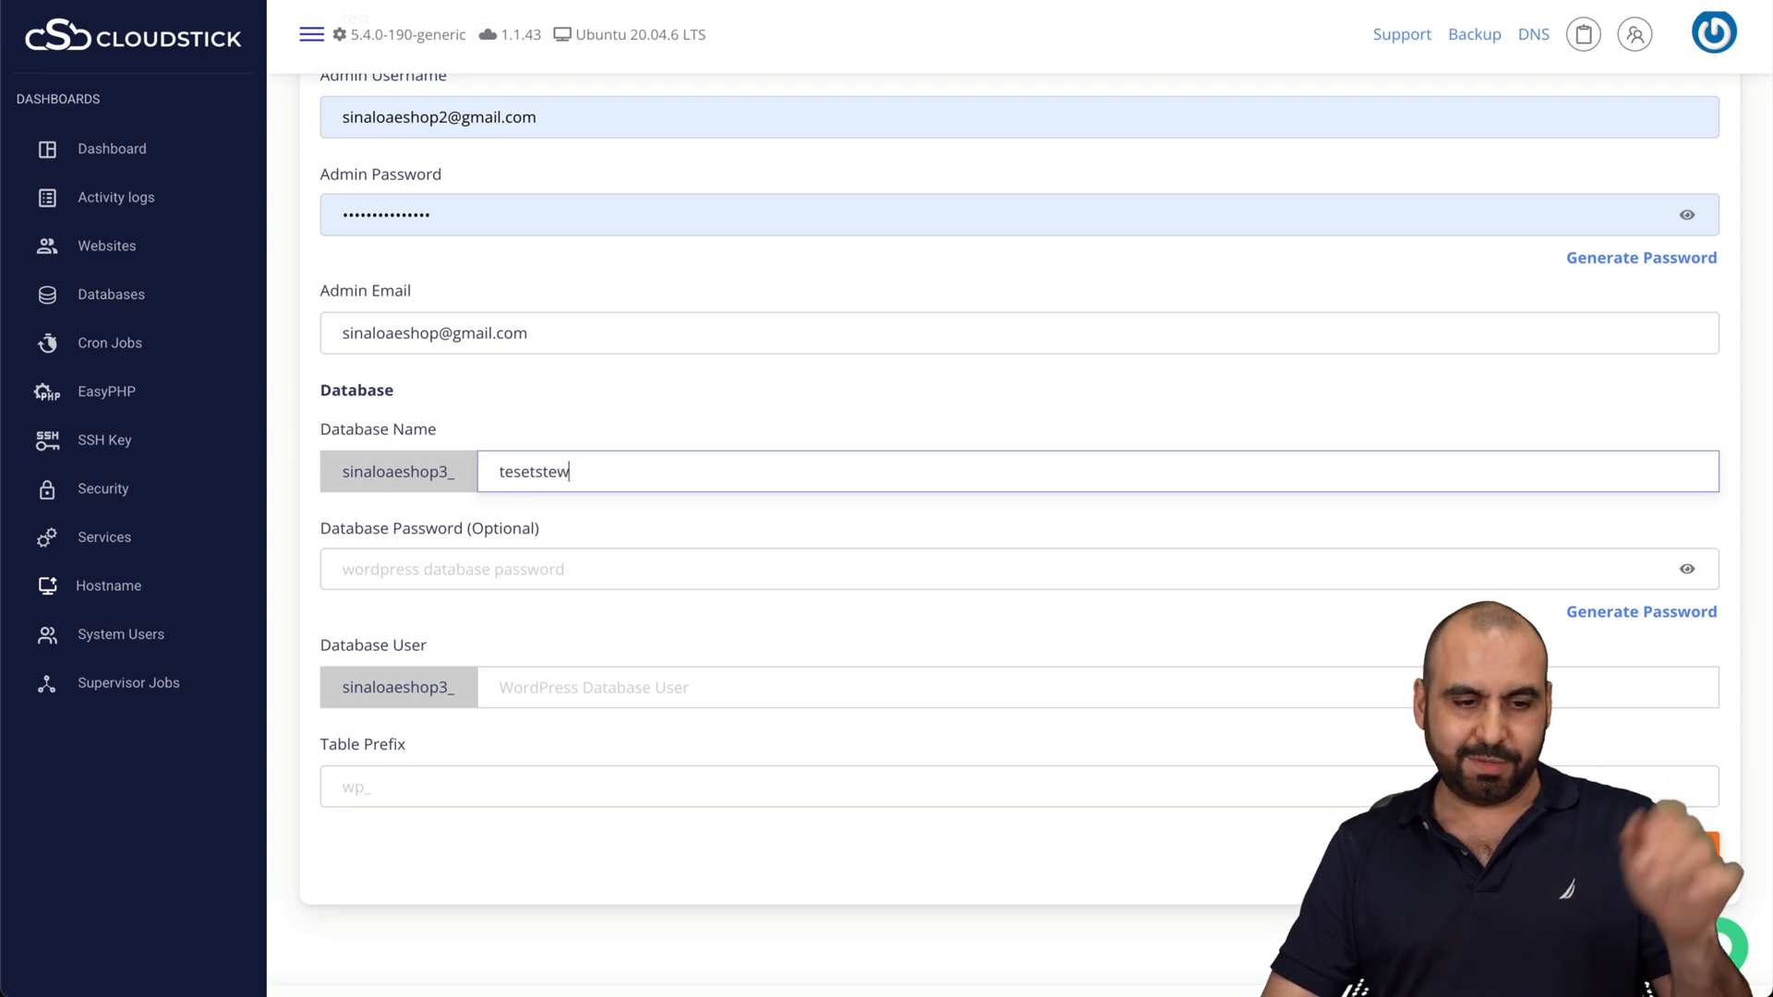
scroll(down, 3)
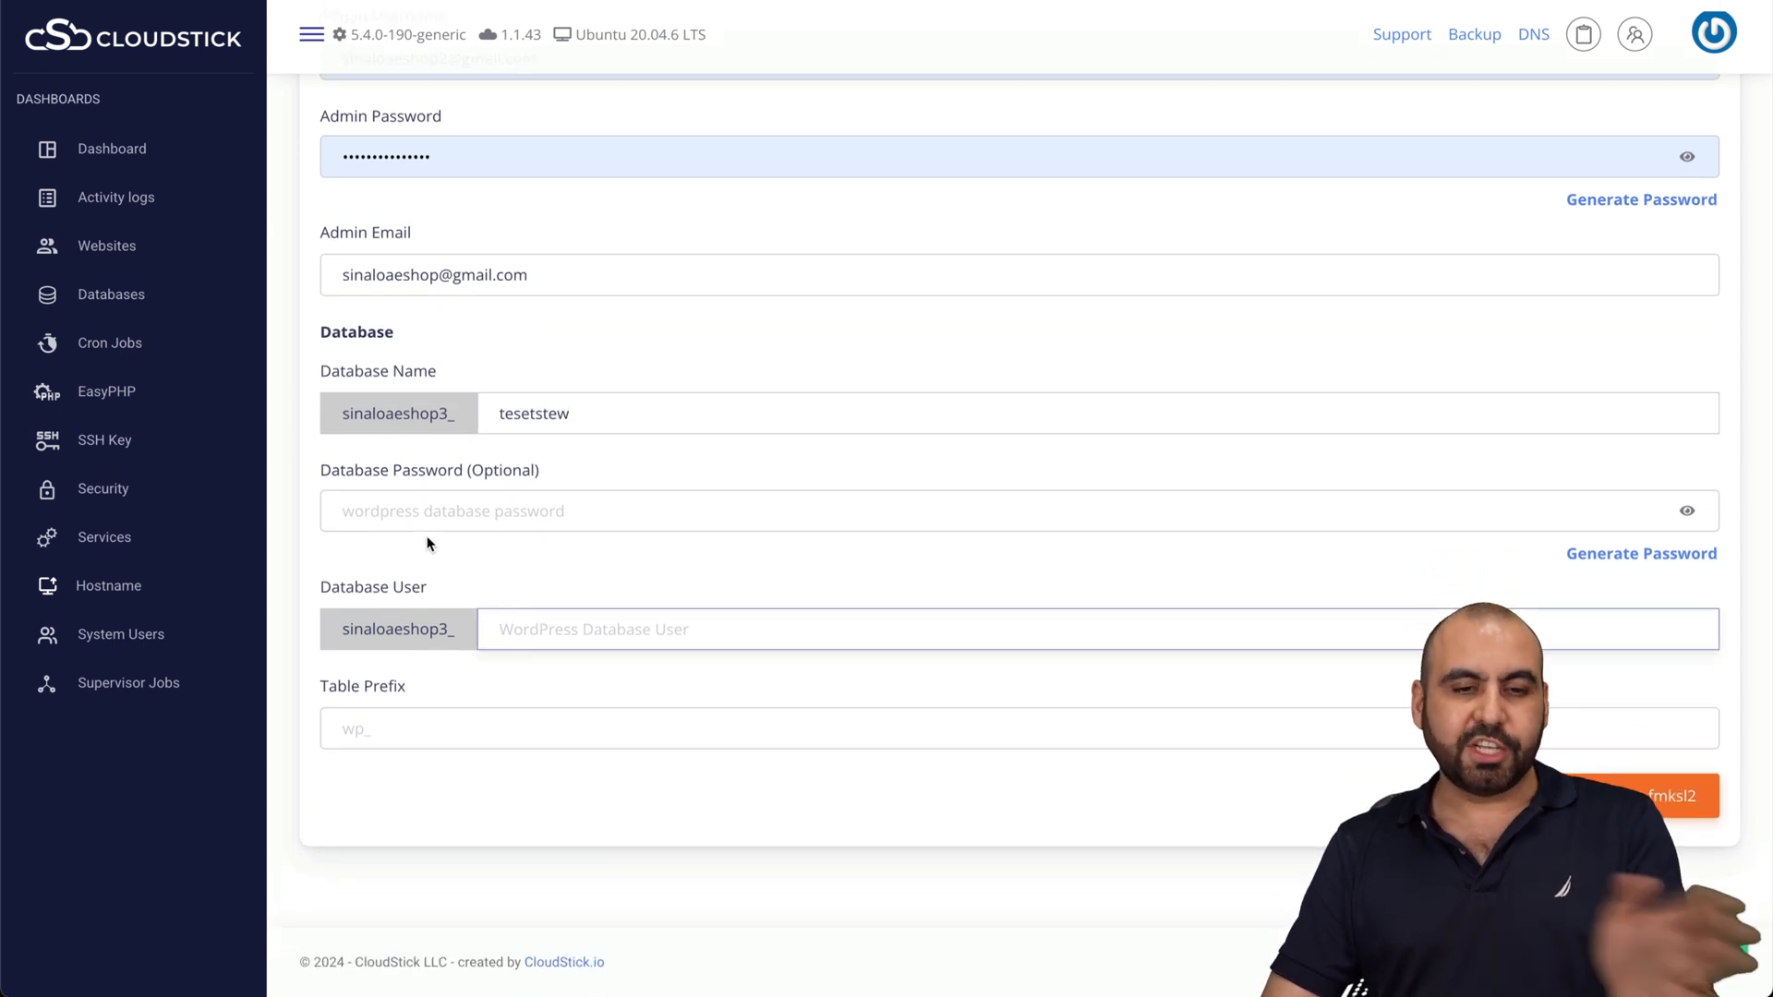
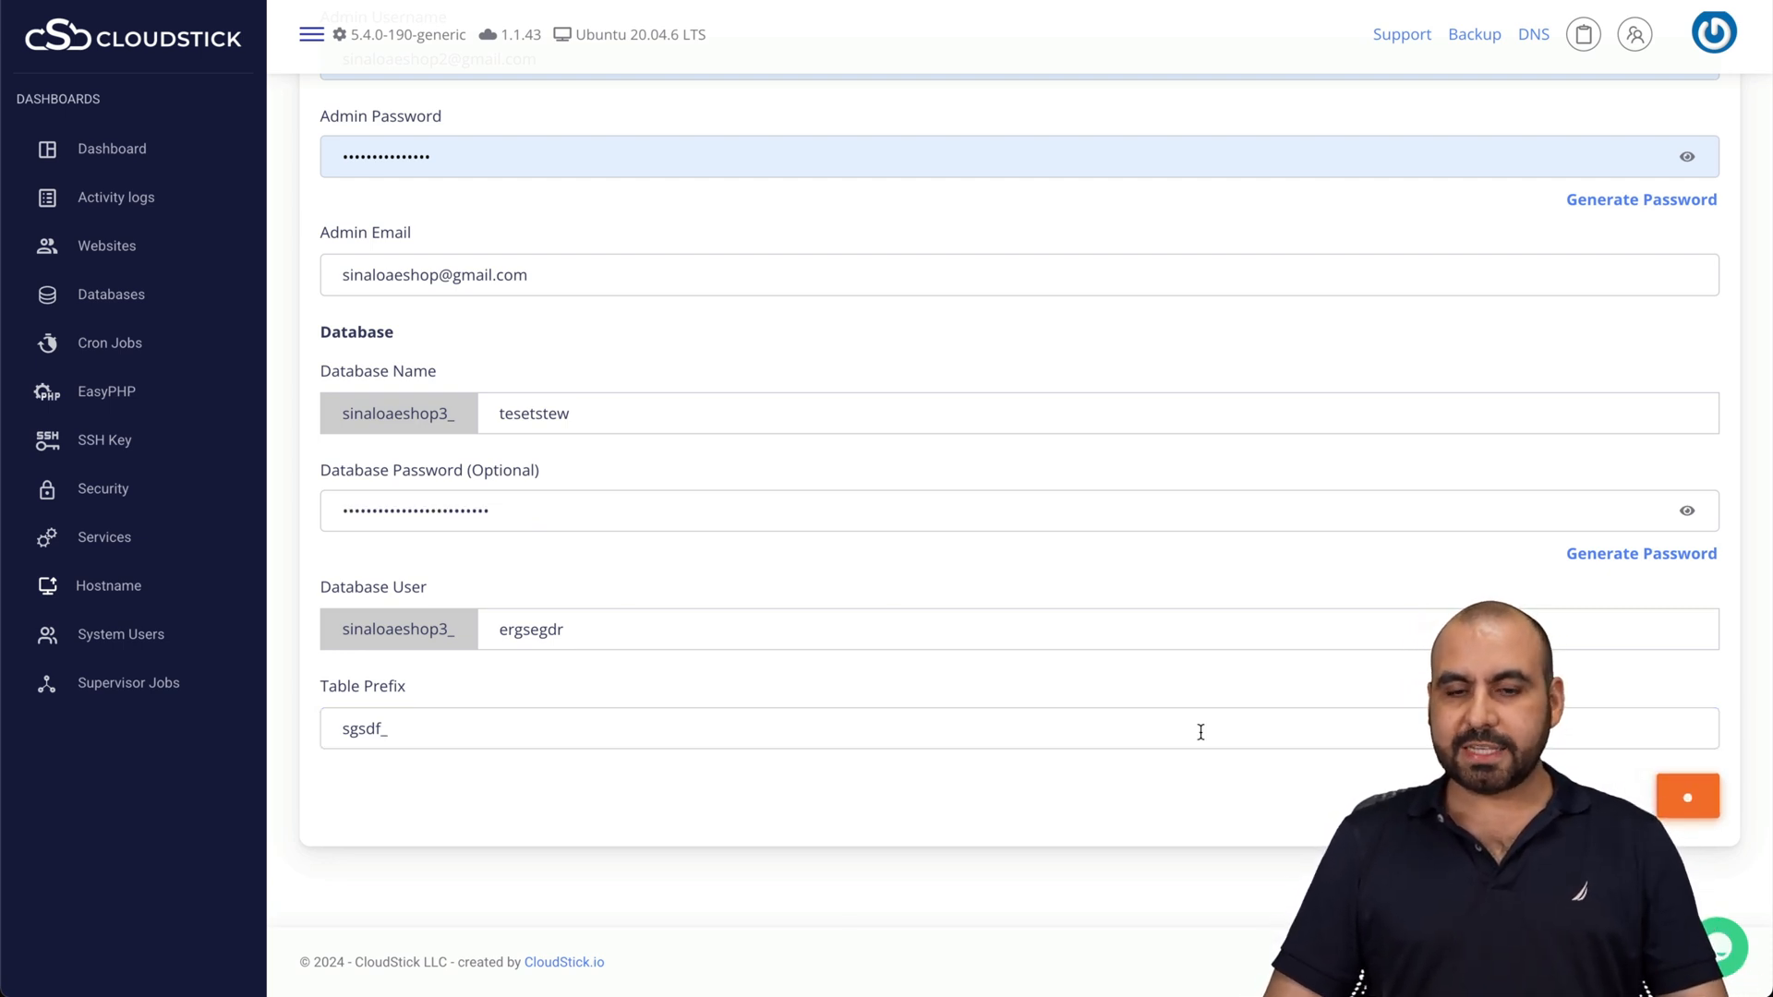
Step: Submit the WordPress application and open app-fmksl2 for 3.anilufer.com in WordPress Manager
click(1686, 795)
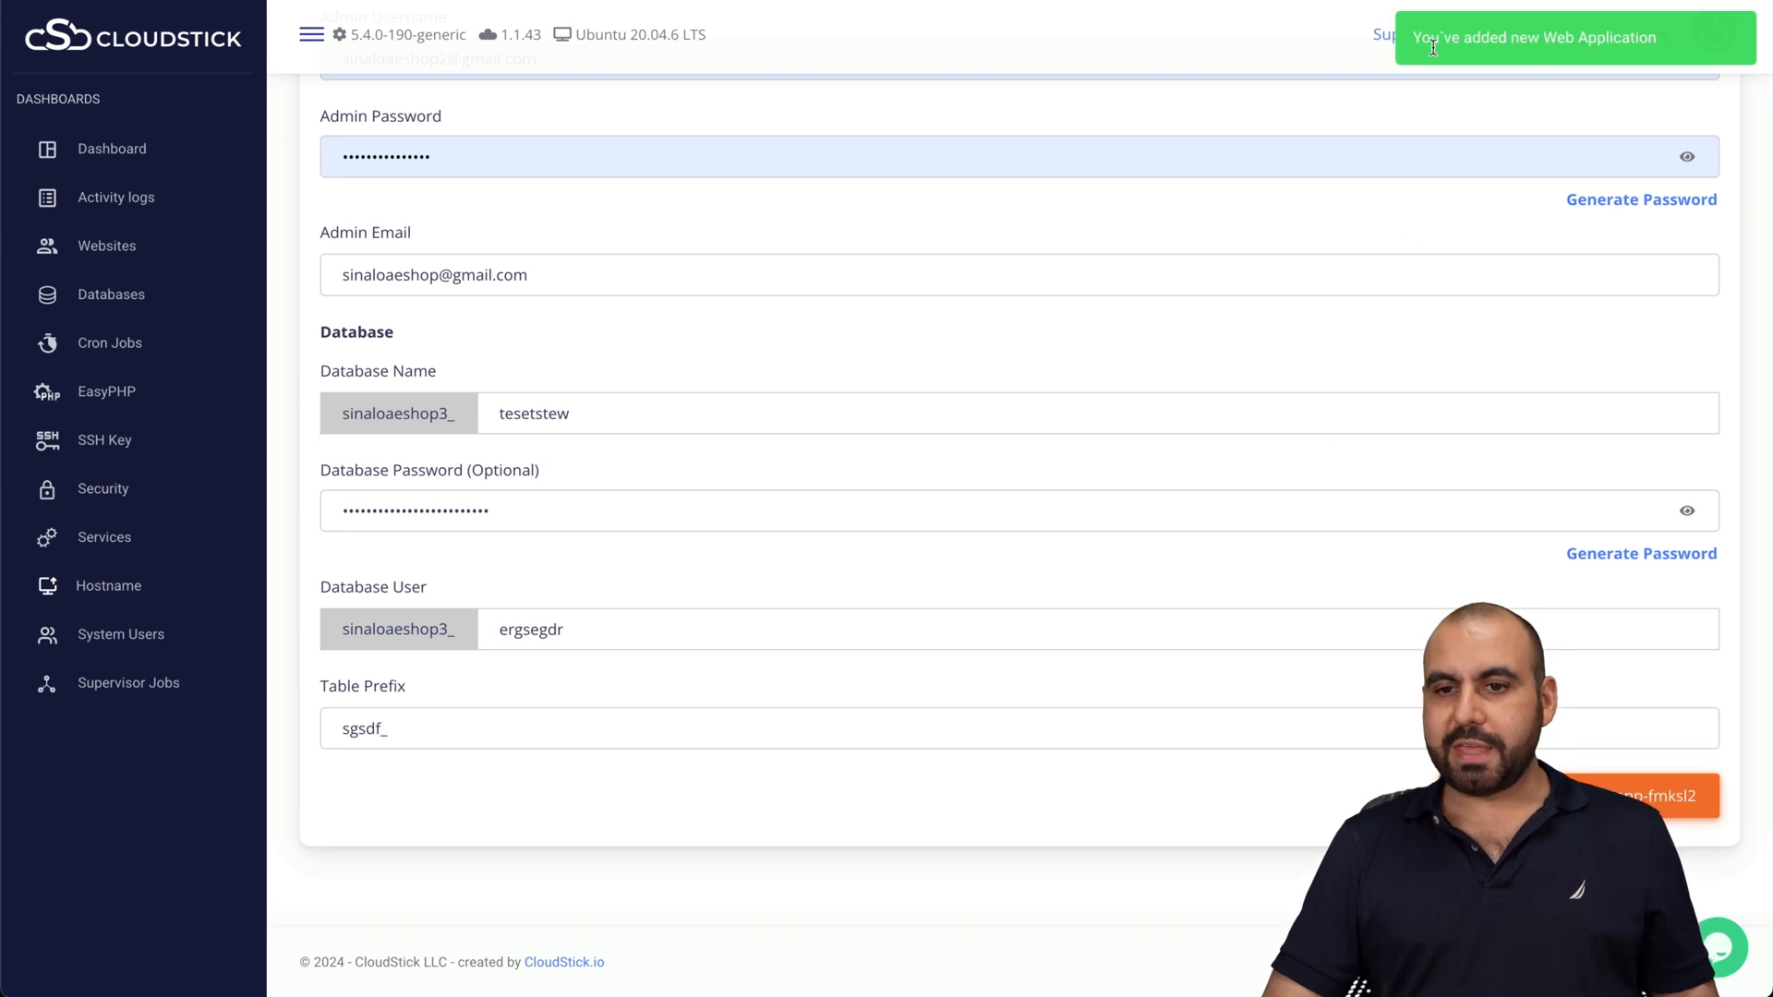
click(1651, 796)
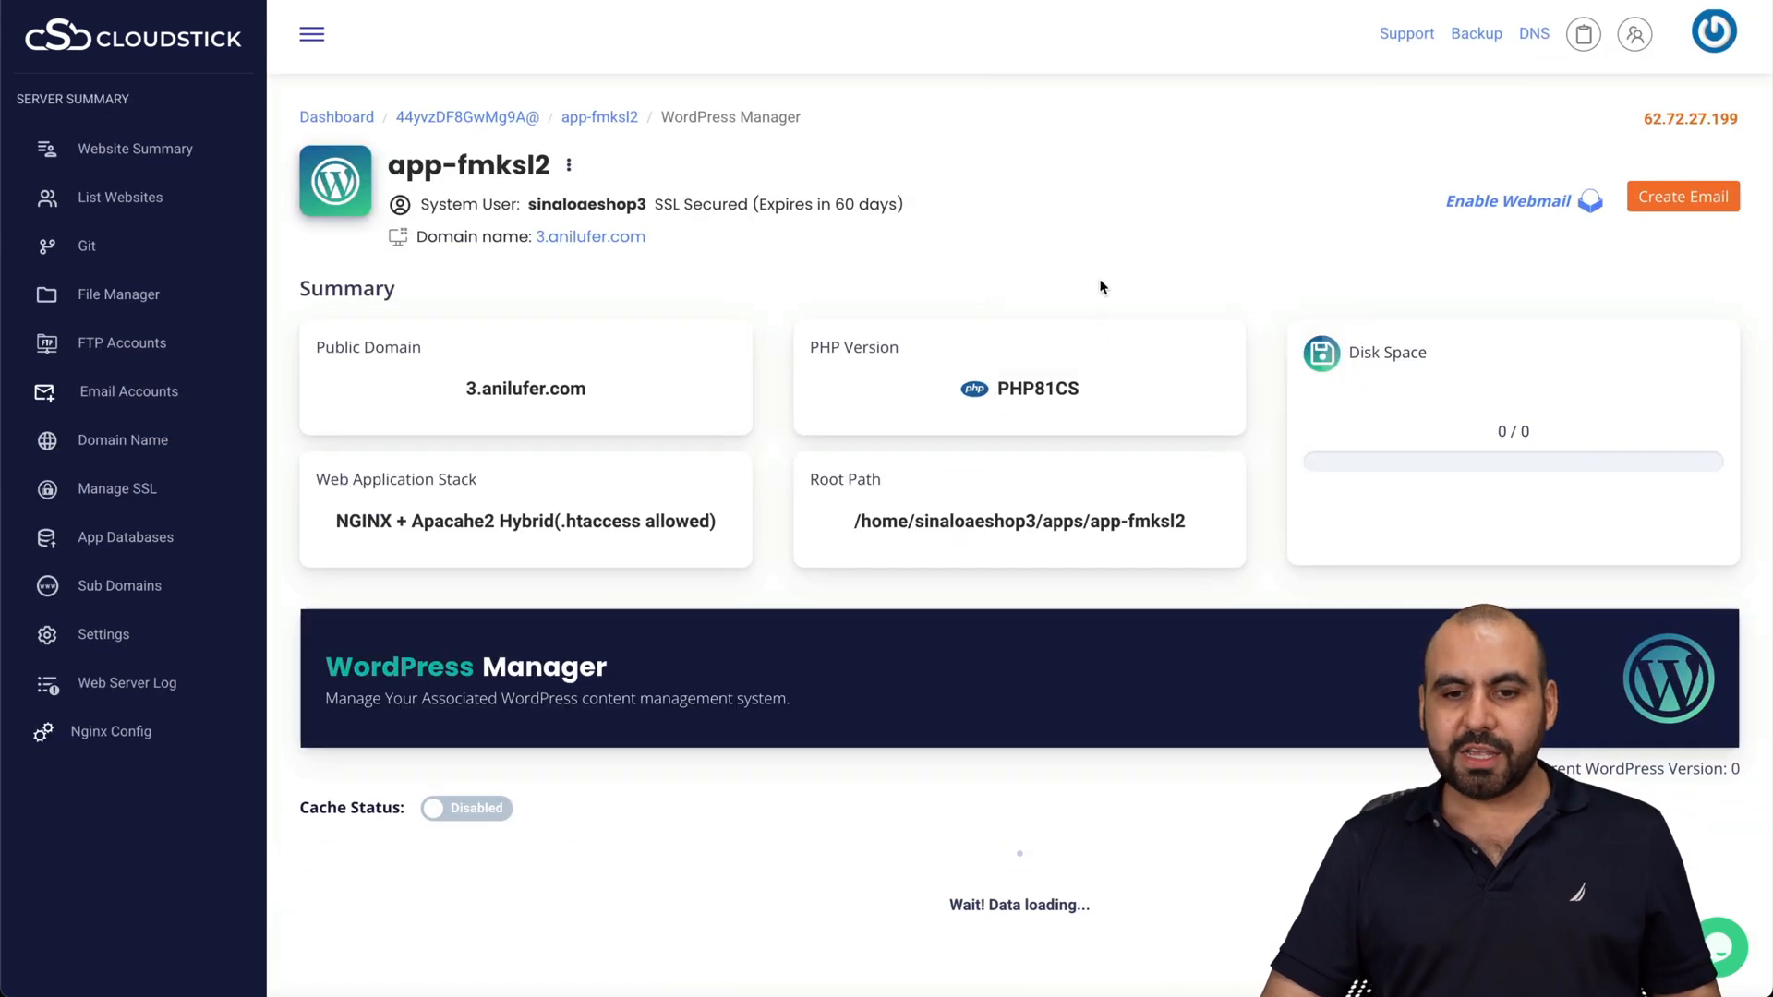
mouse_move(589, 236)
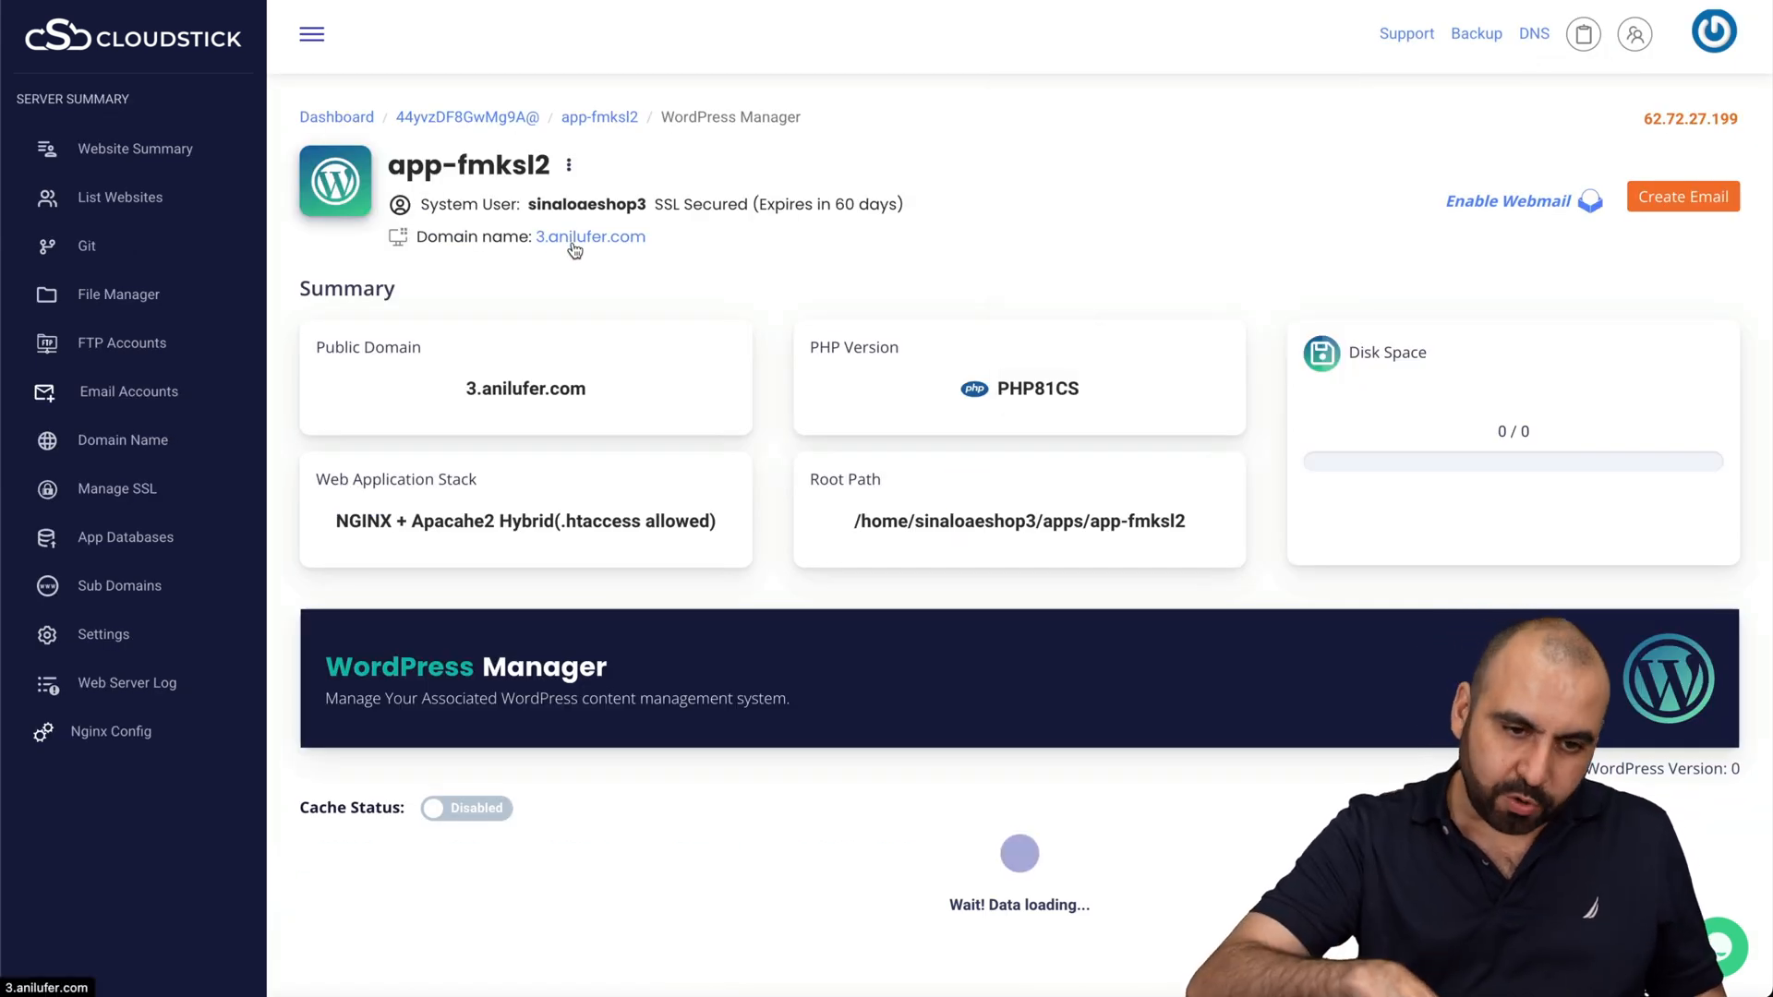
click(589, 236)
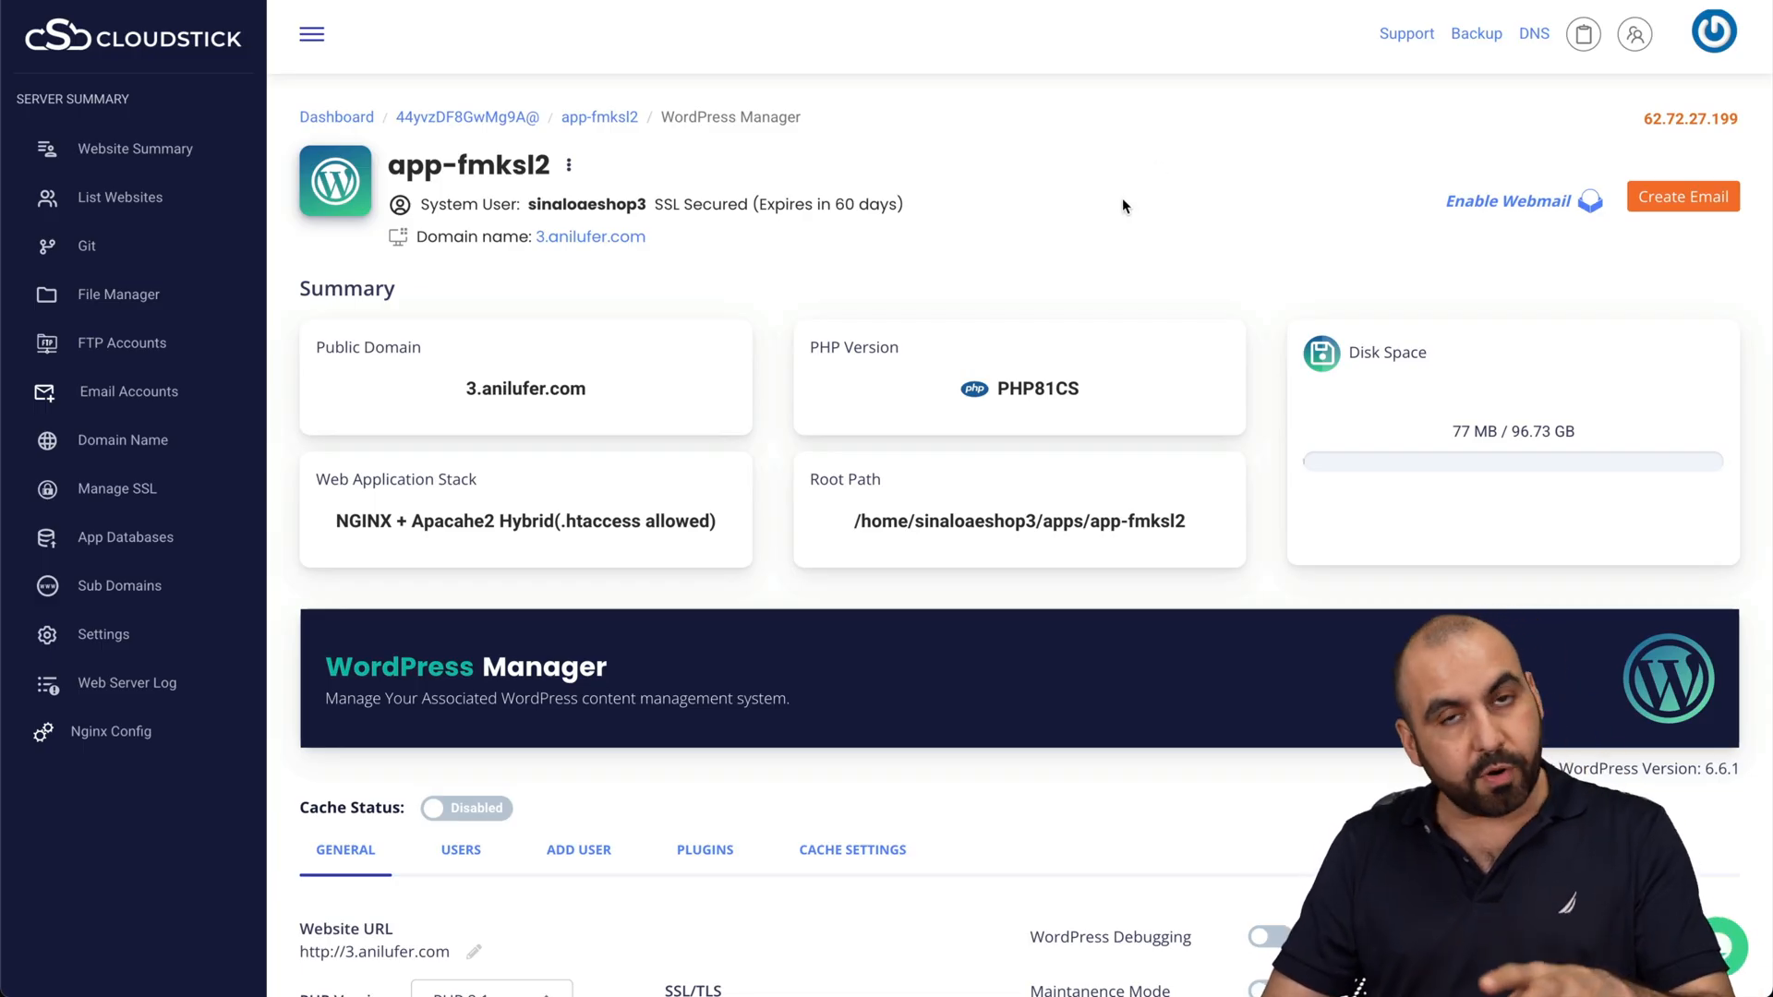
Step: Review the site's single administrator user and inactive plugins akismet and hello
scroll(down, 3)
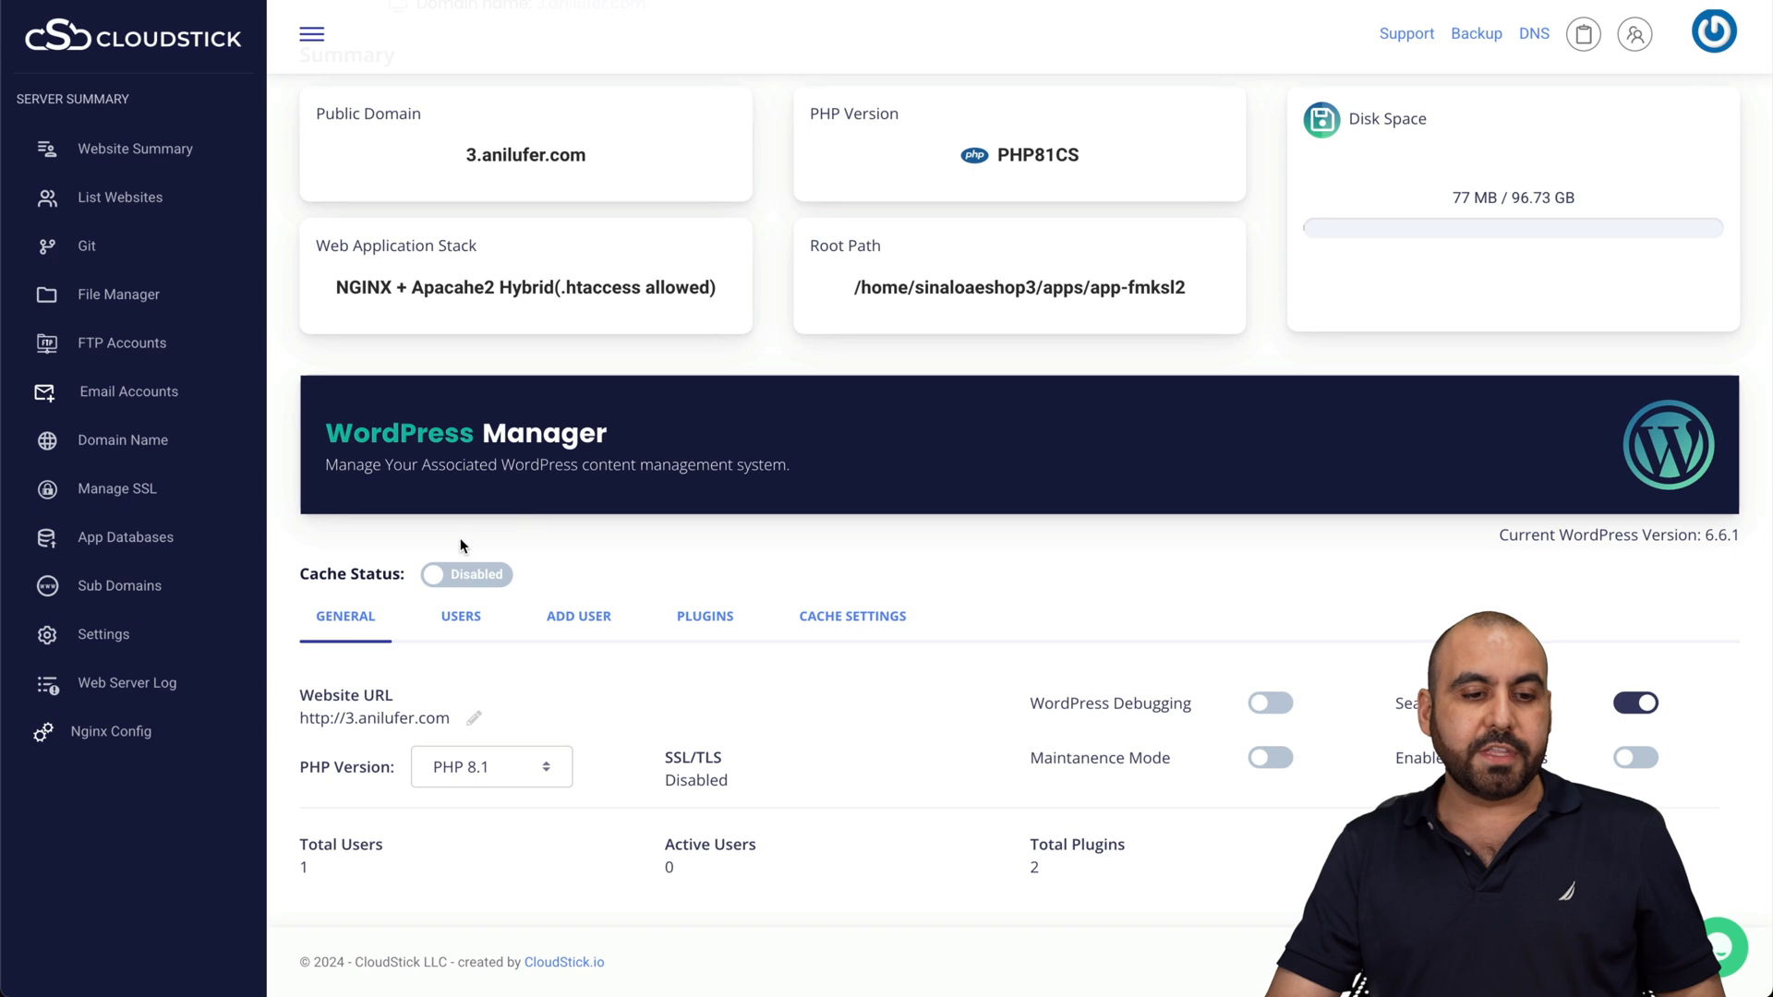
mouse_move(379, 651)
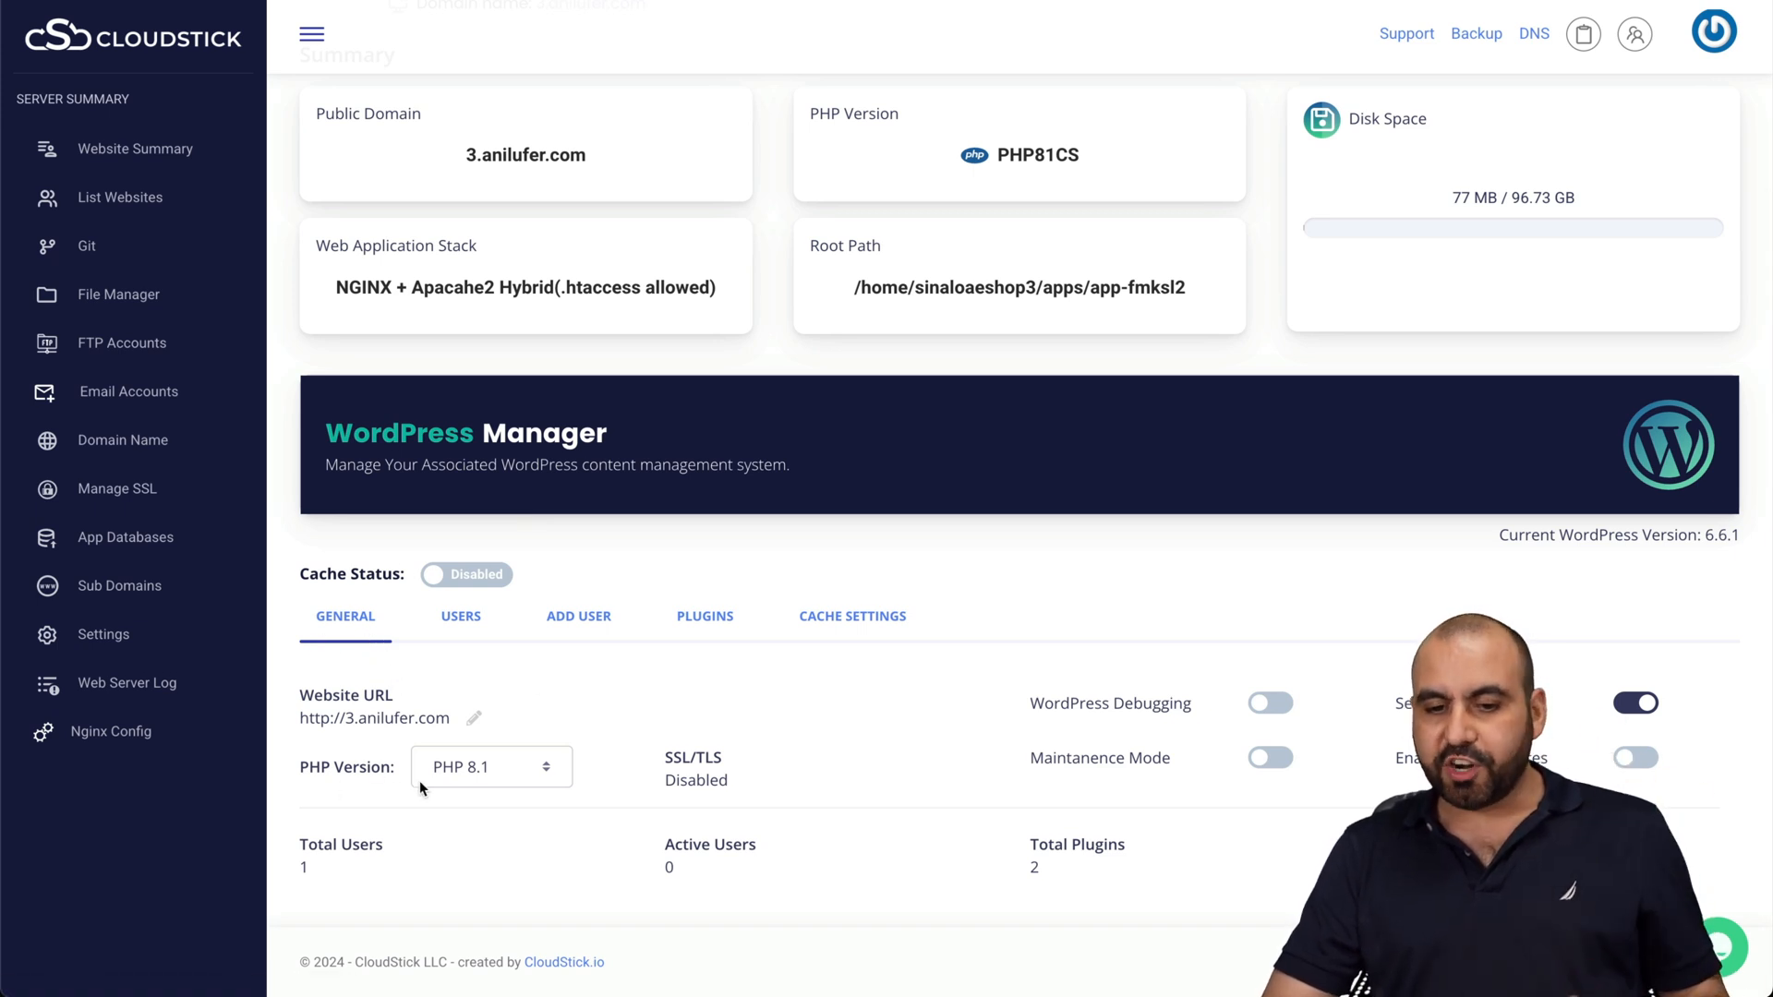
mouse_move(1696, 755)
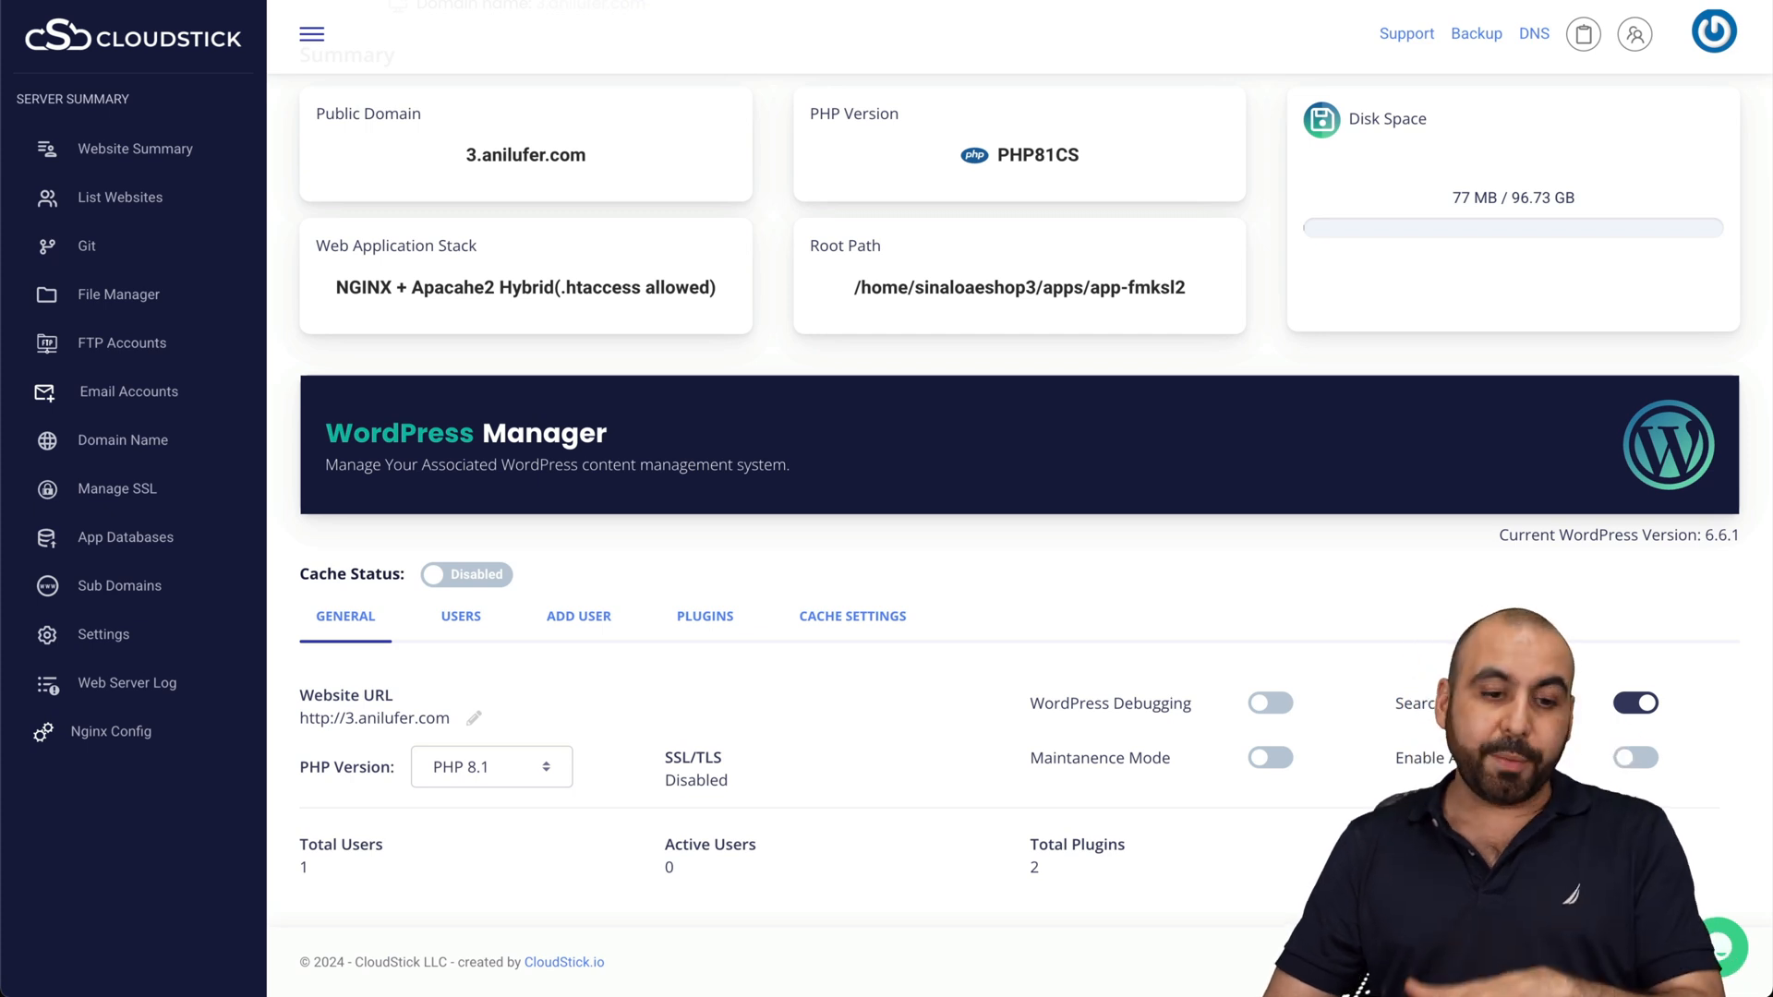
click(459, 615)
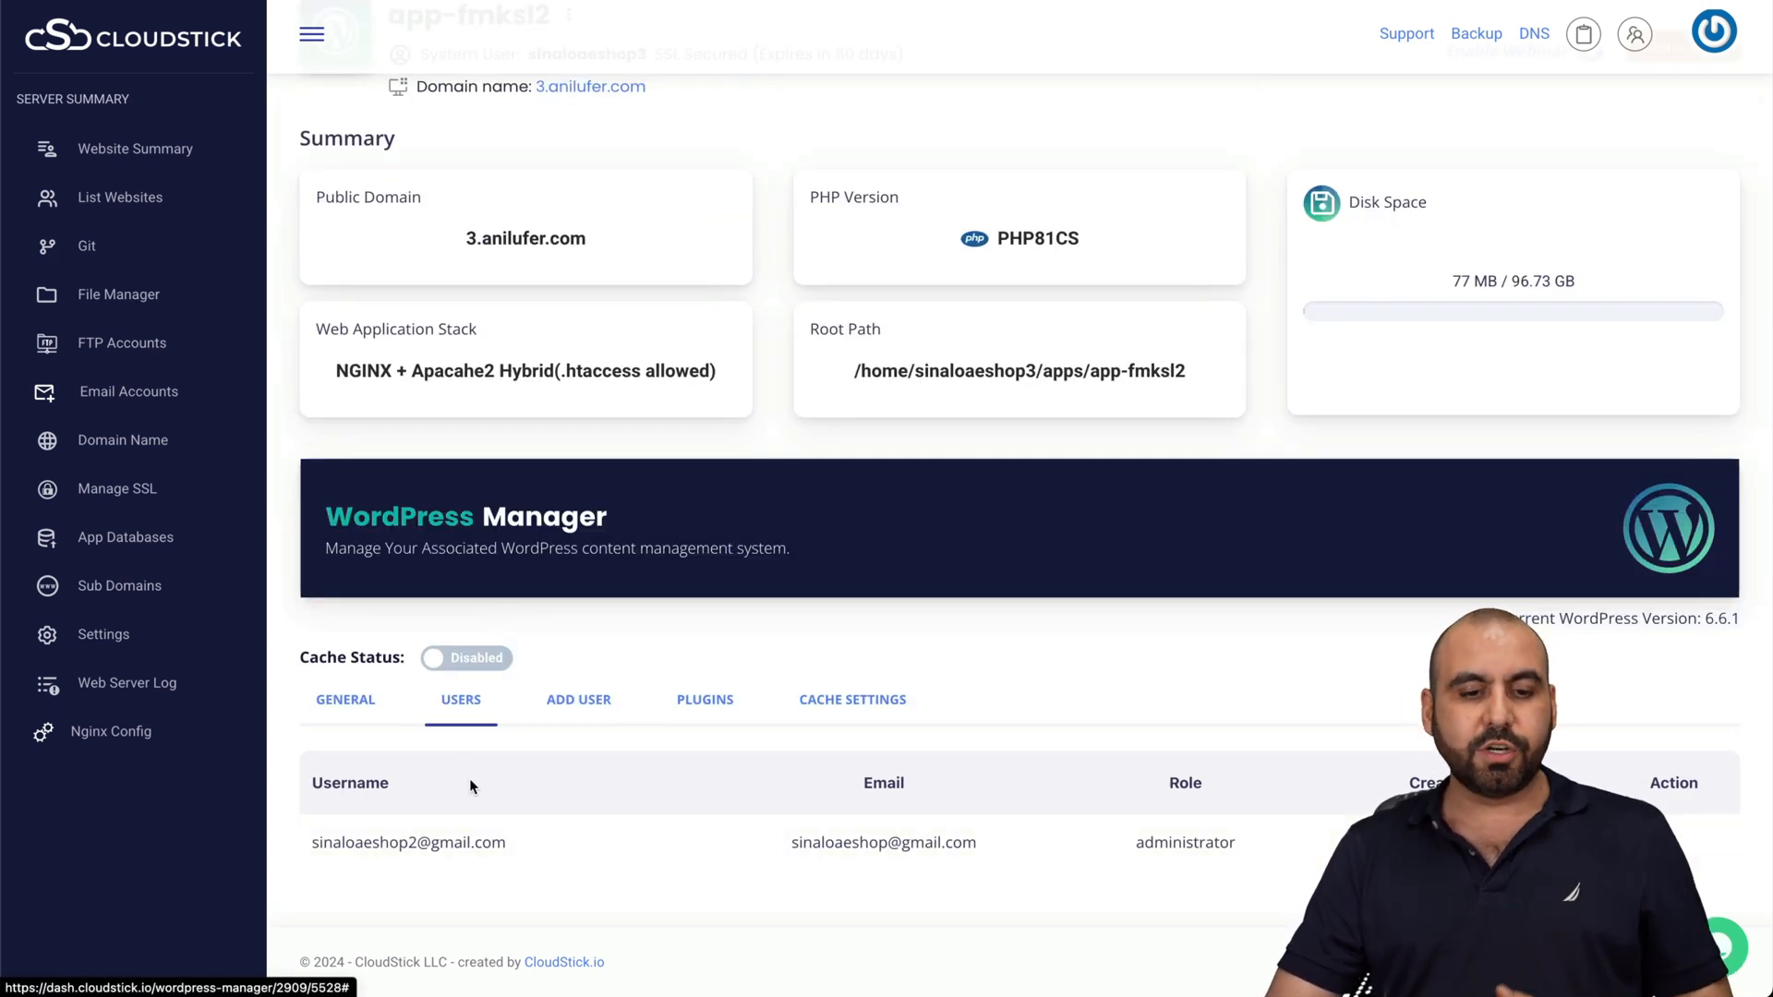
click(703, 699)
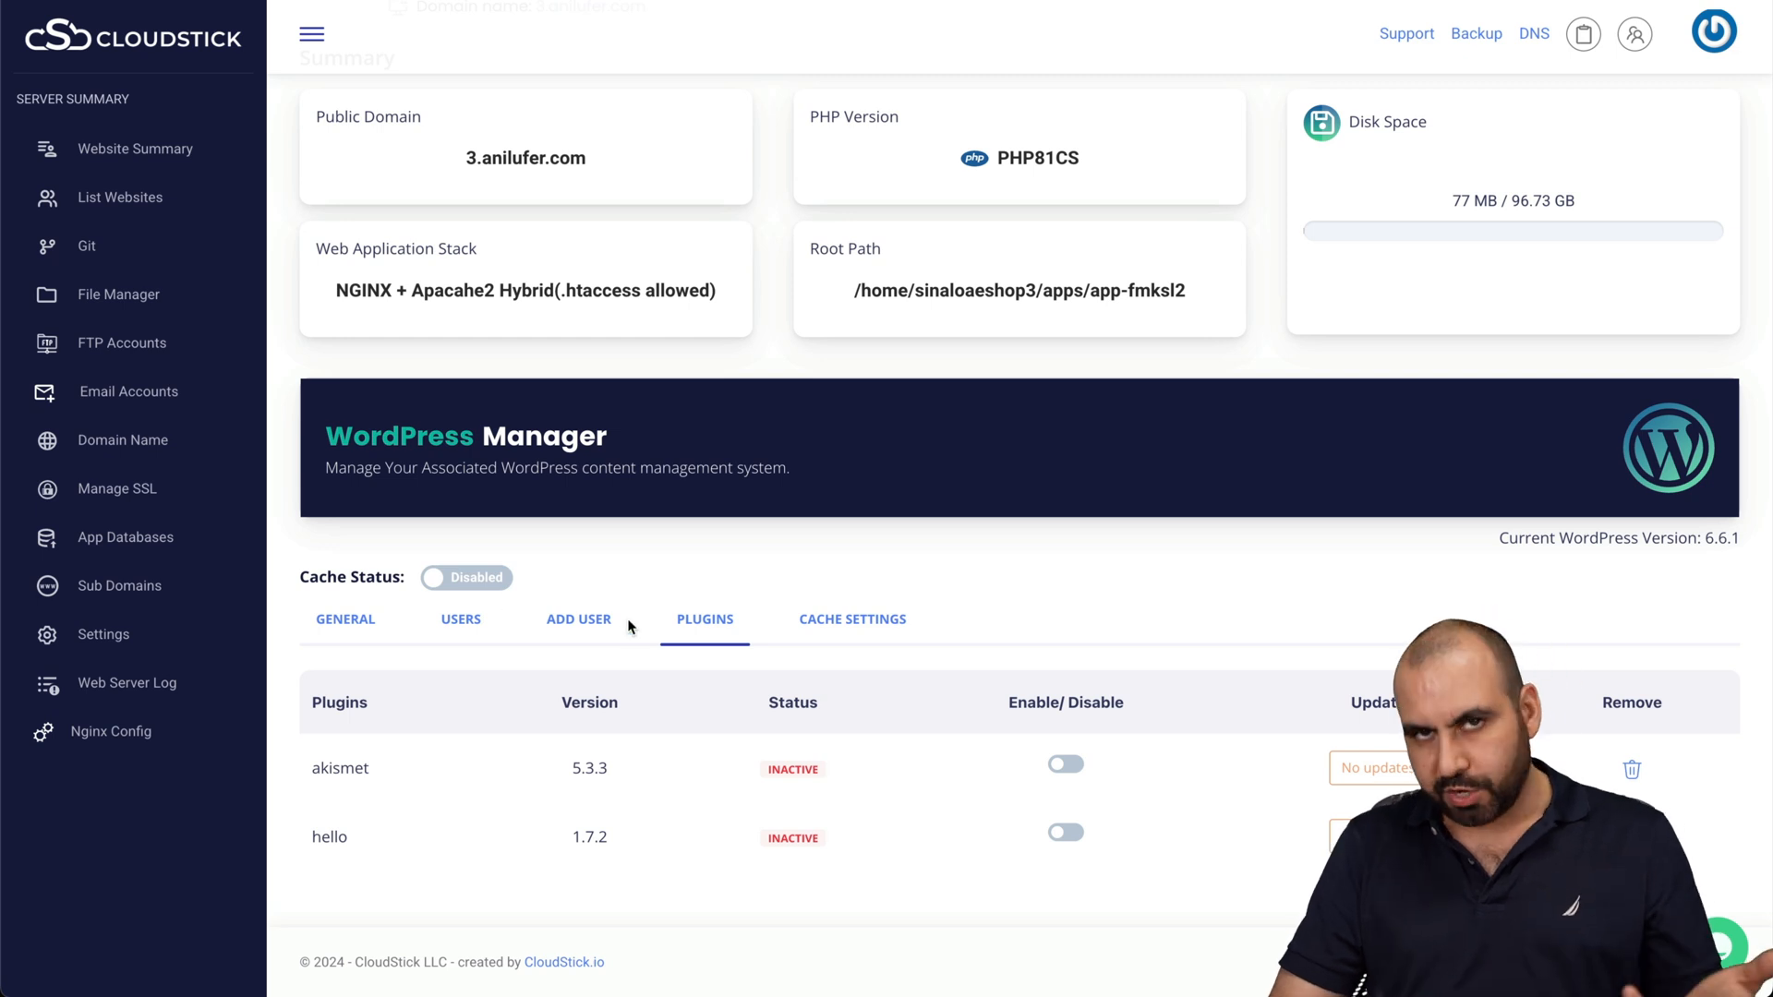
scroll(up, 3)
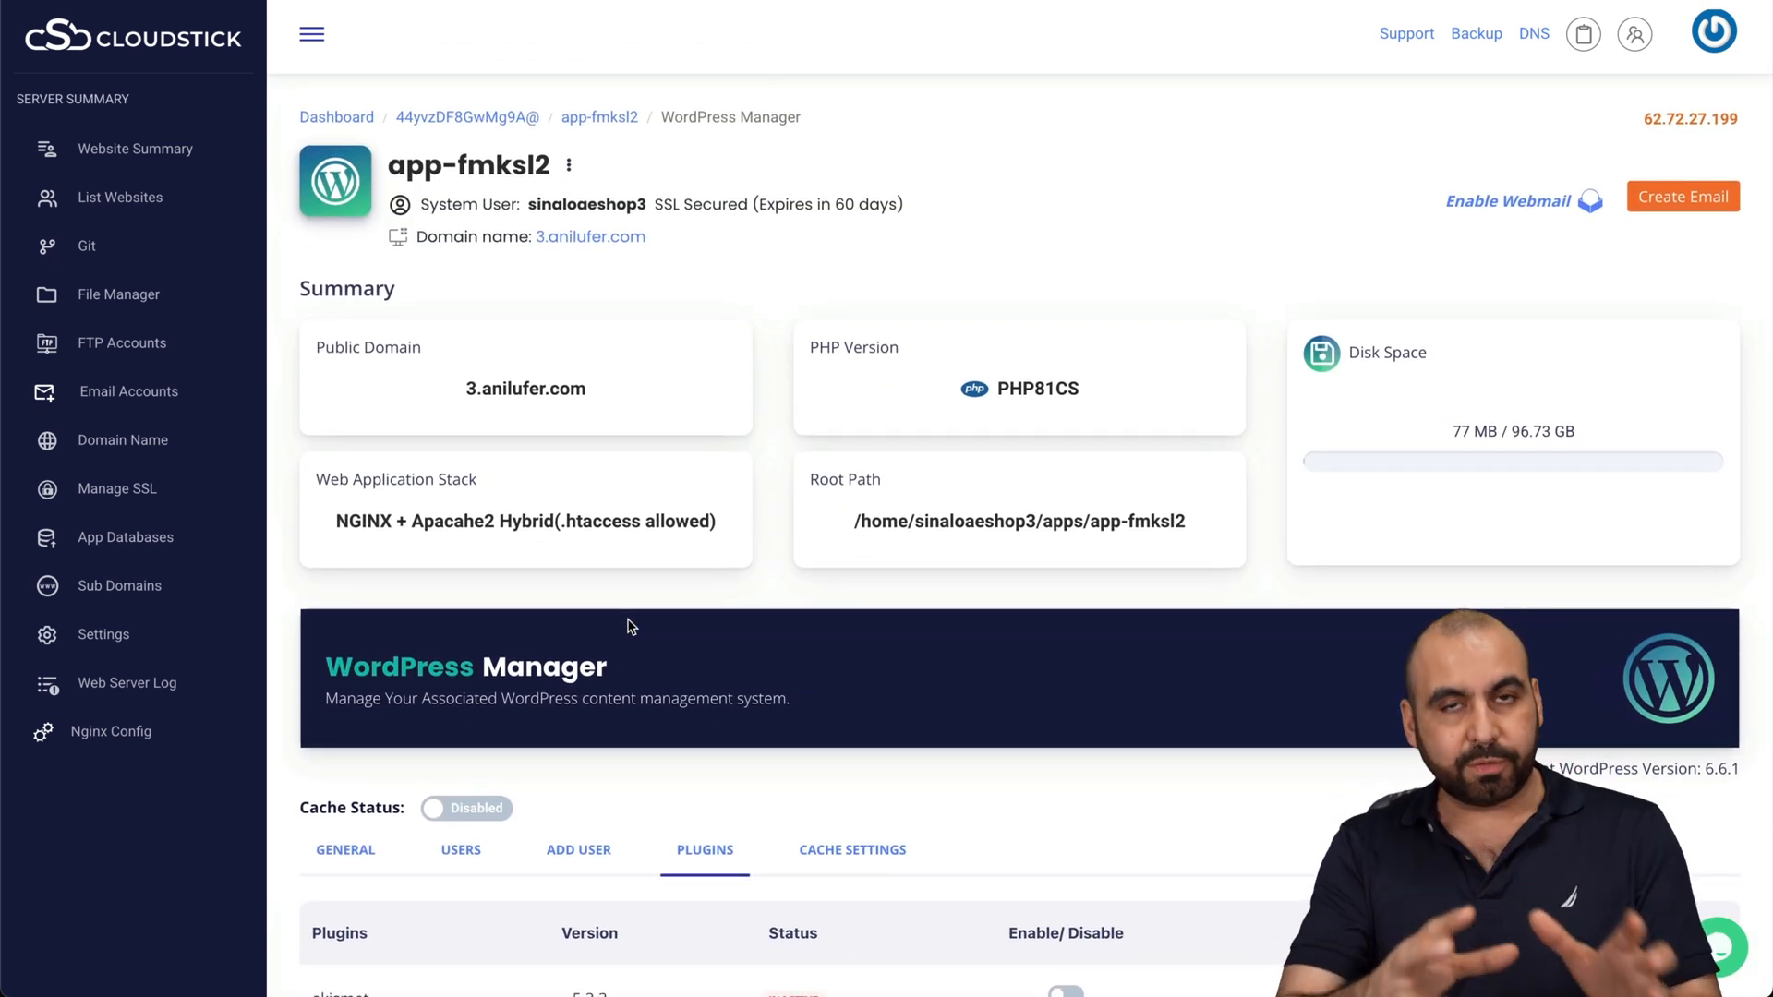